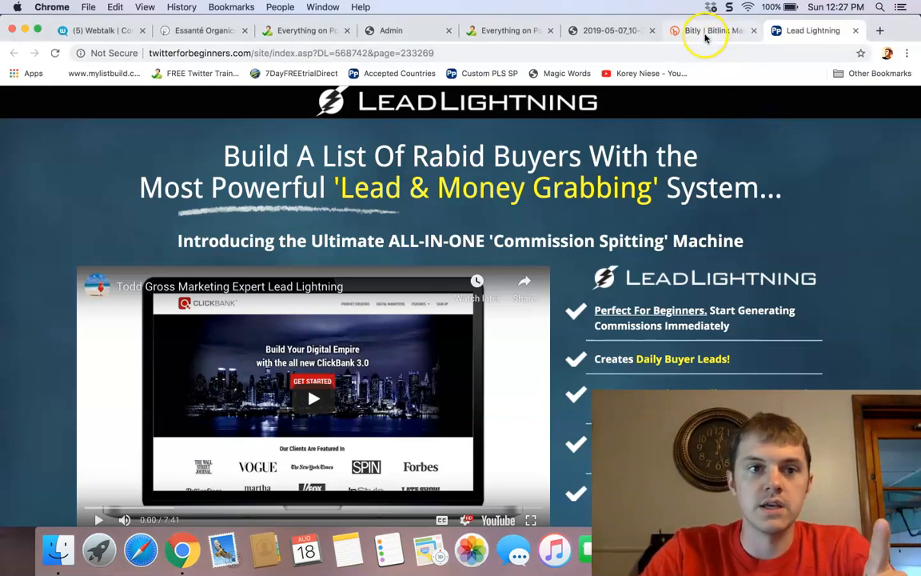
pyautogui.moveTo(192, 73)
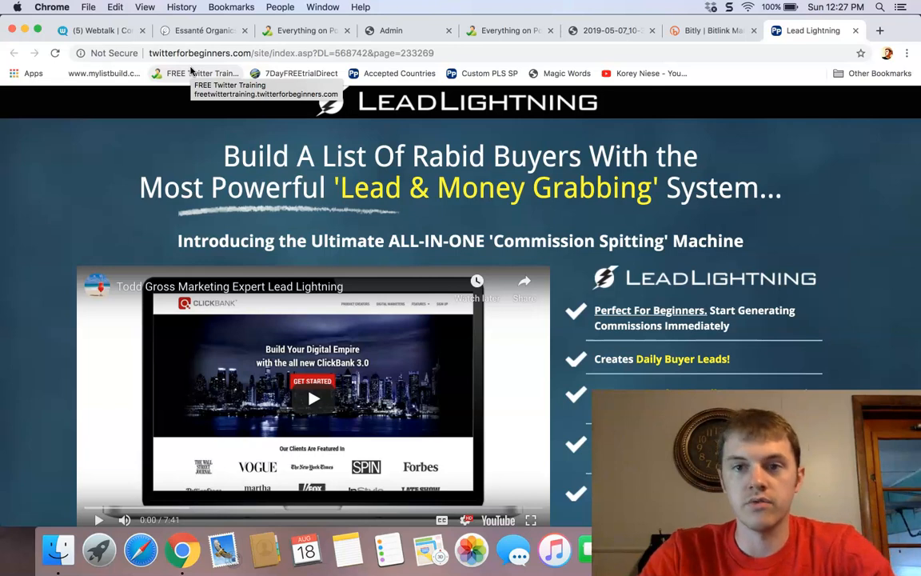
pyautogui.moveTo(733, 124)
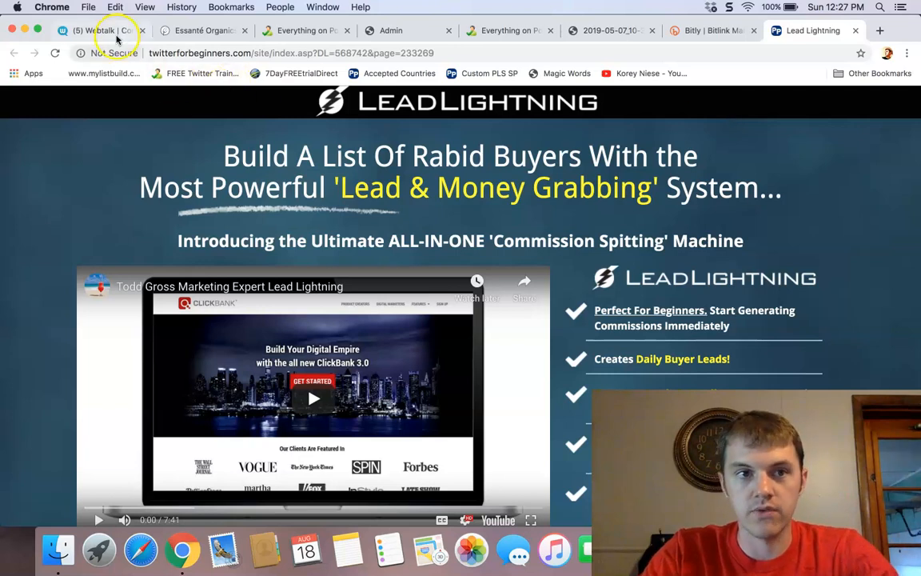
# - Show the TwitterForBeginners.com Webtalk profile and browse its About, Contact and Languages sections
pyautogui.click(99, 31)
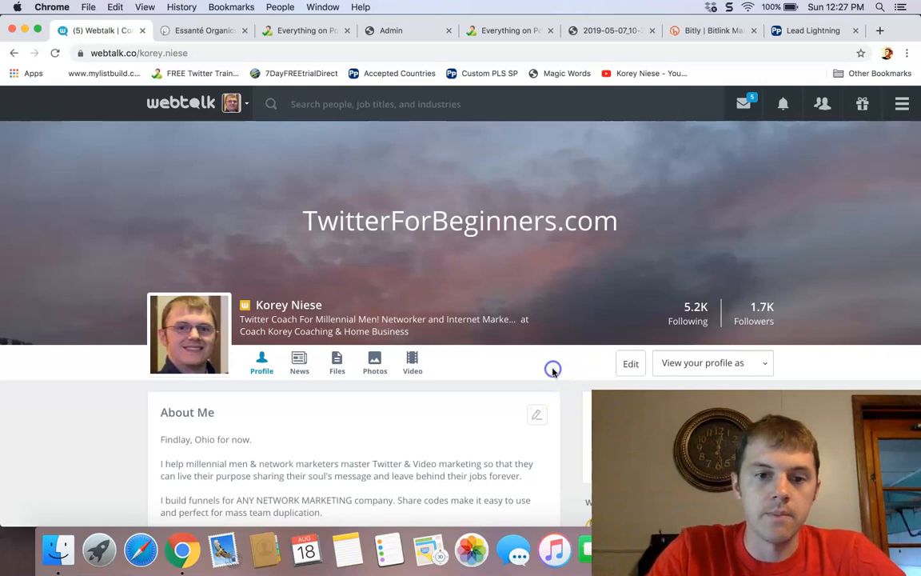
pyautogui.scroll(-3)
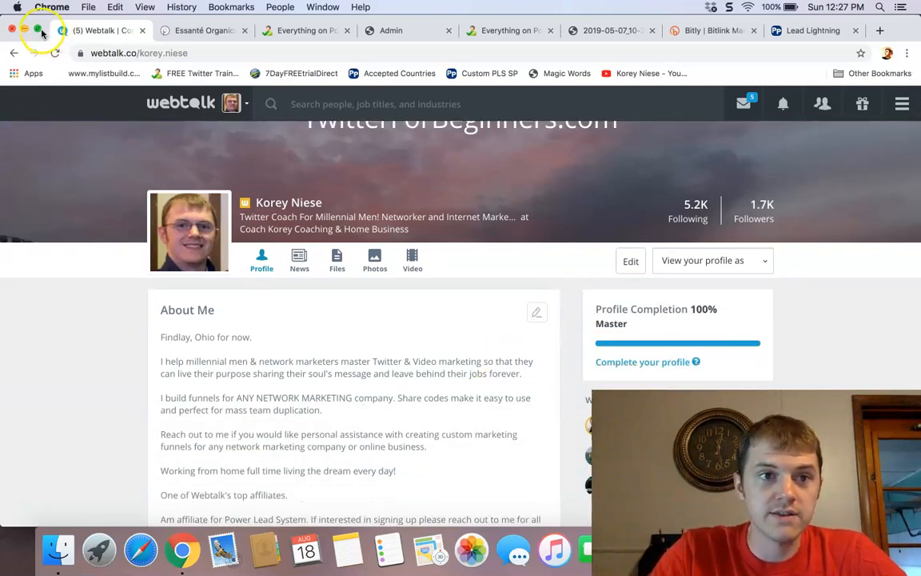
pyautogui.scroll(-3)
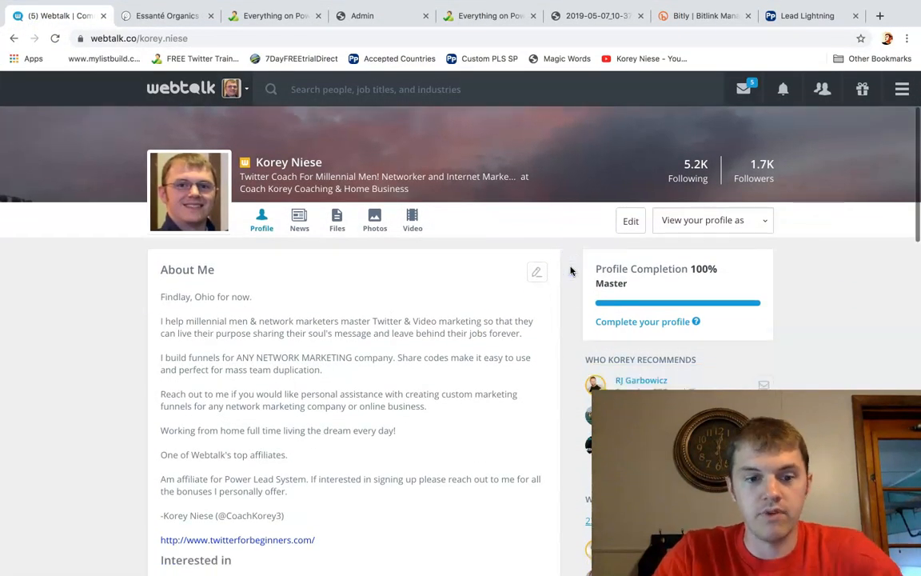
pyautogui.scroll(-3)
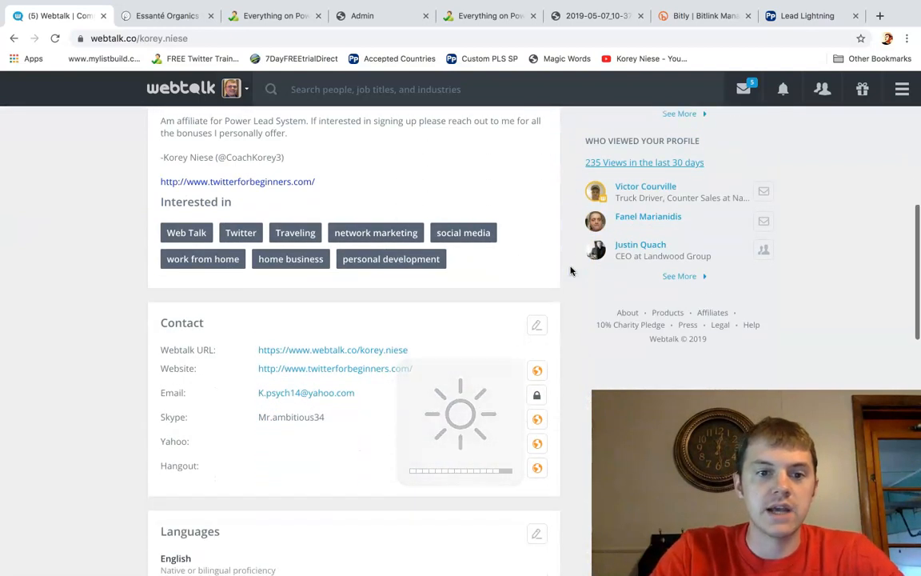
pyautogui.scroll(-3)
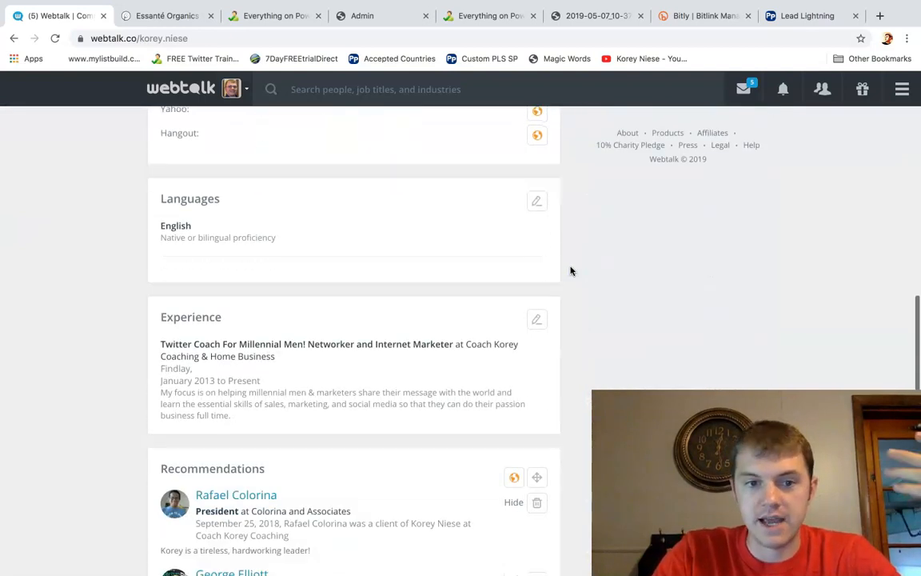
pyautogui.scroll(-3)
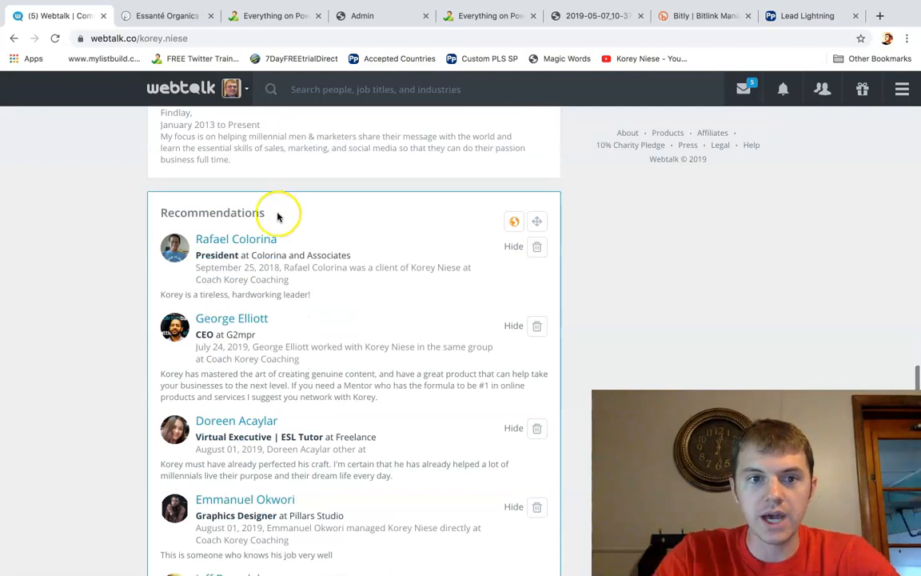
# - Continue through Experience, Recommendations and Education, then return to the profile header
pyautogui.scroll(-3)
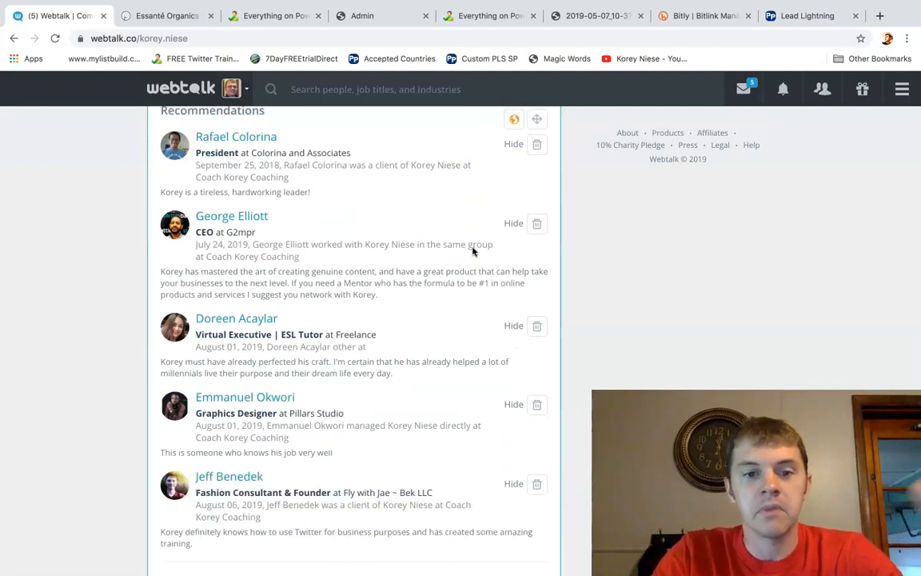
pyautogui.scroll(-3)
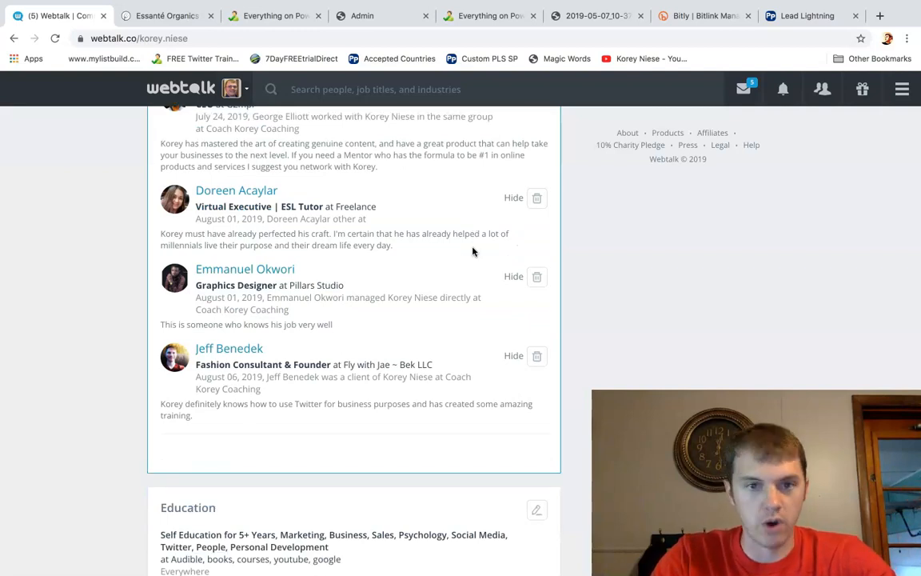
pyautogui.scroll(-3)
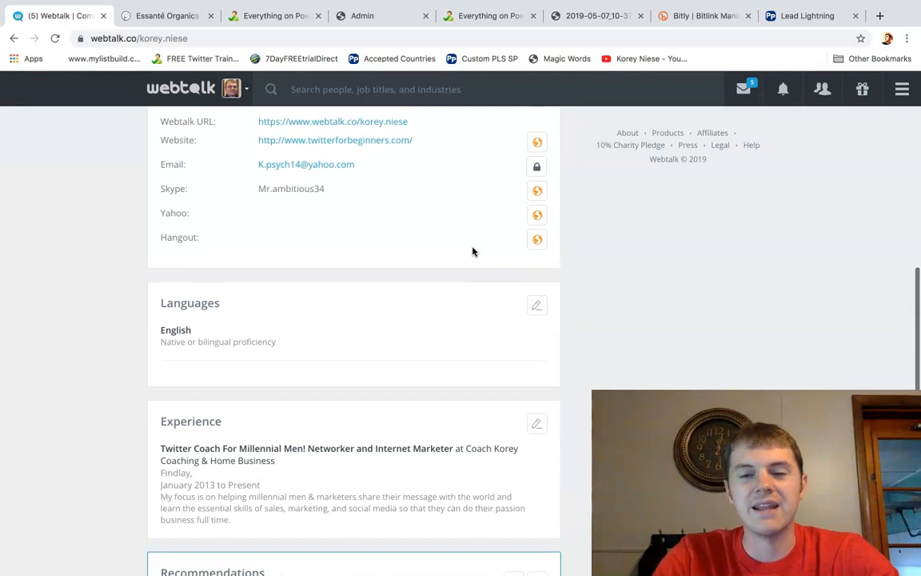
pyautogui.scroll(3)
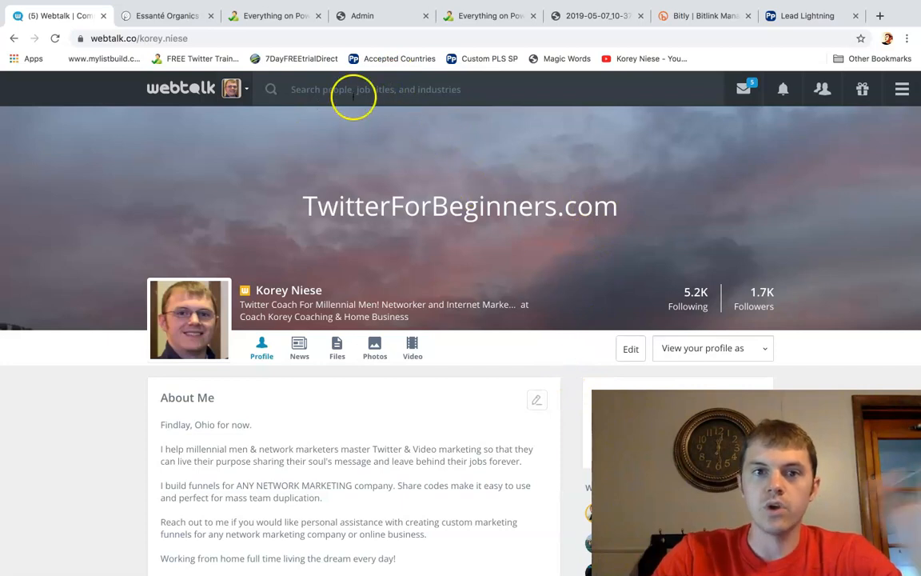
pyautogui.click(360, 90)
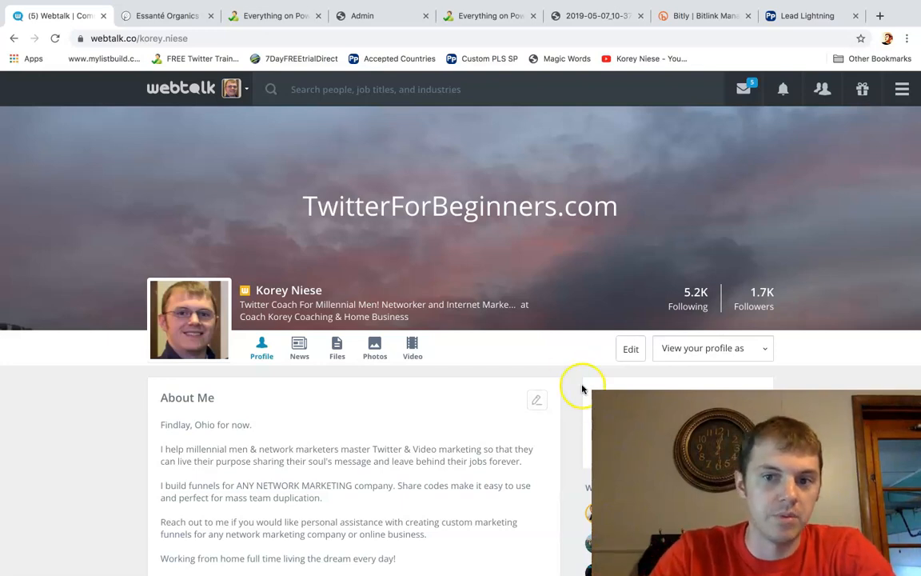
pyautogui.moveTo(567, 371)
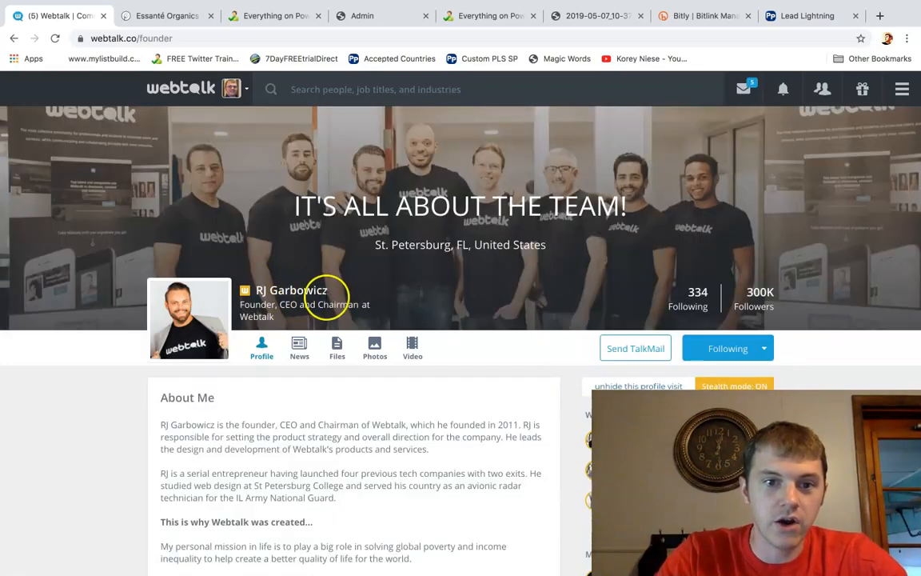
# - Browse the founder's profile through its About Me section and help links
pyautogui.scroll(-3)
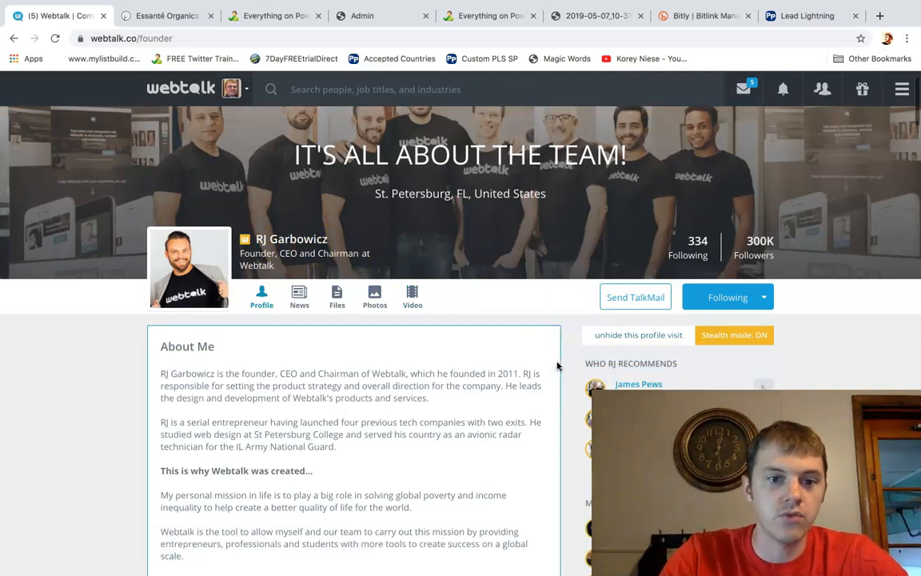
pyautogui.scroll(-3)
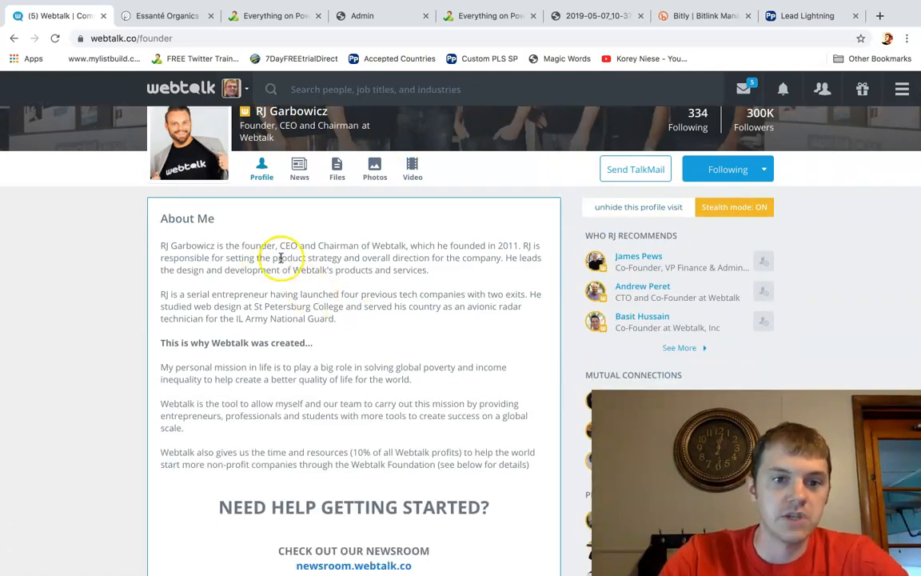
pyautogui.scroll(-3)
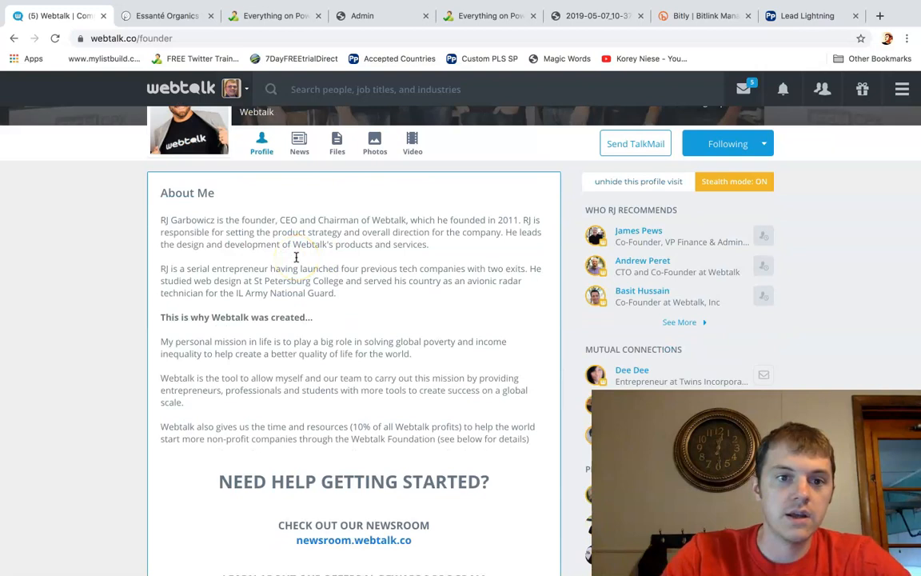
pyautogui.scroll(-3)
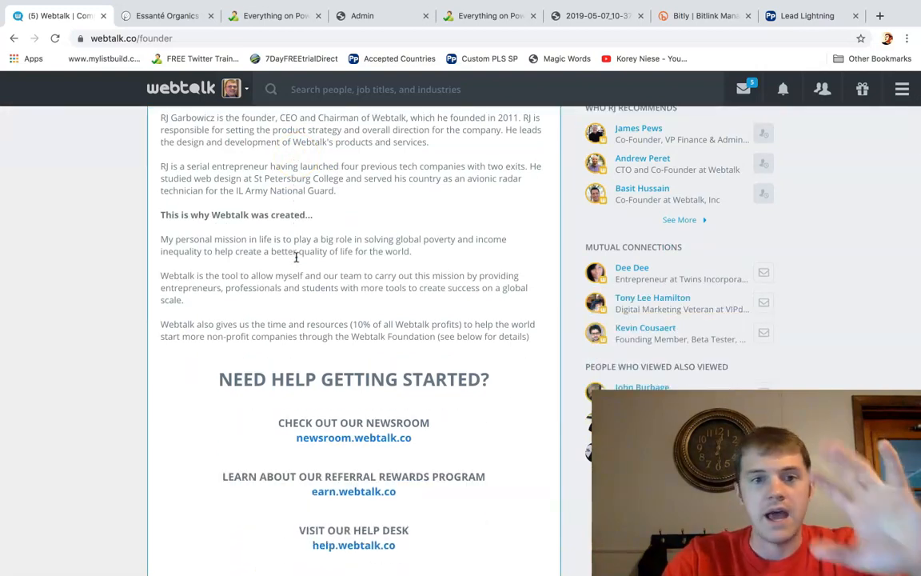
pyautogui.scroll(-3)
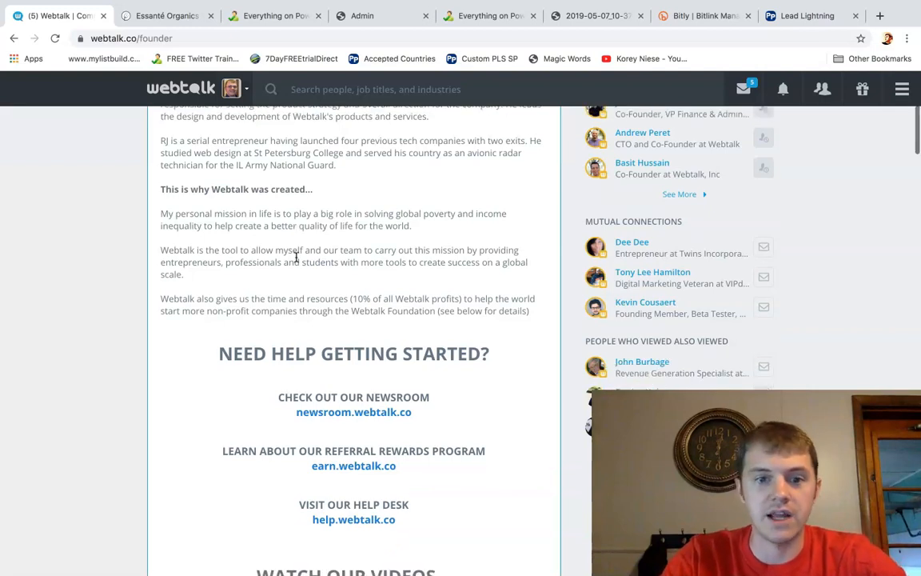
pyautogui.scroll(-3)
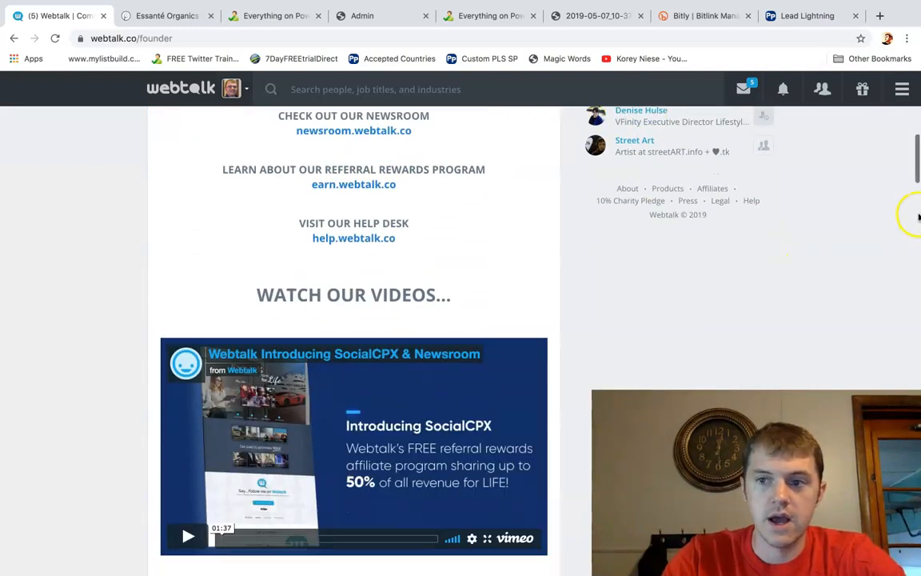
pyautogui.scroll(-3)
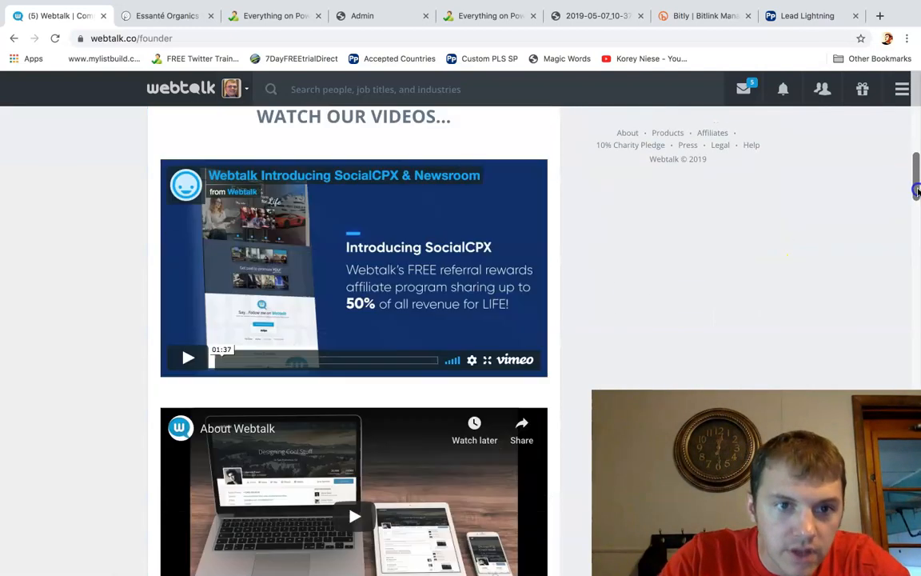
pyautogui.scroll(3)
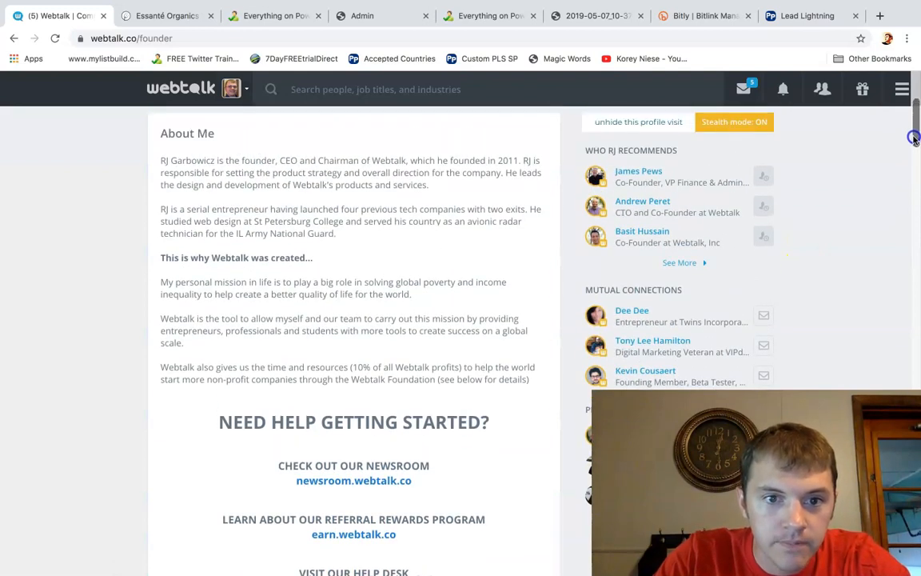
pyautogui.moveTo(160, 282); pyautogui.dragTo(311, 282)
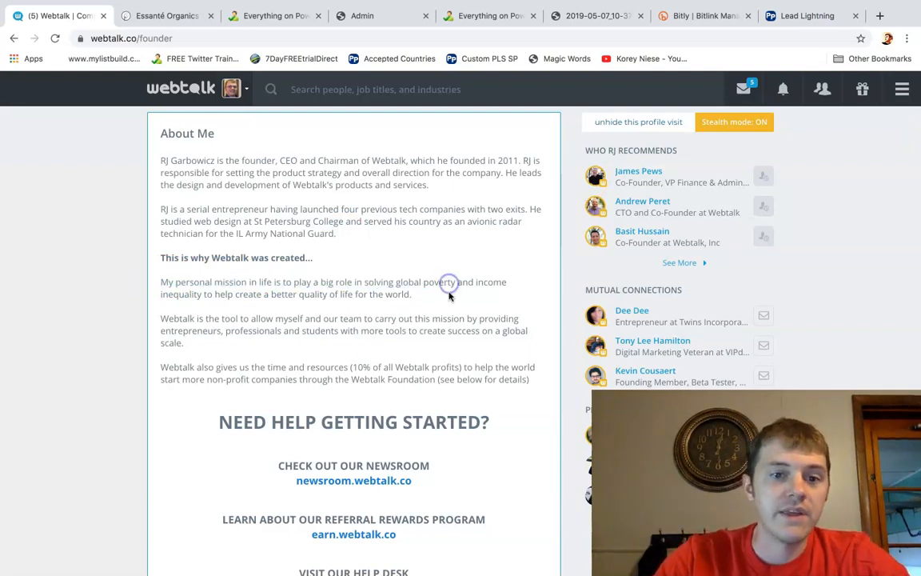
pyautogui.moveTo(569, 307)
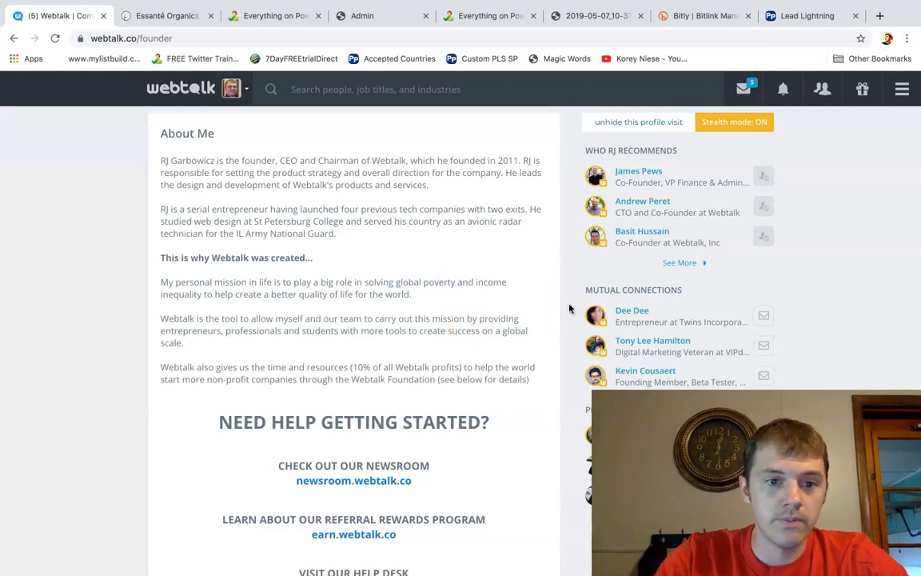
# - Review the founder profile's videos and bring up the account menu from the profile picture
pyautogui.scroll(-3)
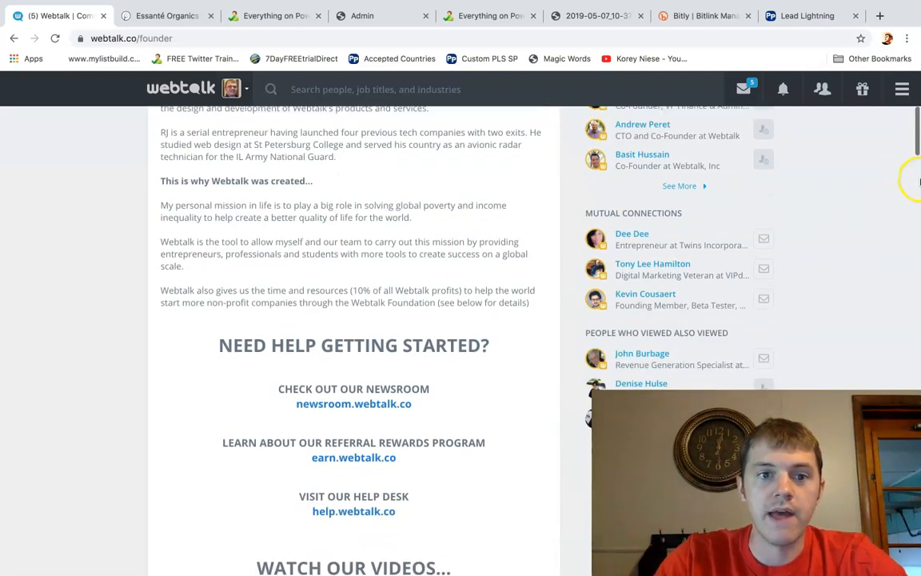
pyautogui.scroll(-3)
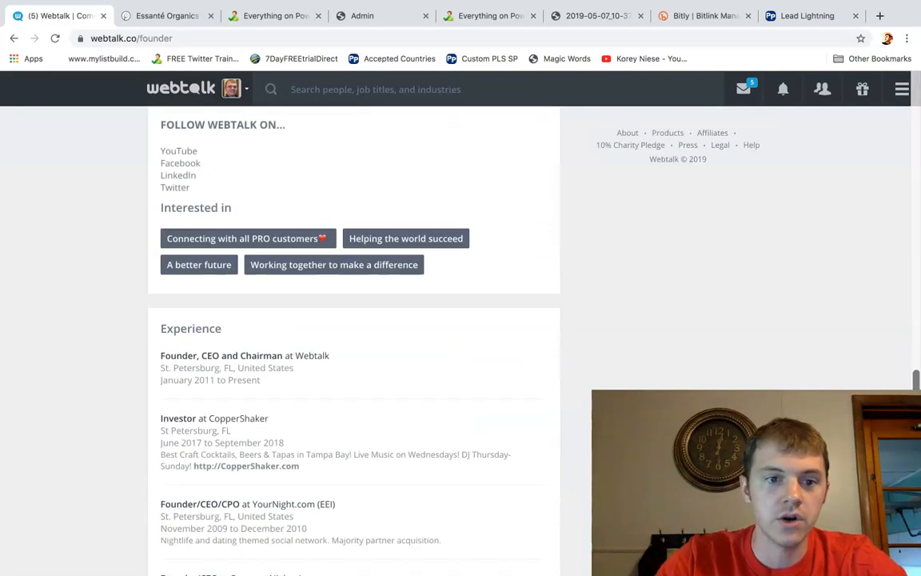
pyautogui.scroll(-3)
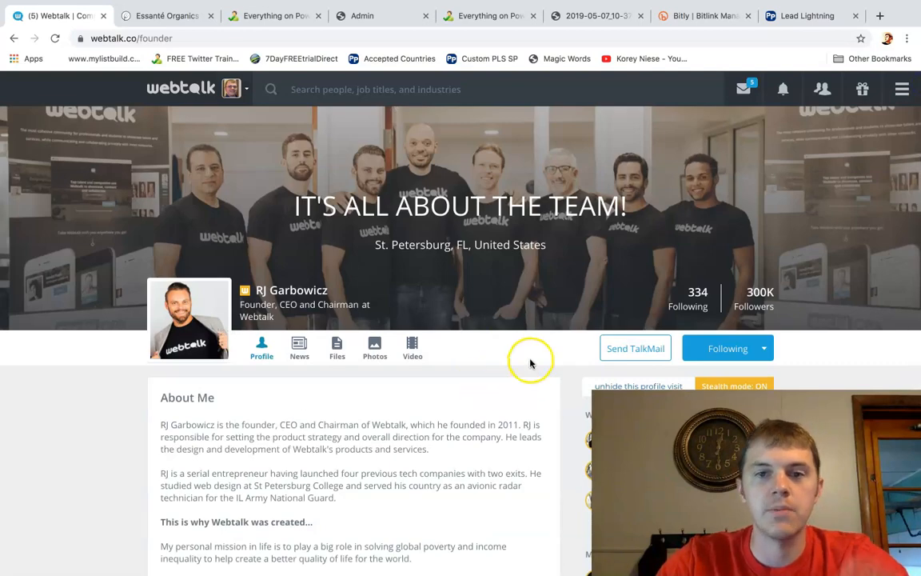
pyautogui.click(230, 90)
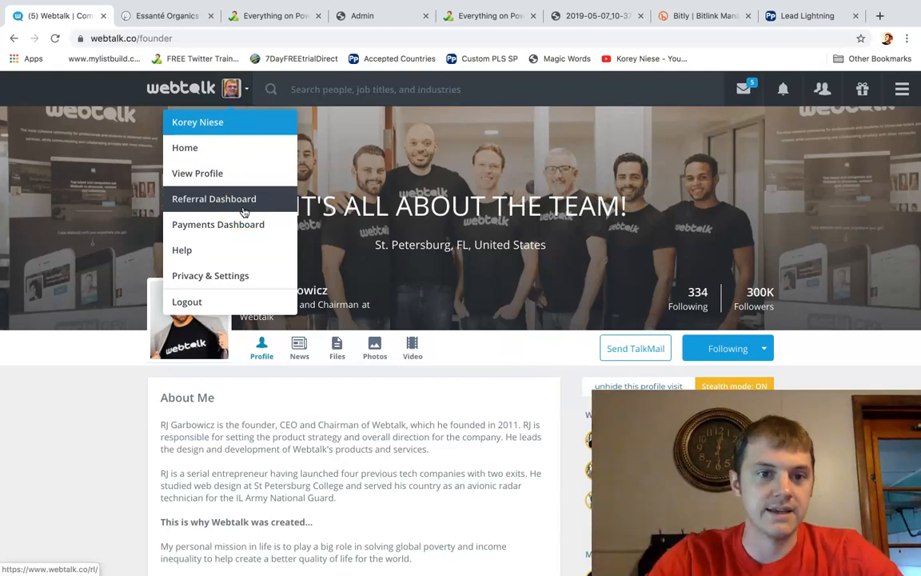
# - From the Referral Dashboard, follow the personal Webtalk Referral Link under General Marketing Affiliate Links
pyautogui.click(215, 198)
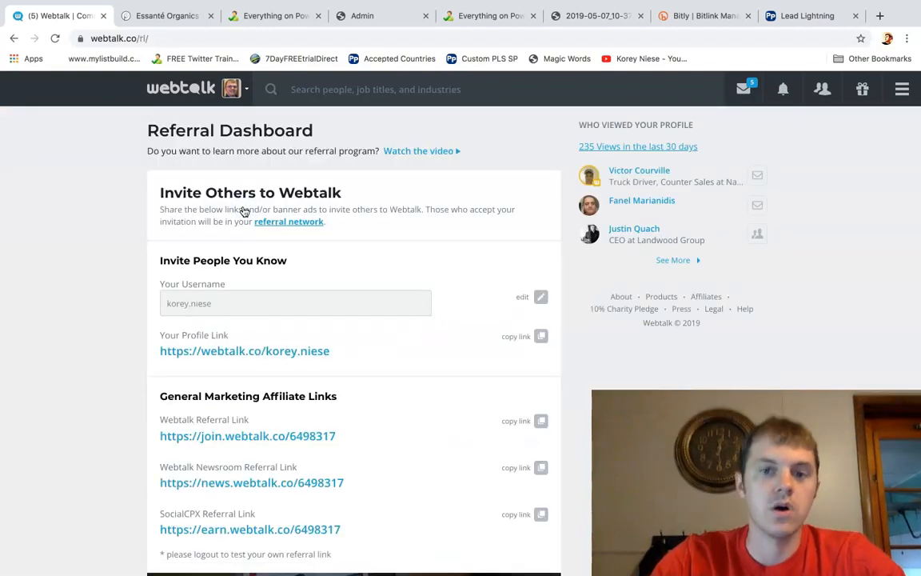
pyautogui.scroll(-3)
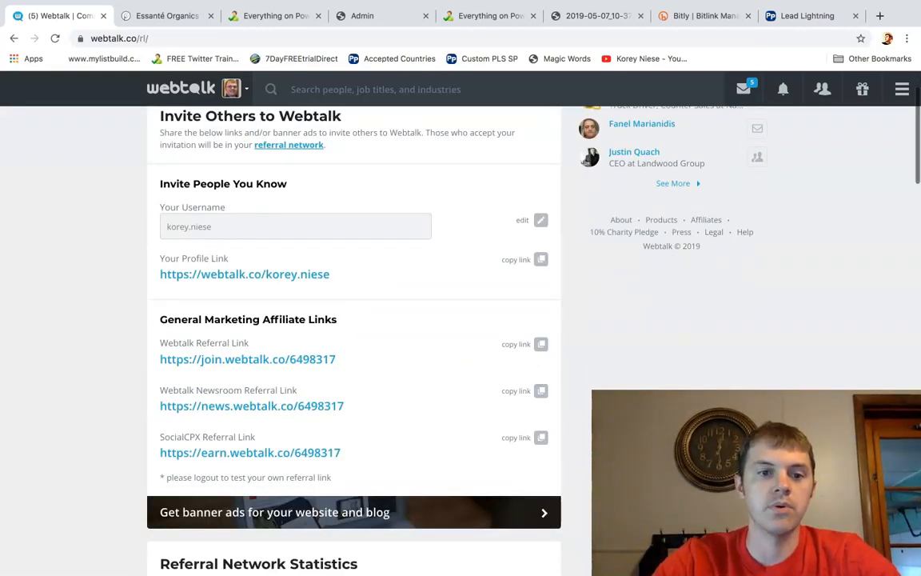
pyautogui.click(515, 343)
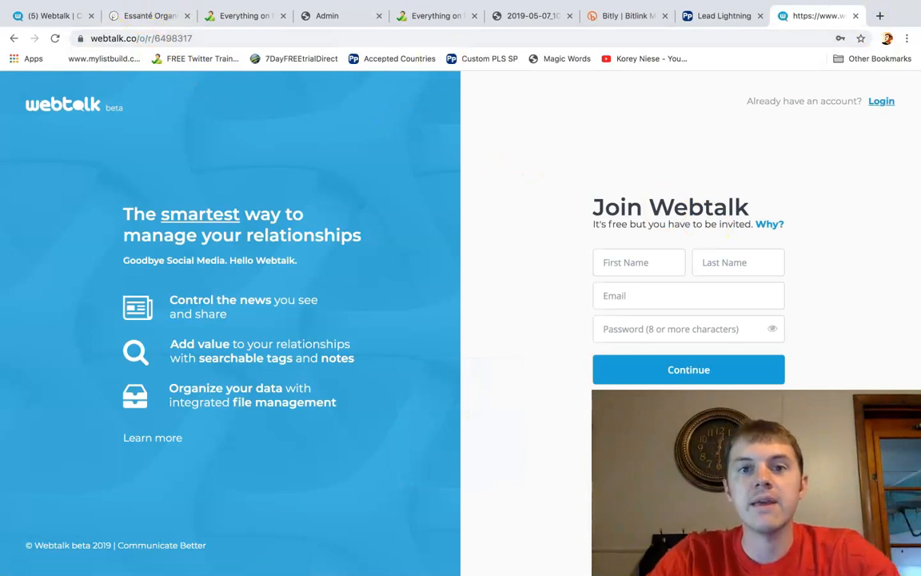
# - Show the saved 2019-05-07 JPG comparing Basic, PRO, PRO Plus and PRO Platinum plans
pyautogui.click(531, 16)
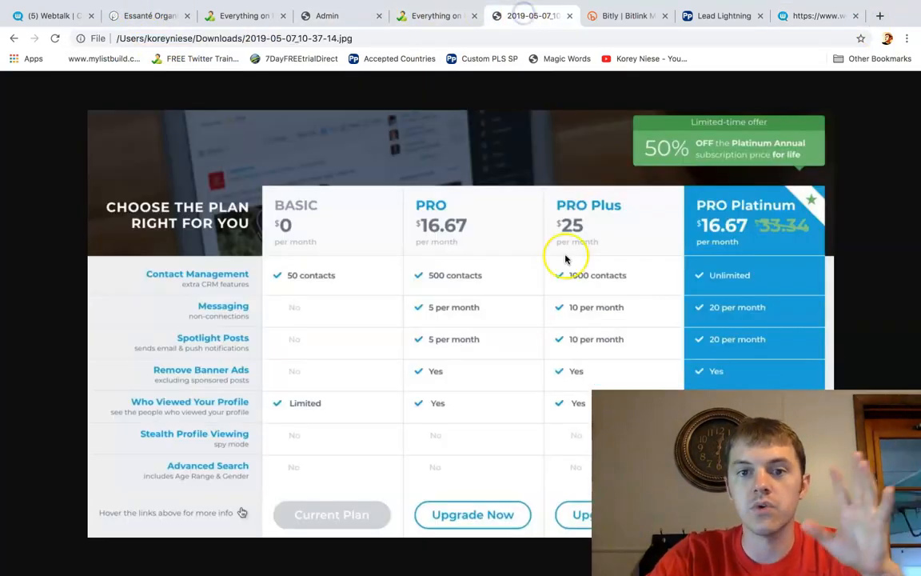
pyautogui.moveTo(672, 284)
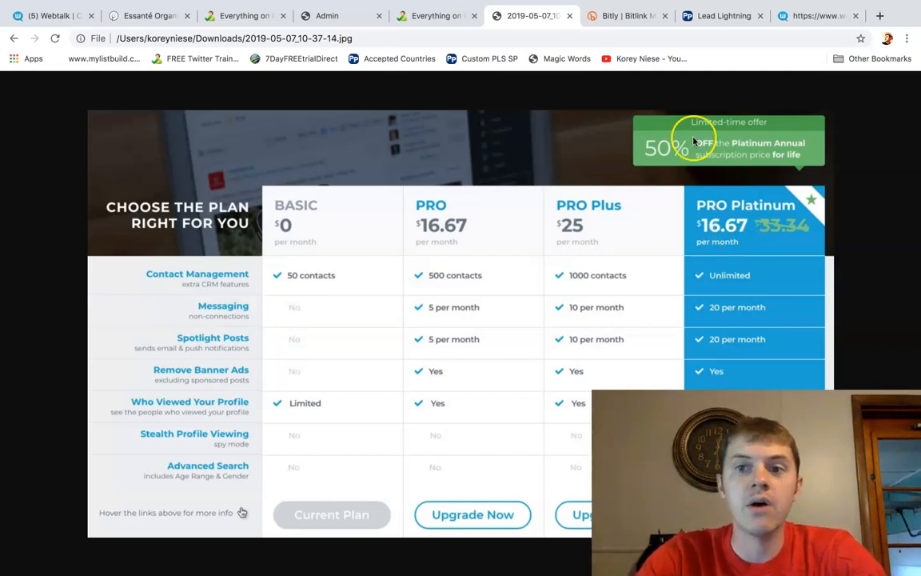
pyautogui.moveTo(761, 153)
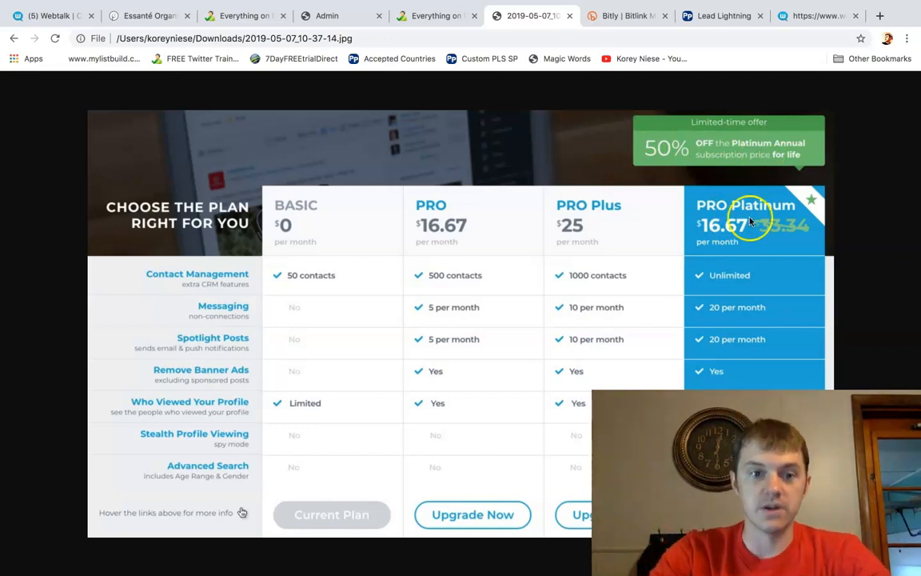
pyautogui.moveTo(252, 284)
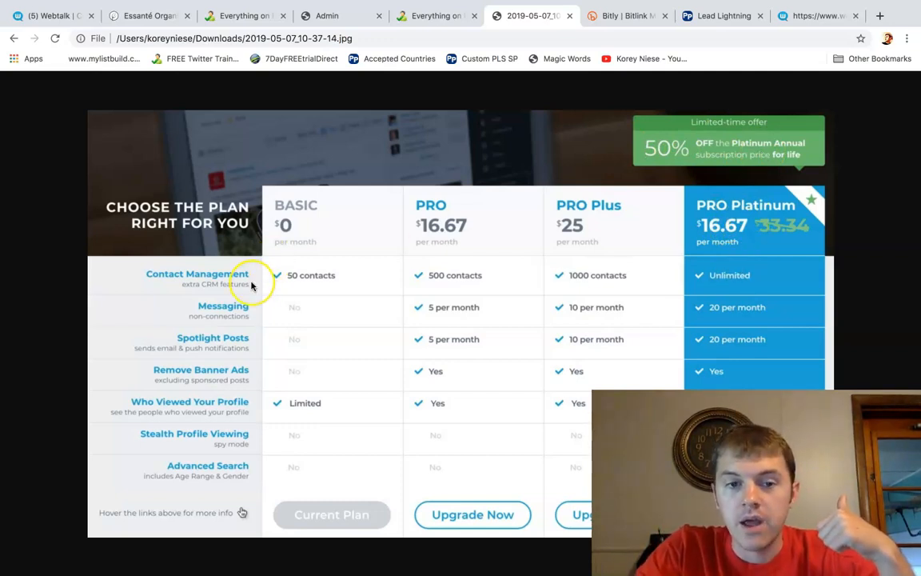
pyautogui.moveTo(744, 285)
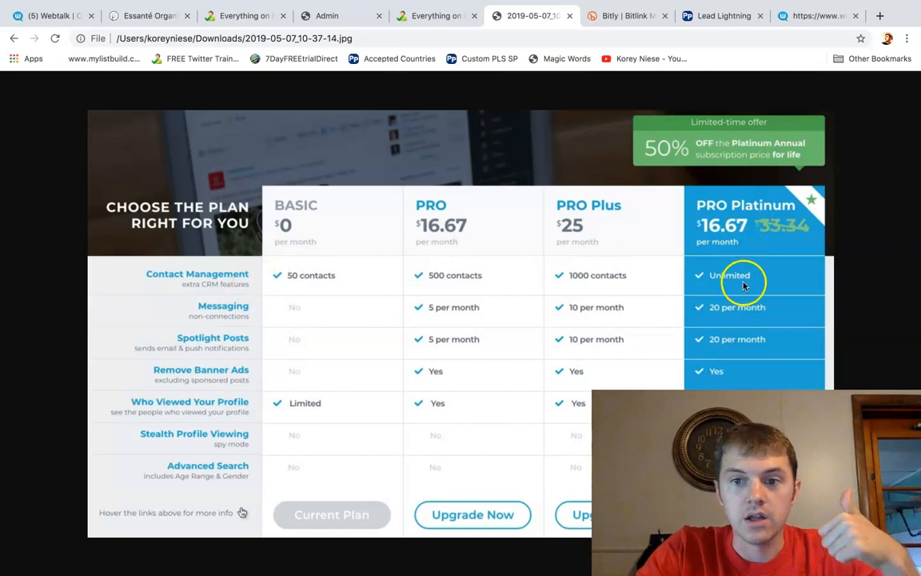
pyautogui.moveTo(761, 285)
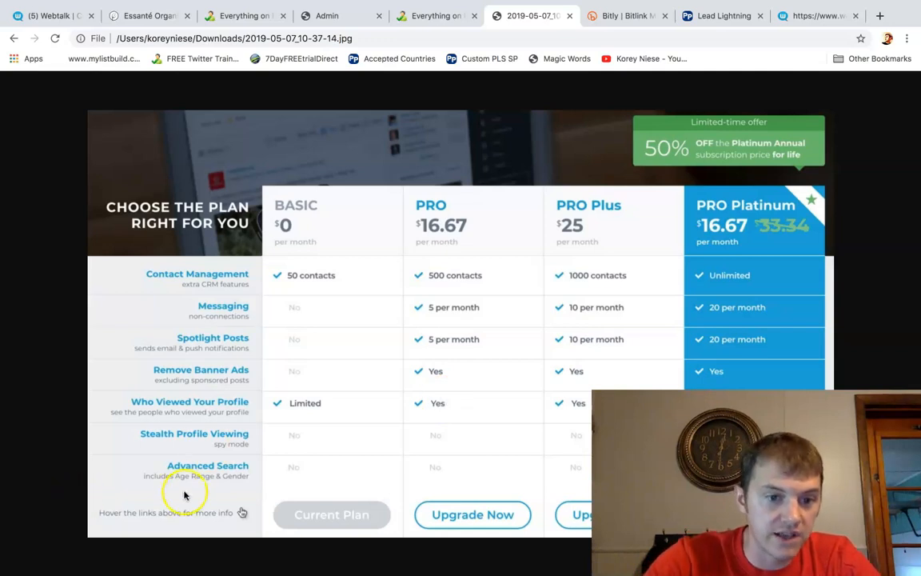
pyautogui.moveTo(185, 483)
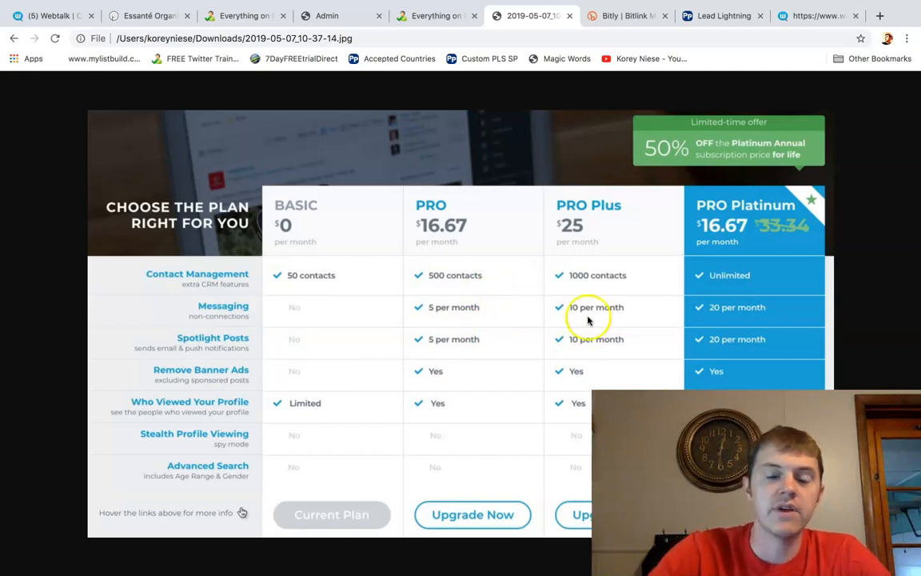
pyautogui.moveTo(703, 172)
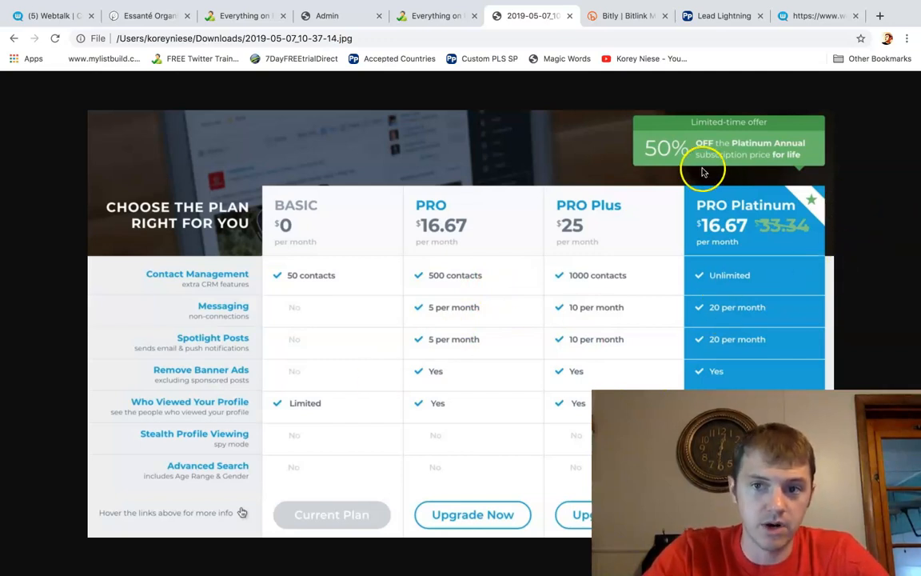
pyautogui.moveTo(774, 186)
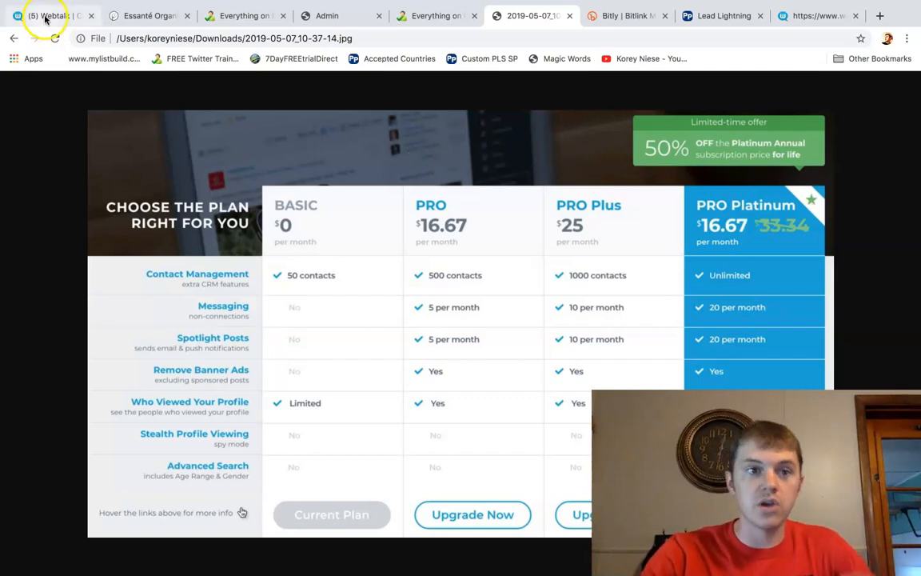
# - Back on the referral dashboard, review Referral Network Statistics and the Qualifications Checklist
pyautogui.click(44, 16)
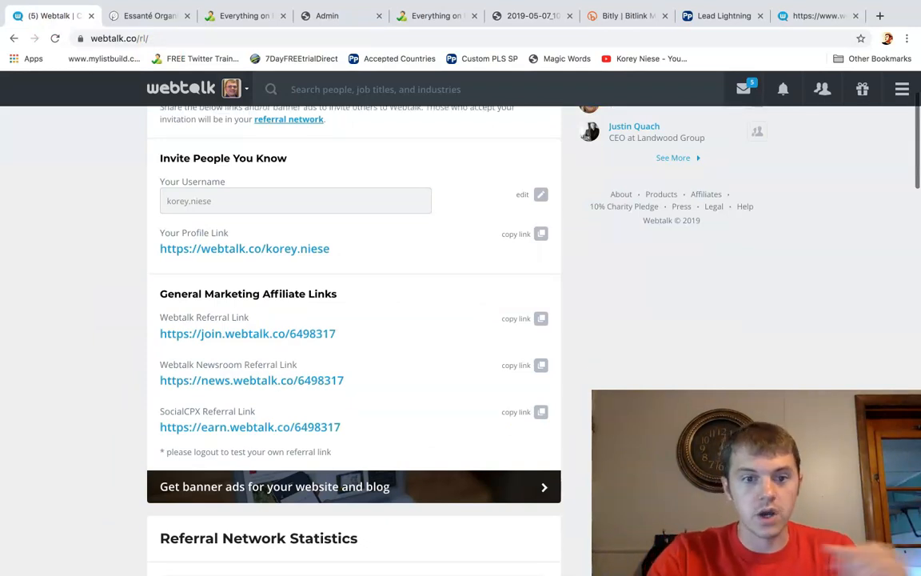
pyautogui.scroll(-3)
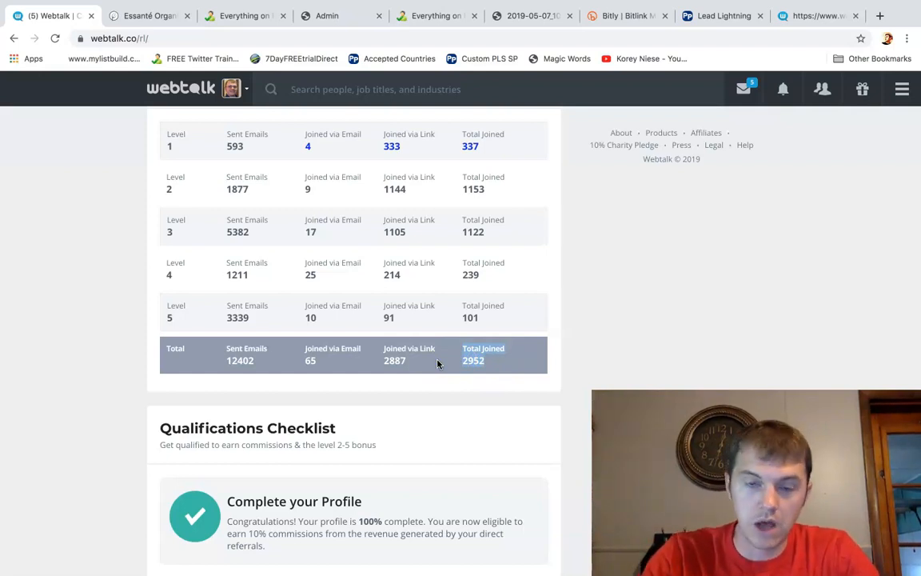
pyautogui.scroll(-3)
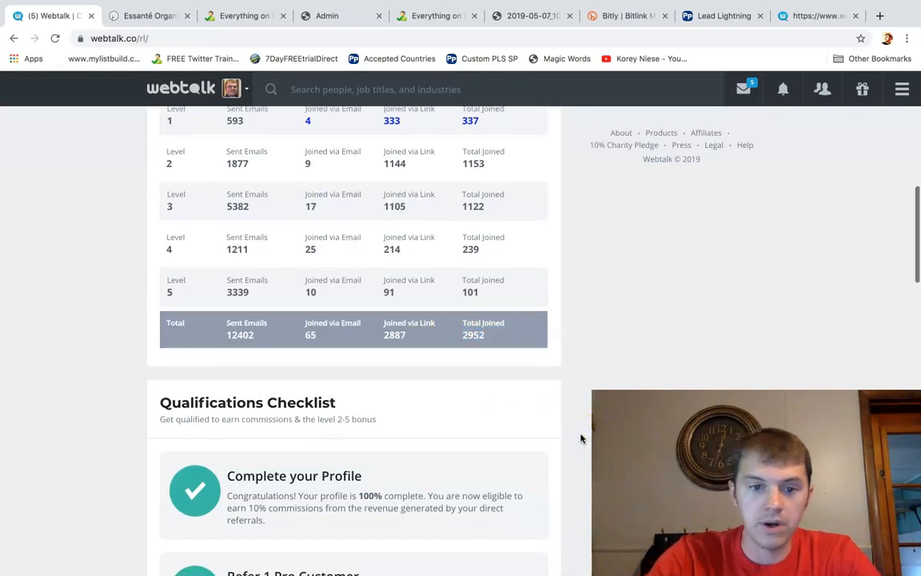
pyautogui.scroll(-3)
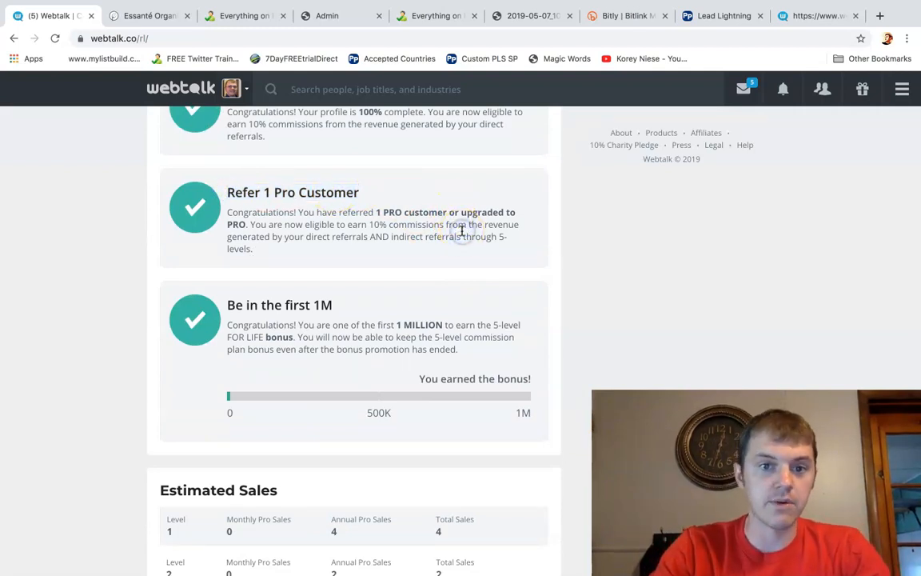
pyautogui.scroll(-3)
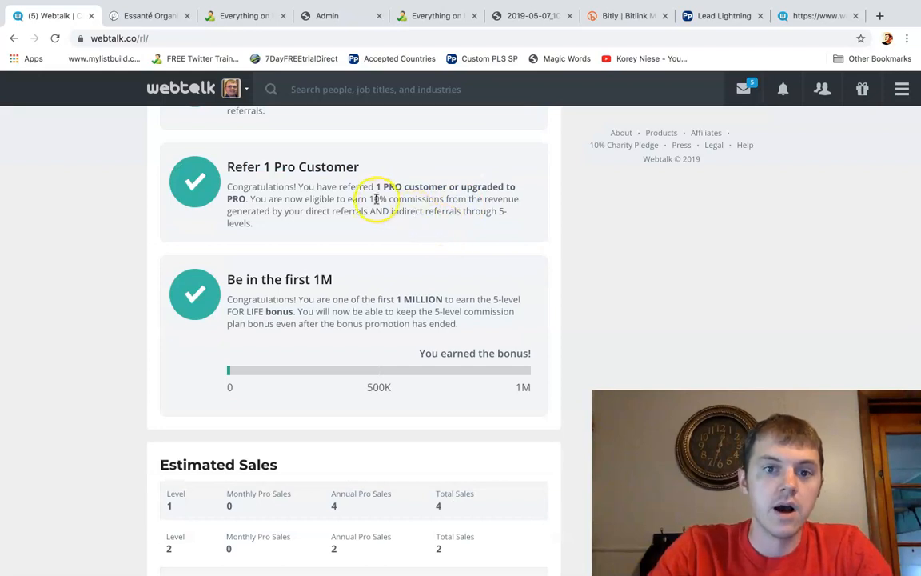
pyautogui.scroll(-3)
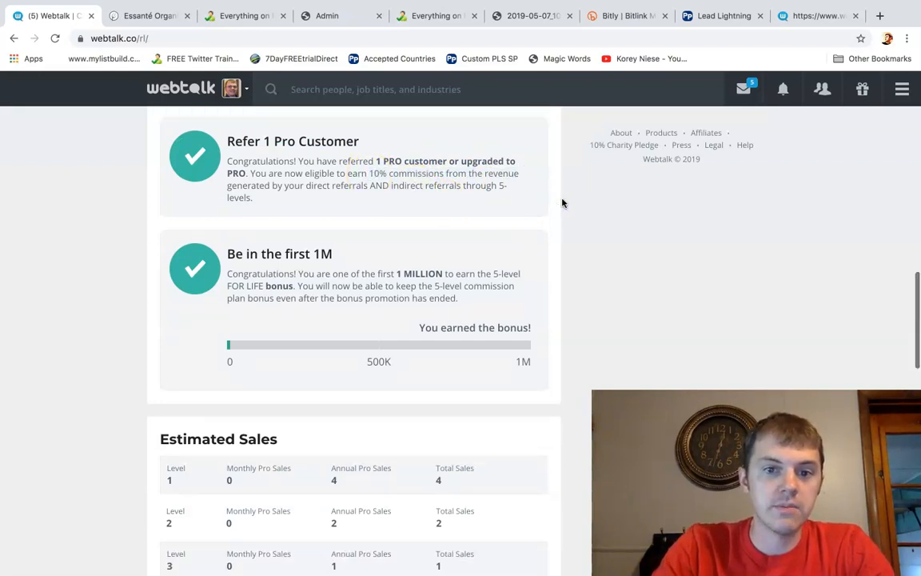
# - Review the dashboard's Estimated Sales, Commissions Tracking and referrer details
pyautogui.scroll(-3)
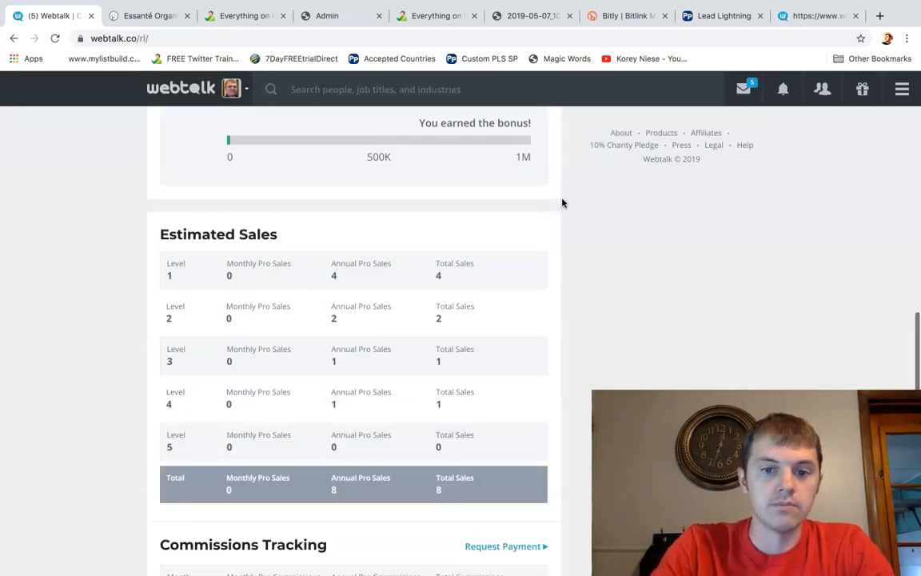
pyautogui.scroll(-3)
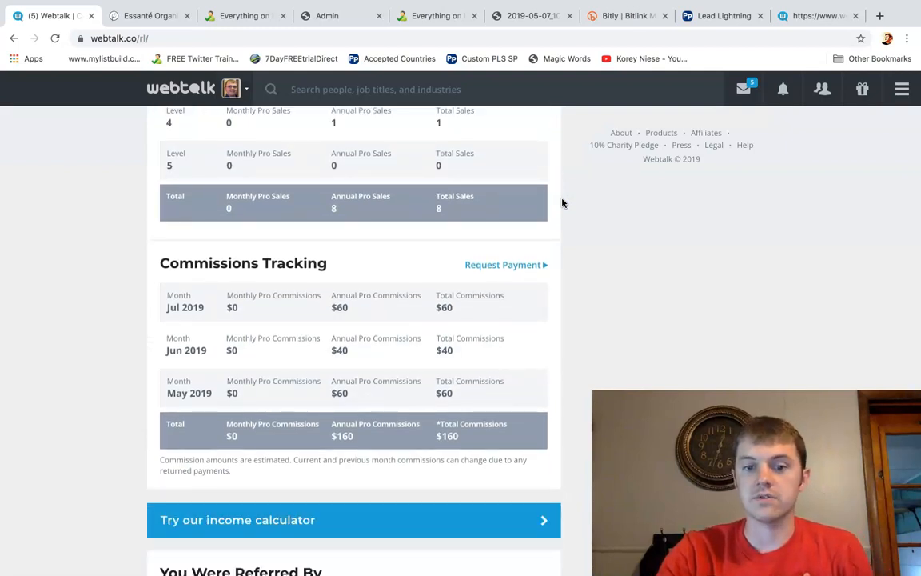
pyautogui.scroll(-3)
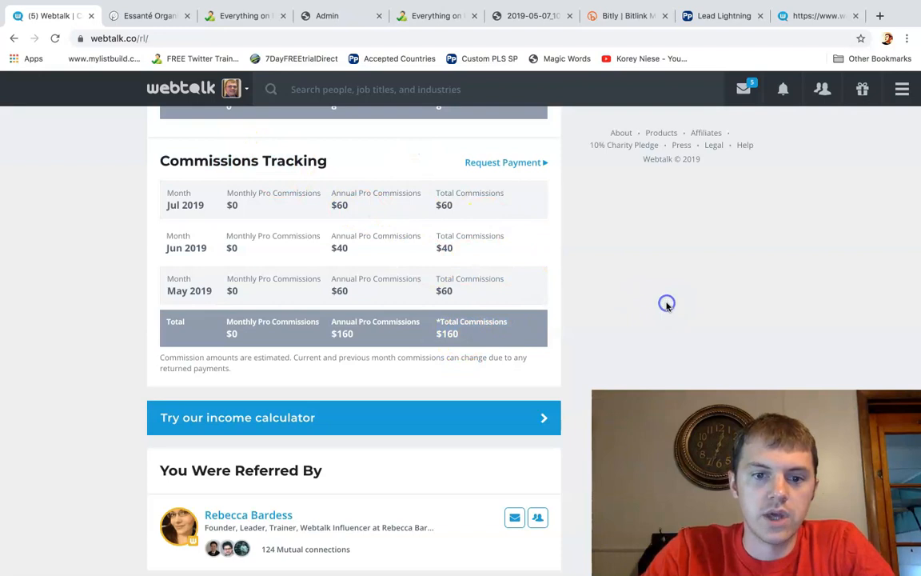
pyautogui.scroll(-3)
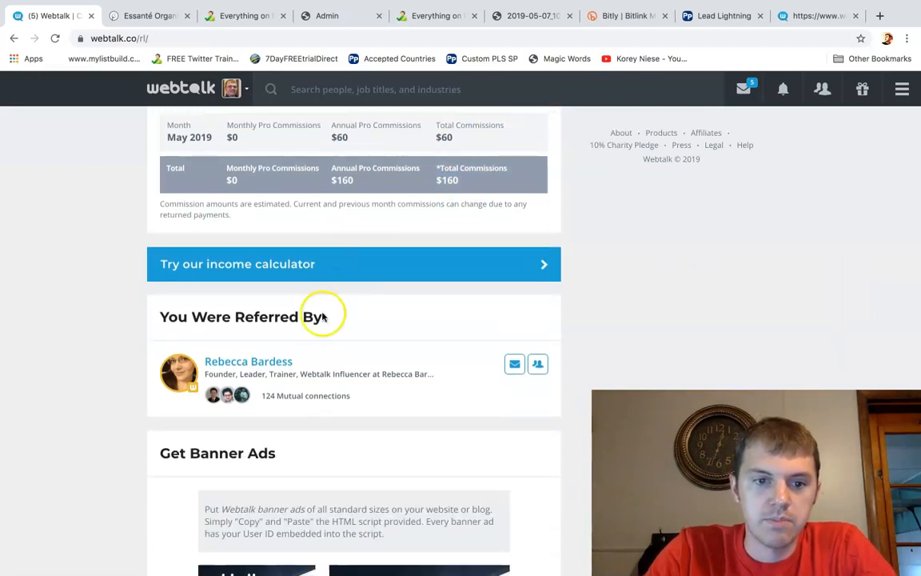
pyautogui.scroll(-3)
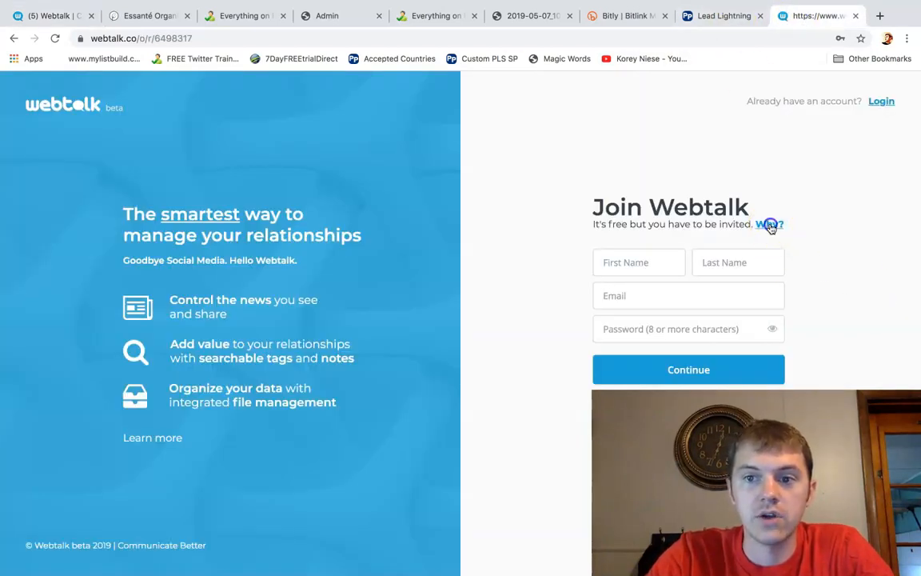
# - Check why joining Webtalk needs an invitation, dismiss the beta revenue-share notice, and move to the Lead Lightning sales page
pyautogui.click(769, 224)
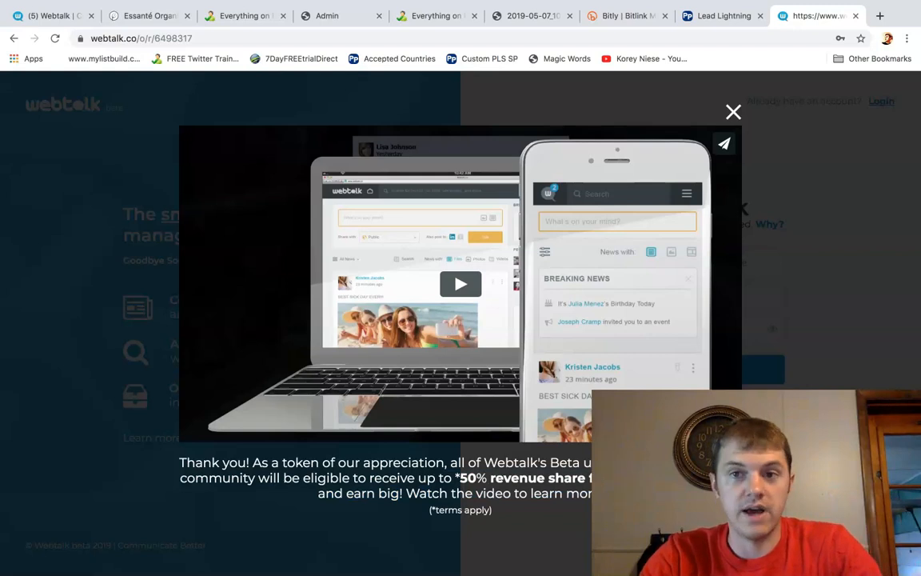
pyautogui.click(733, 112)
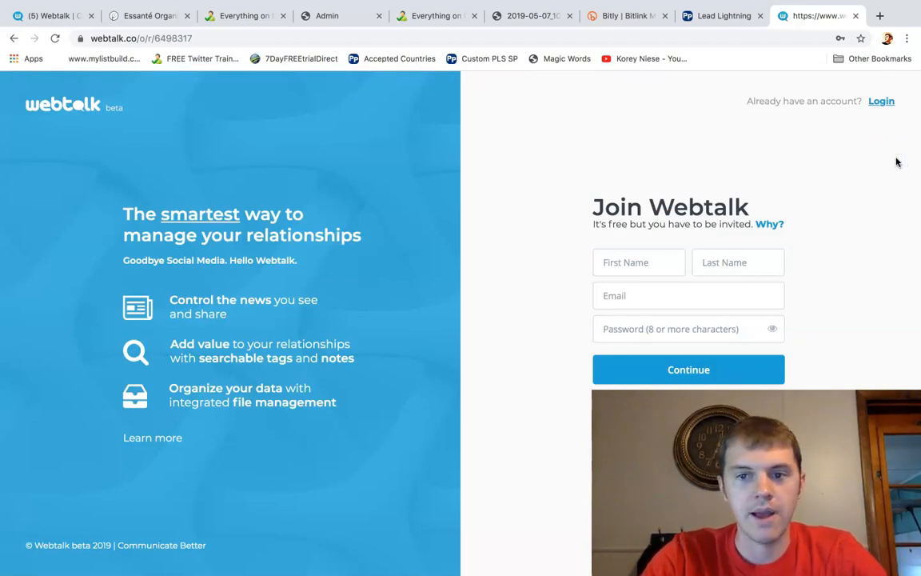
pyautogui.moveTo(722, 48)
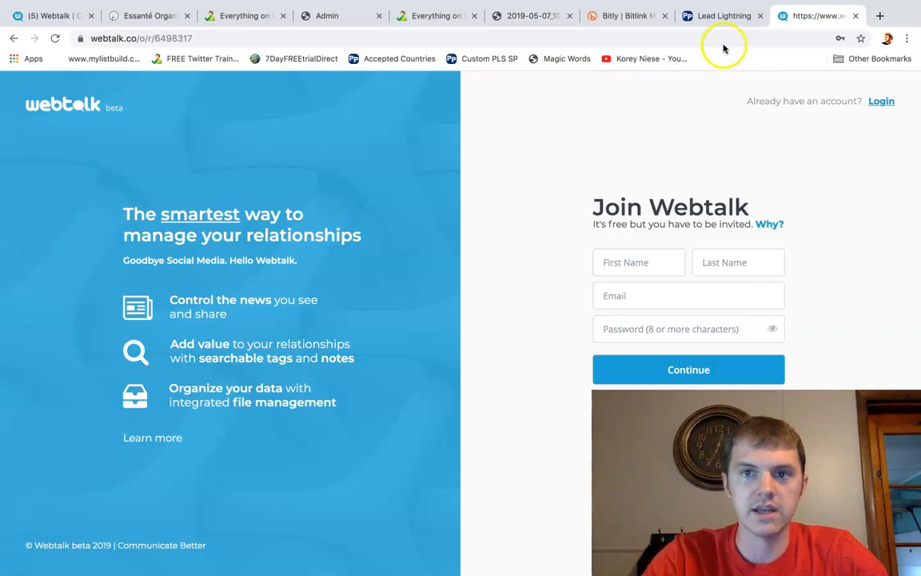
pyautogui.click(723, 16)
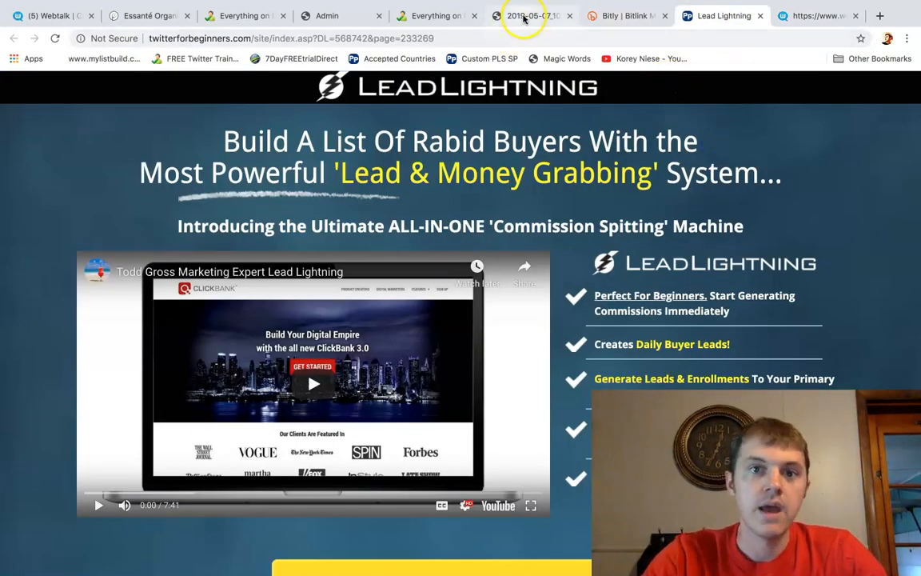
pyautogui.moveTo(435, 16)
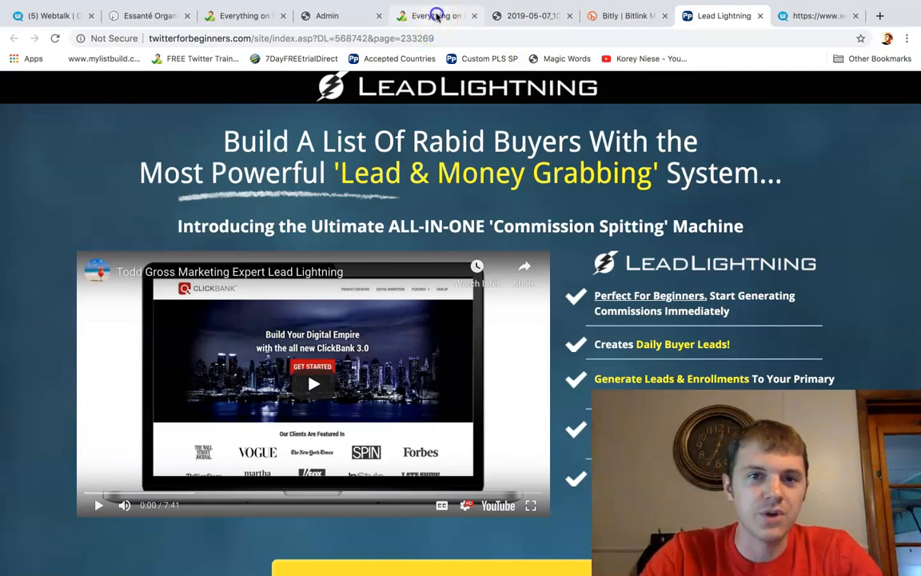
# - Browse the Everything Power Lead System FAQ videos down to 'What is the Sales Funnel Duplicator?'
pyautogui.click(435, 16)
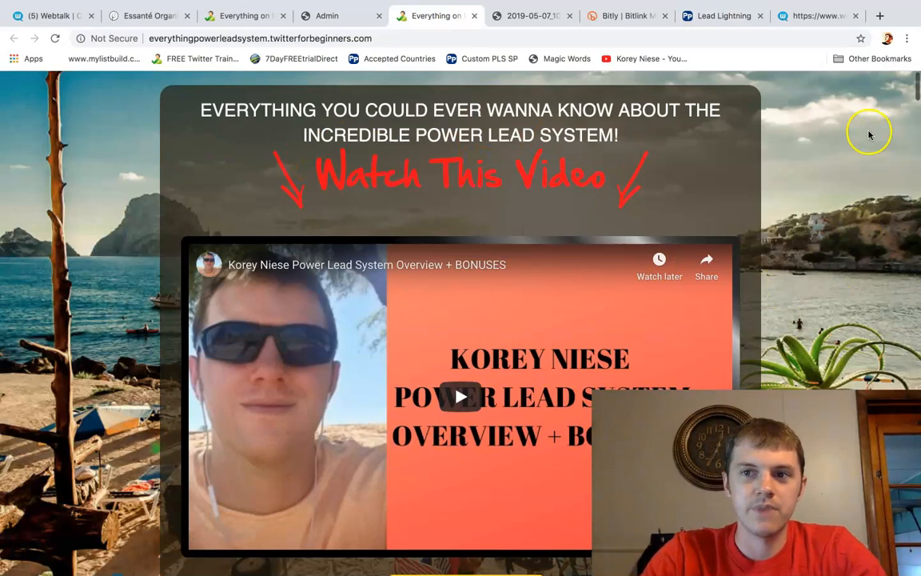
pyautogui.scroll(-3)
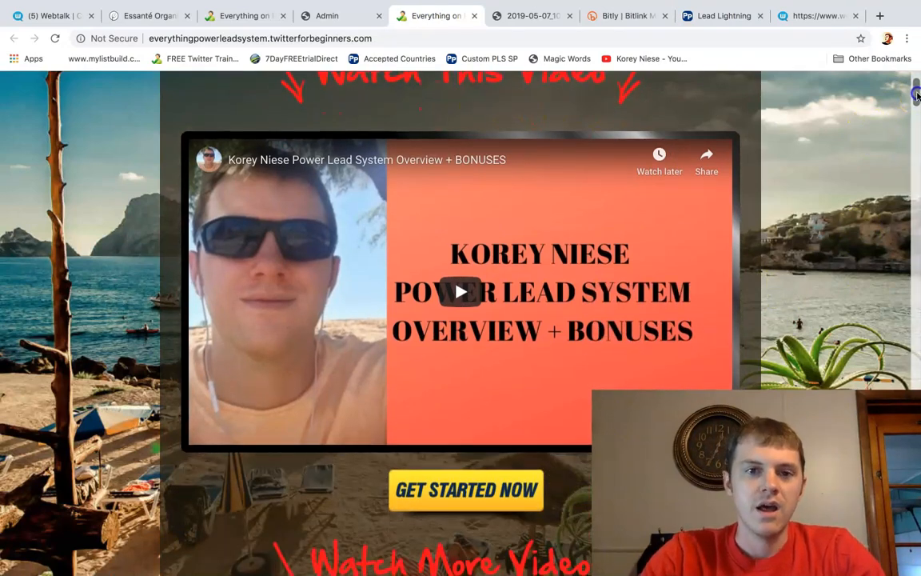
pyautogui.scroll(-3)
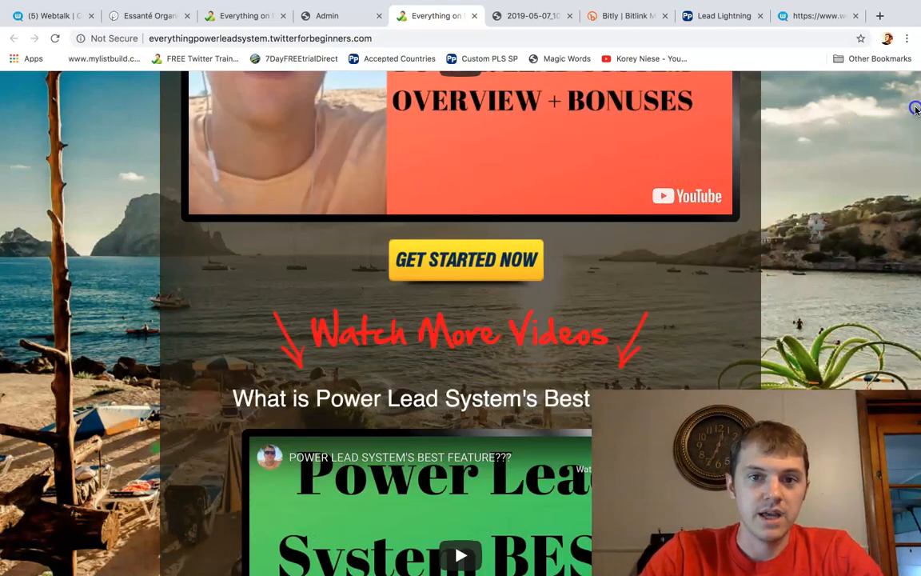
pyautogui.scroll(-3)
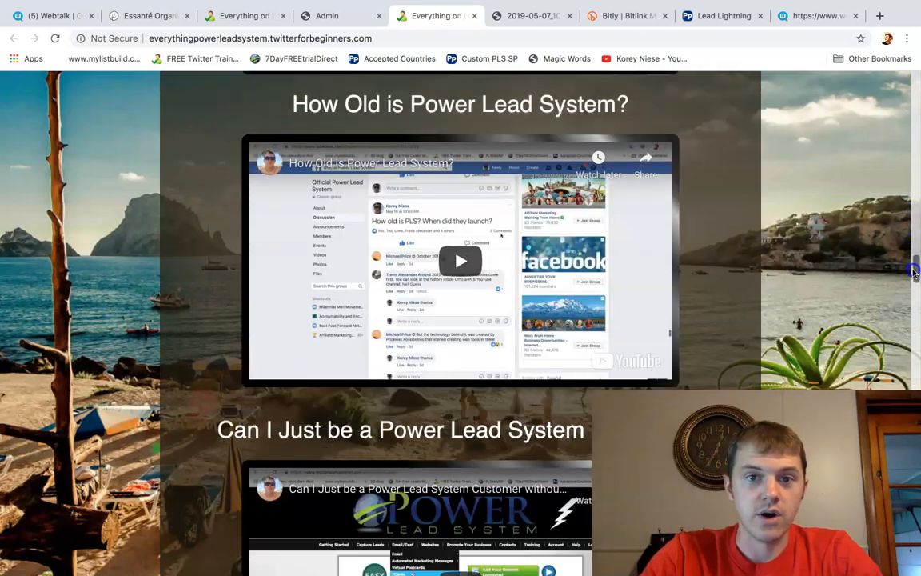
pyautogui.scroll(-3)
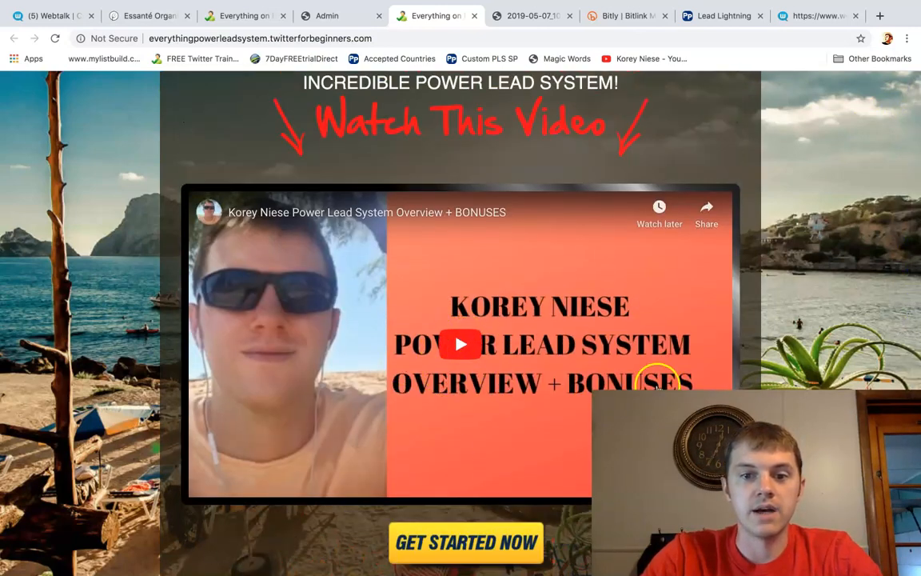
pyautogui.scroll(-3)
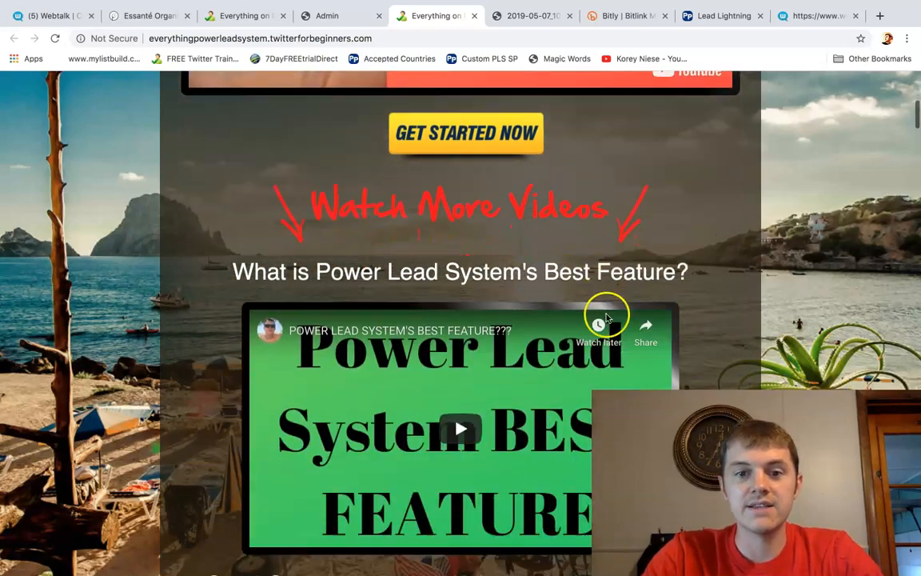
pyautogui.scroll(-3)
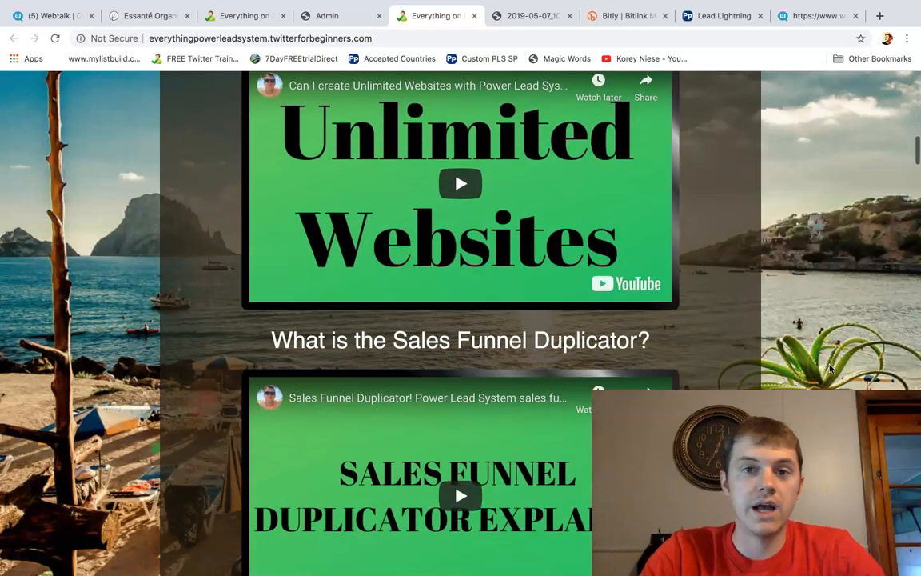
pyautogui.scroll(-3)
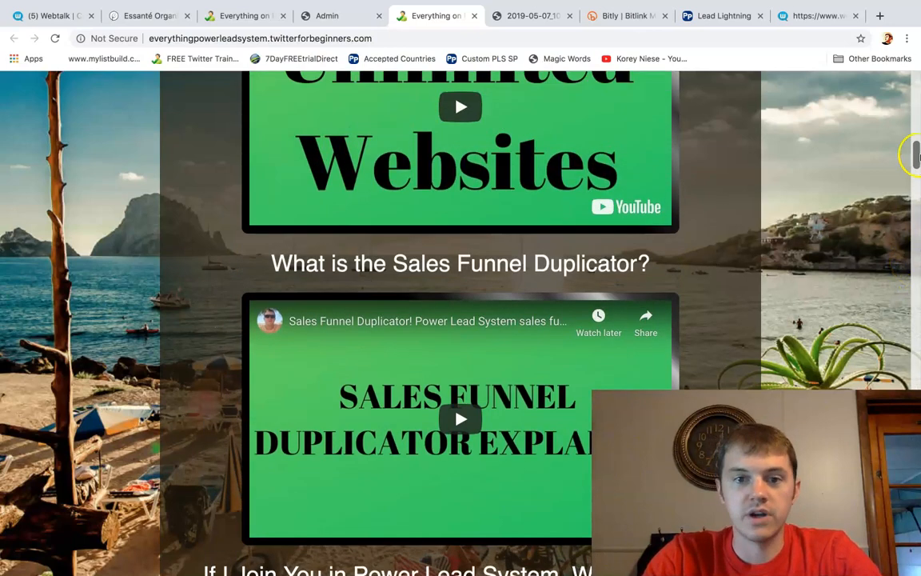
# - Log into the Power Lead System back office and dismiss the important updates notice
pyautogui.click(327, 16)
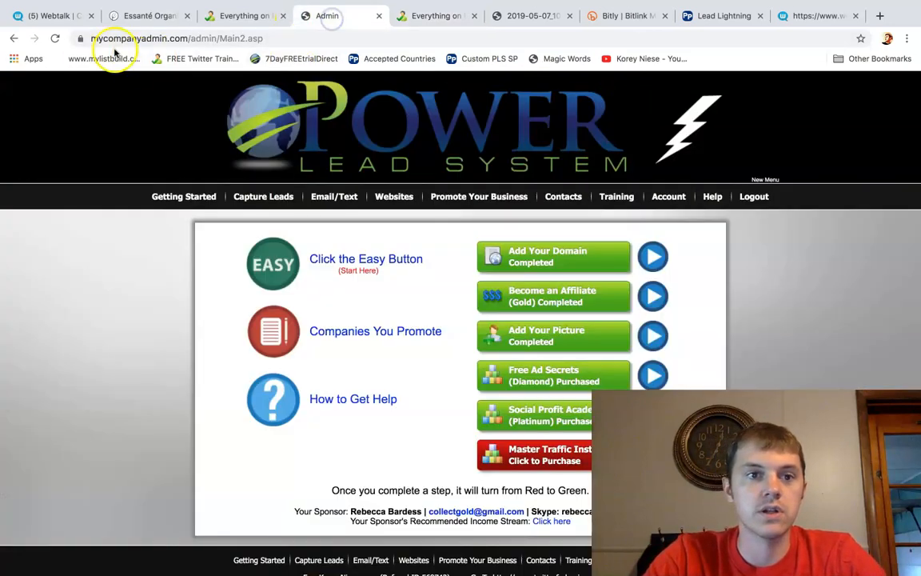
pyautogui.click(480, 195)
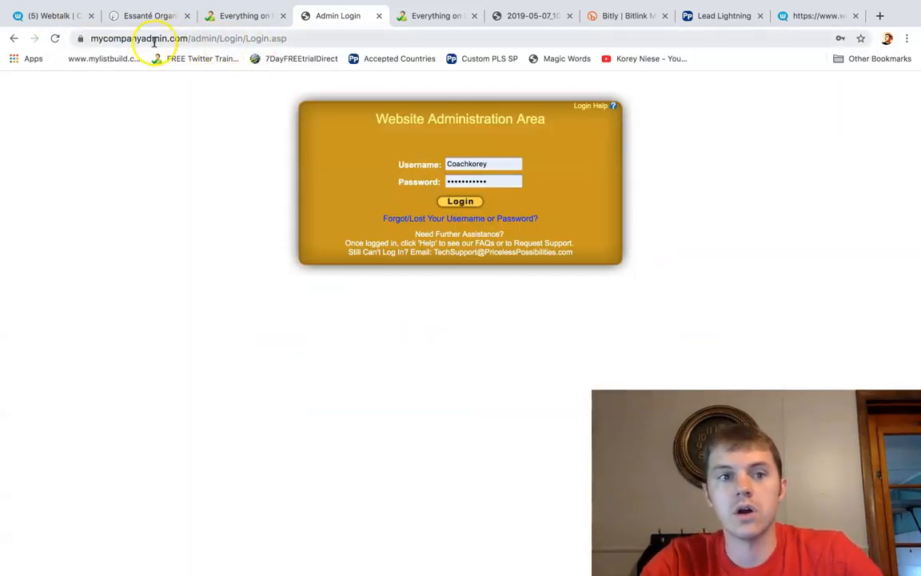
pyautogui.click(461, 202)
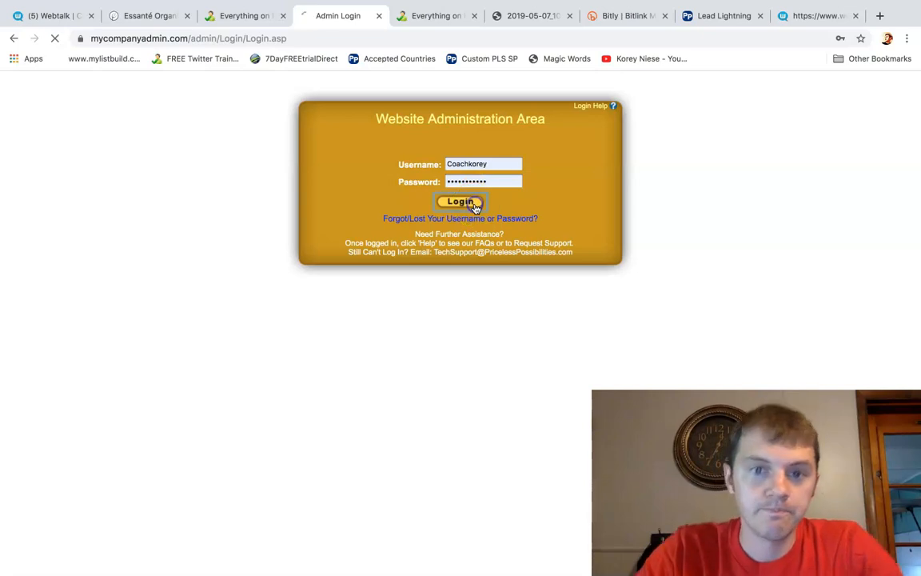
pyautogui.click(460, 202)
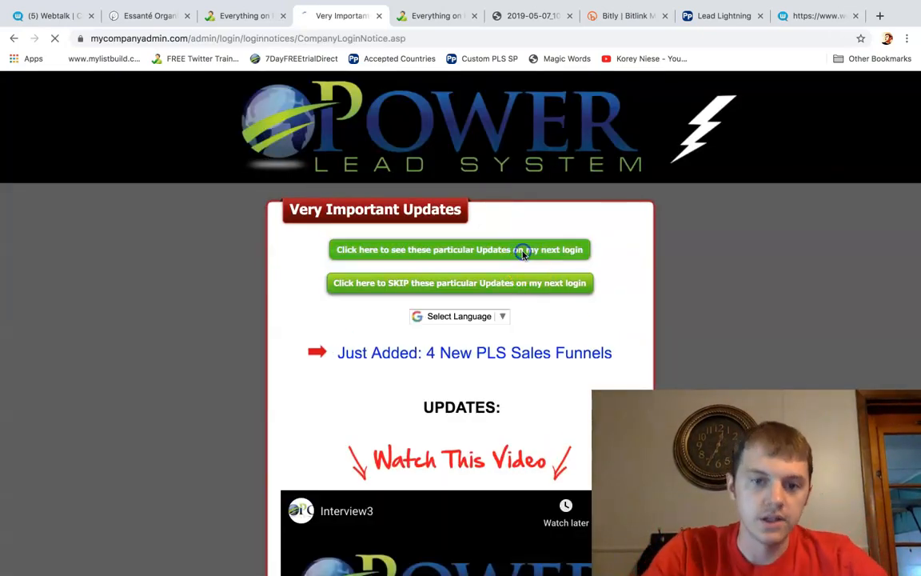
pyautogui.click(461, 249)
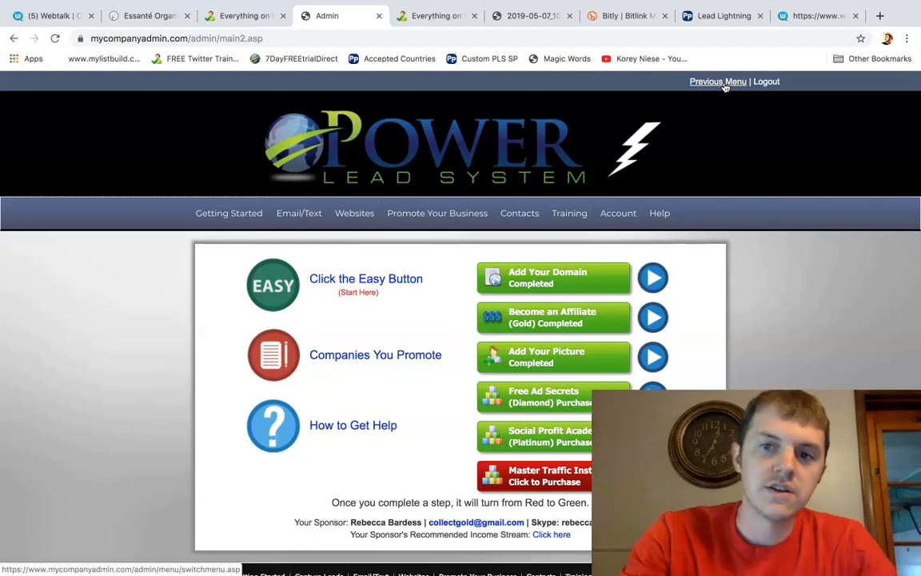
# - Show the Getting Started page and its two referral links
pyautogui.click(334, 195)
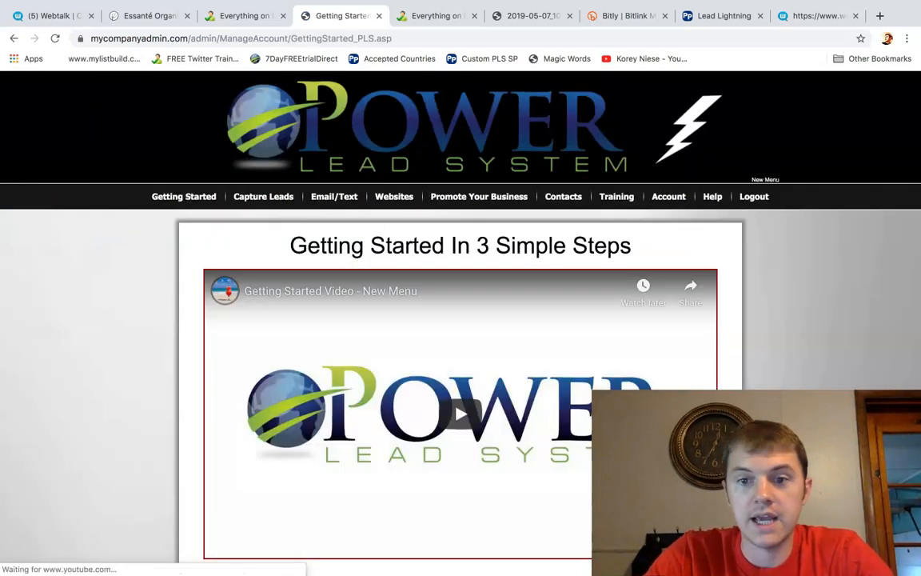
pyautogui.scroll(-3)
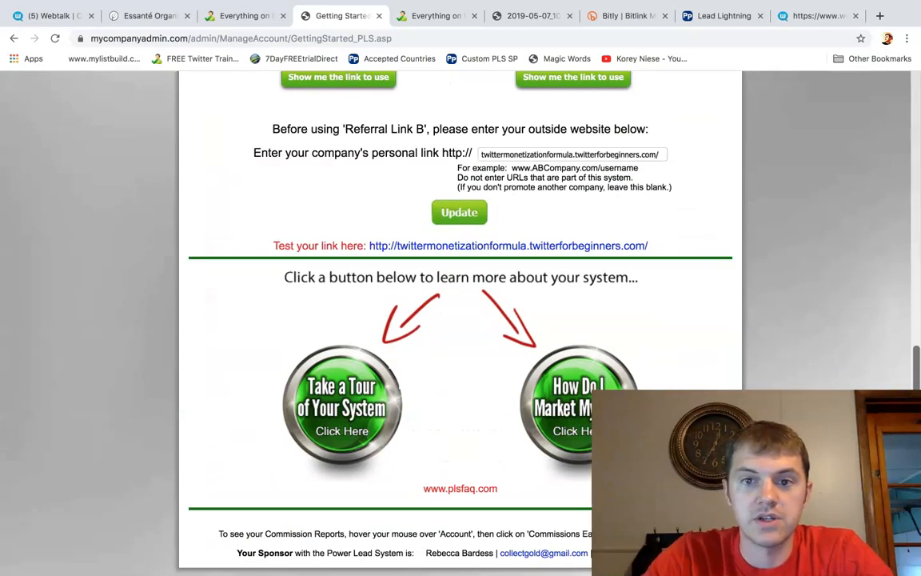
pyautogui.scroll(3)
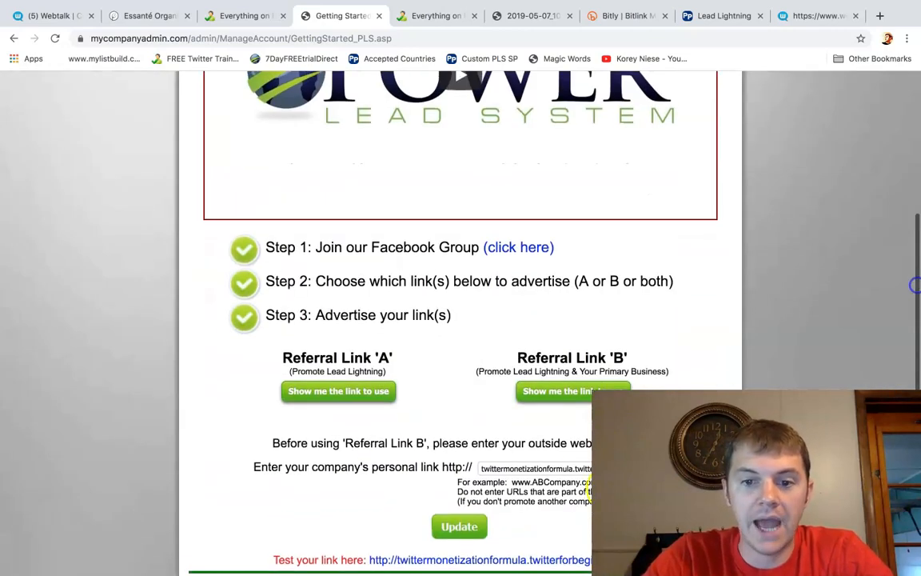
pyautogui.scroll(-3)
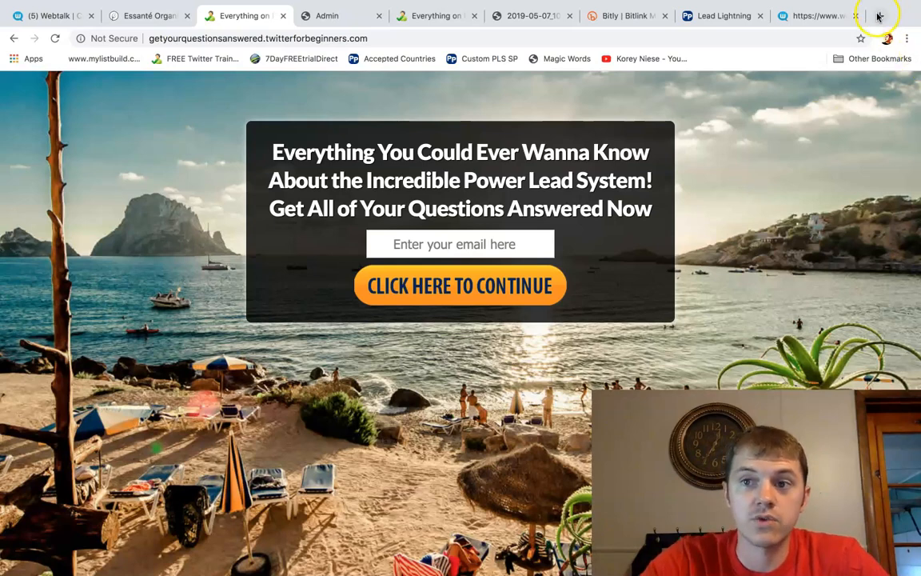
# - Bring up plshangout.com in a new tab and look through the Hangout overview video page
pyautogui.click(880, 16)
pyautogui.write('plshangout.com')
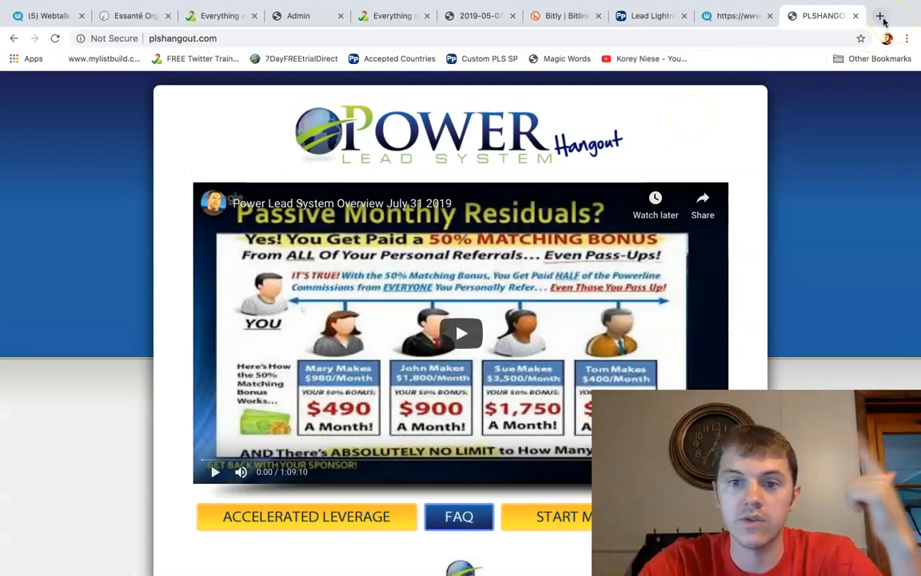
pyautogui.scroll(-3)
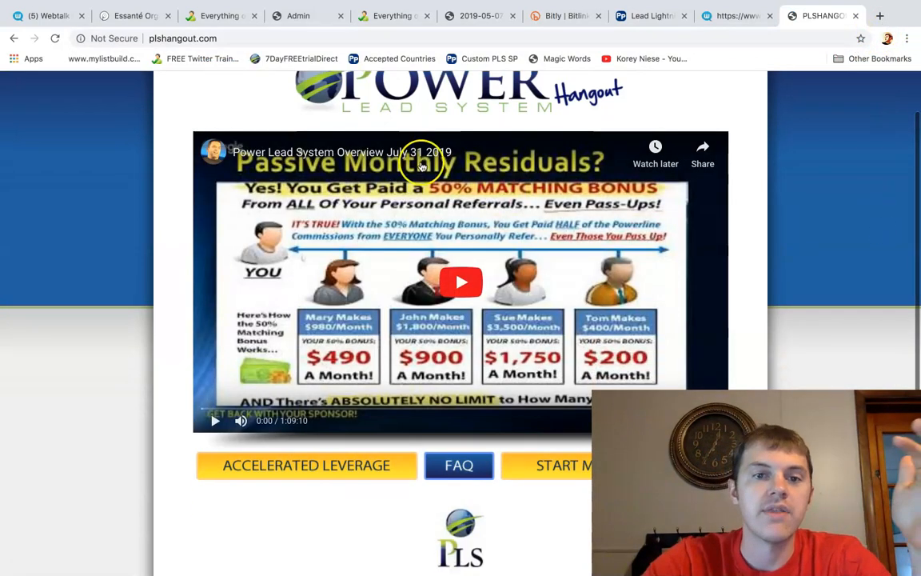
pyautogui.scroll(-3)
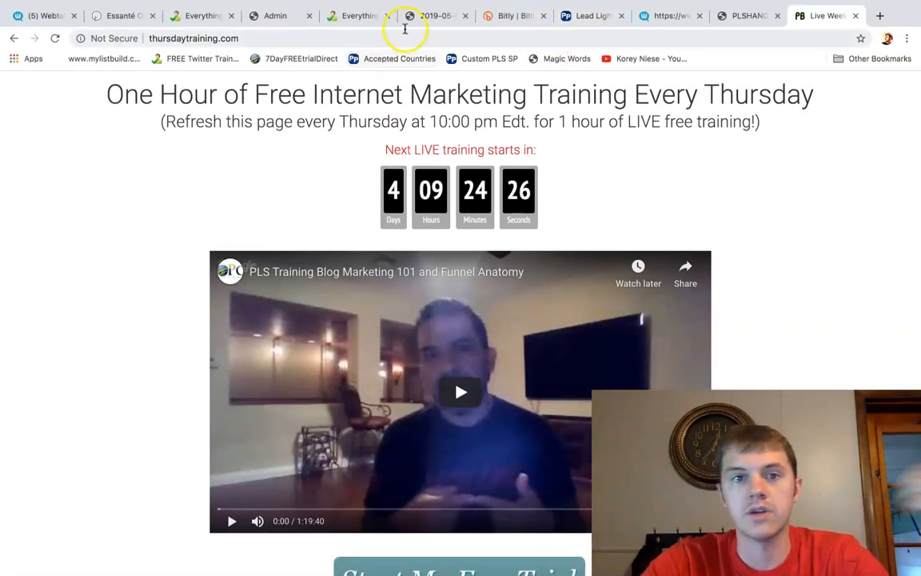
# - From the back office training area, reach the PLS Training site's System Videos list
pyautogui.click(275, 16)
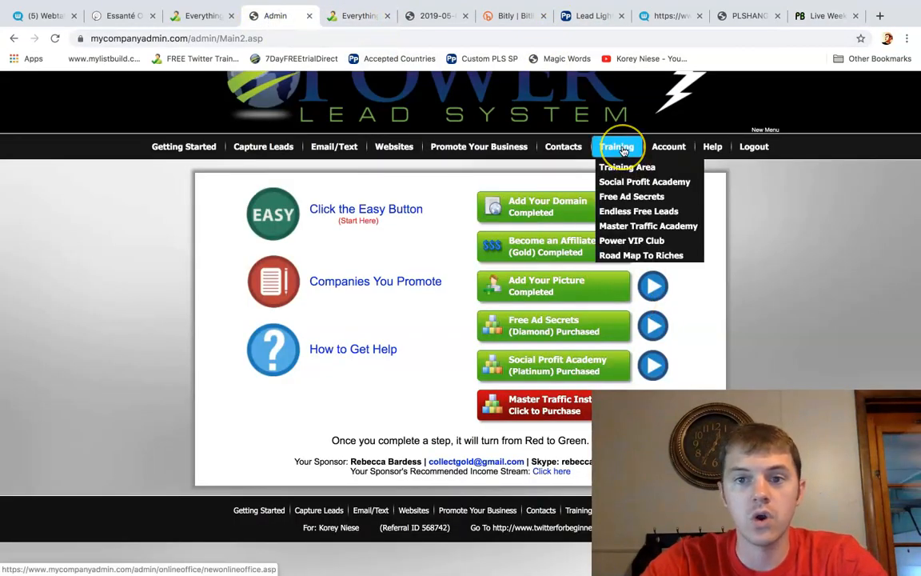
pyautogui.click(627, 166)
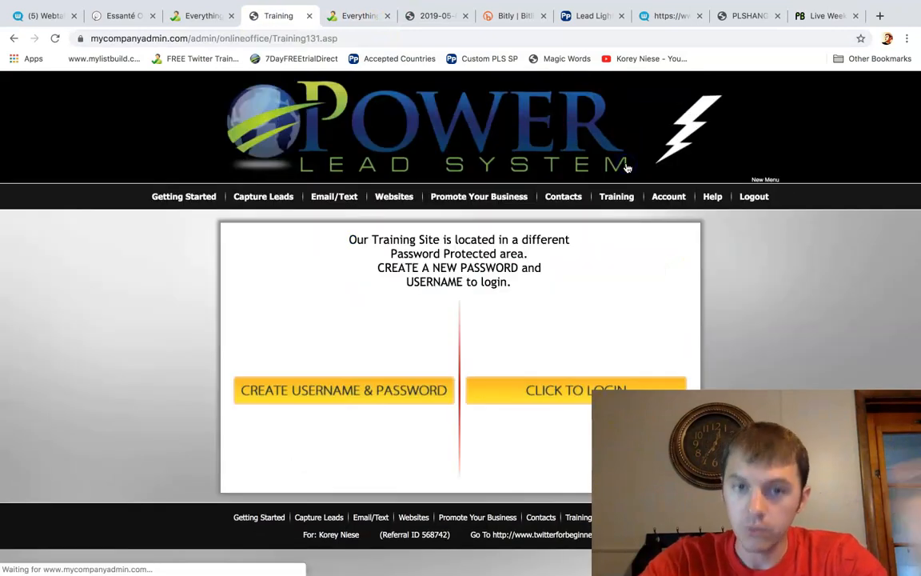
pyautogui.click(575, 391)
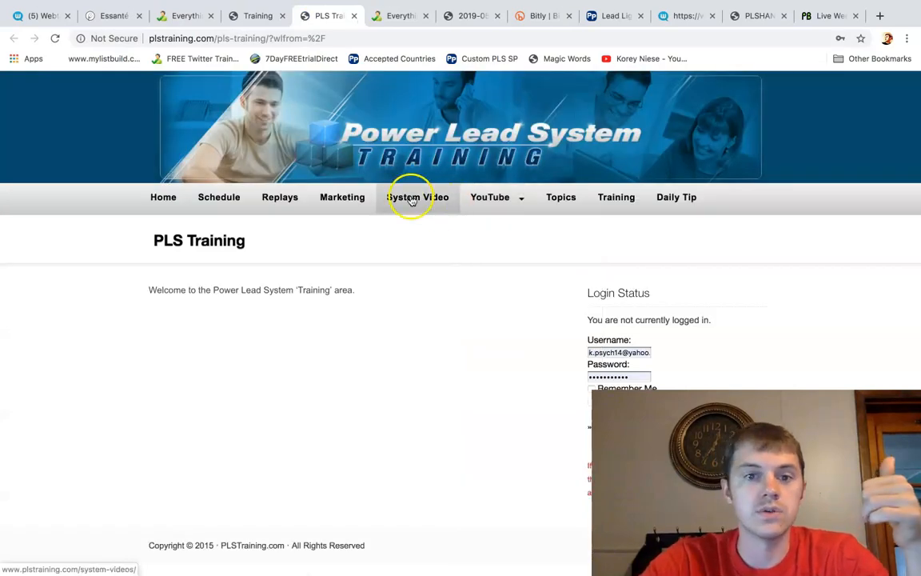
pyautogui.click(417, 197)
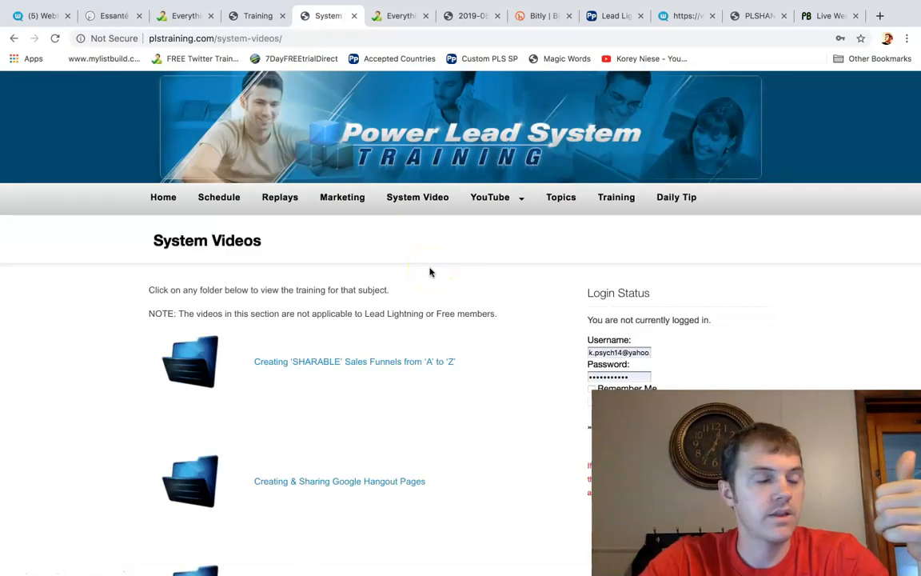
pyautogui.scroll(-3)
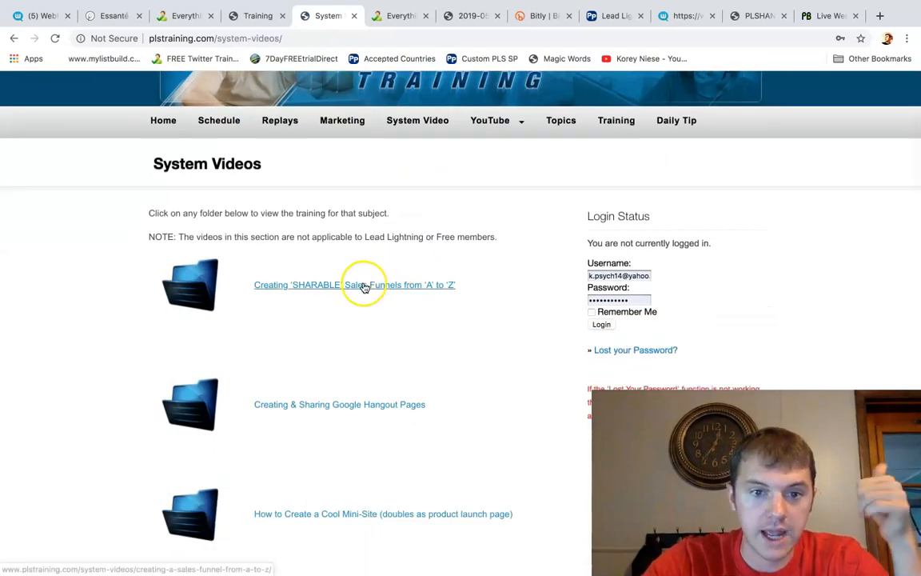
# - View 'Creating SHARABLE Sales Funnels from A to Z', then browse the System Videos topic list again
pyautogui.click(365, 285)
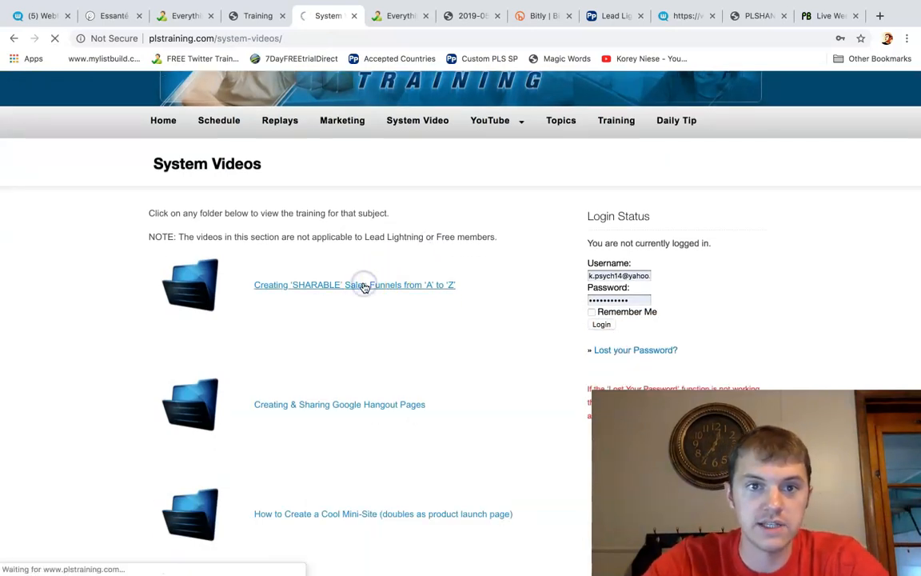
pyautogui.click(355, 285)
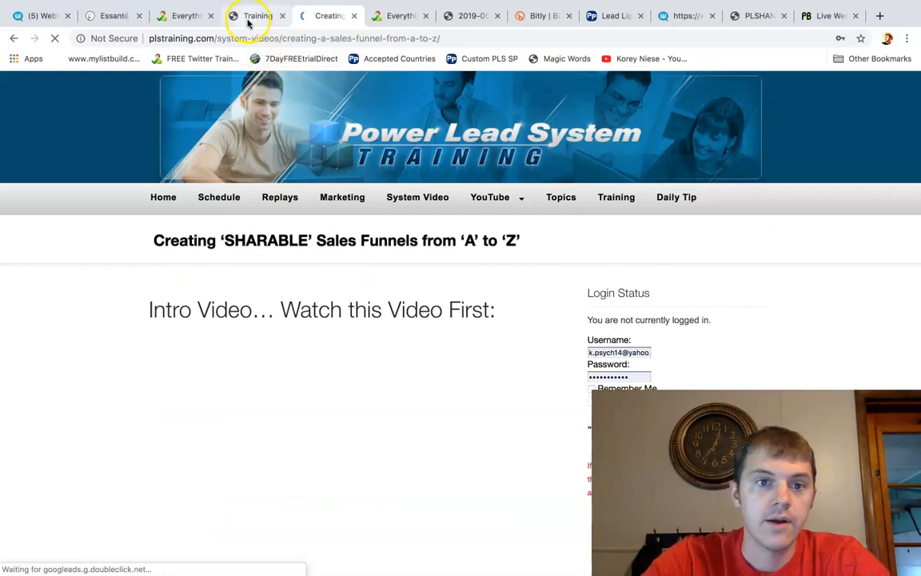
pyautogui.scroll(-3)
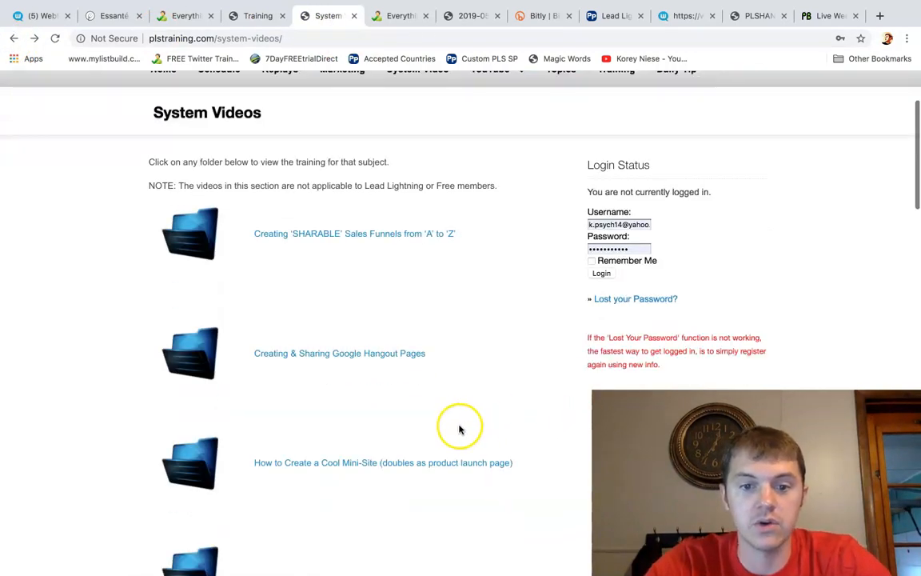
pyautogui.scroll(-3)
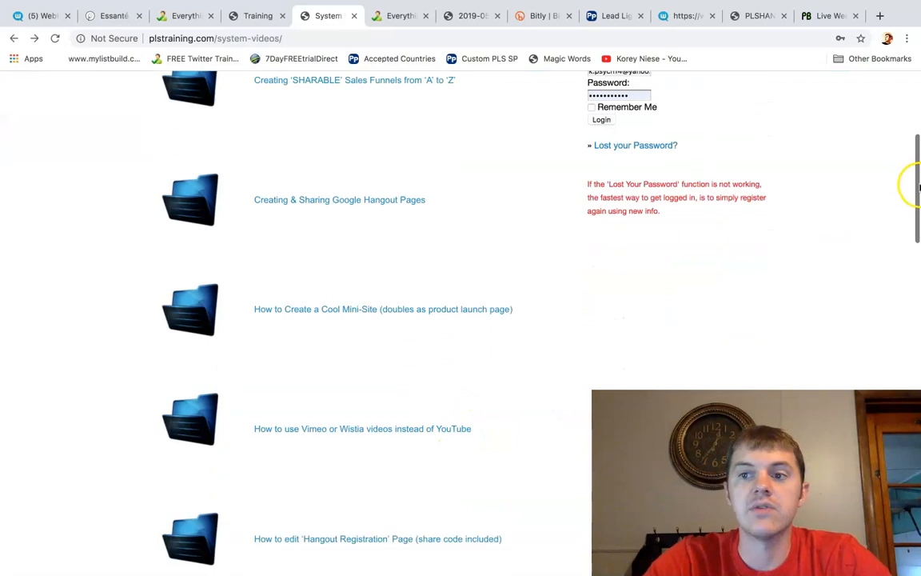
pyautogui.scroll(3)
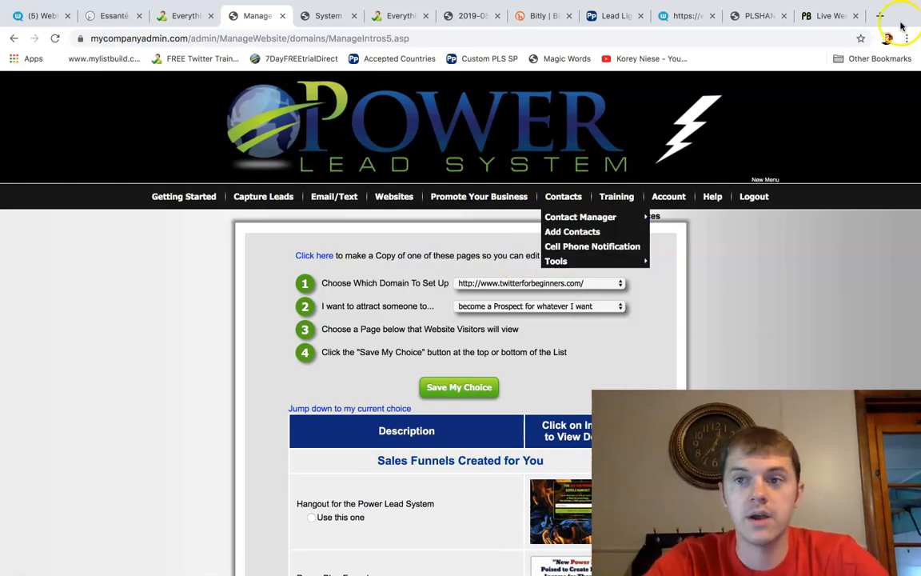
# - Start a new browser tab with funnels4anybiz.com entered in the address bar
pyautogui.click(881, 16)
pyautogui.write('funnels4anybiz.com')
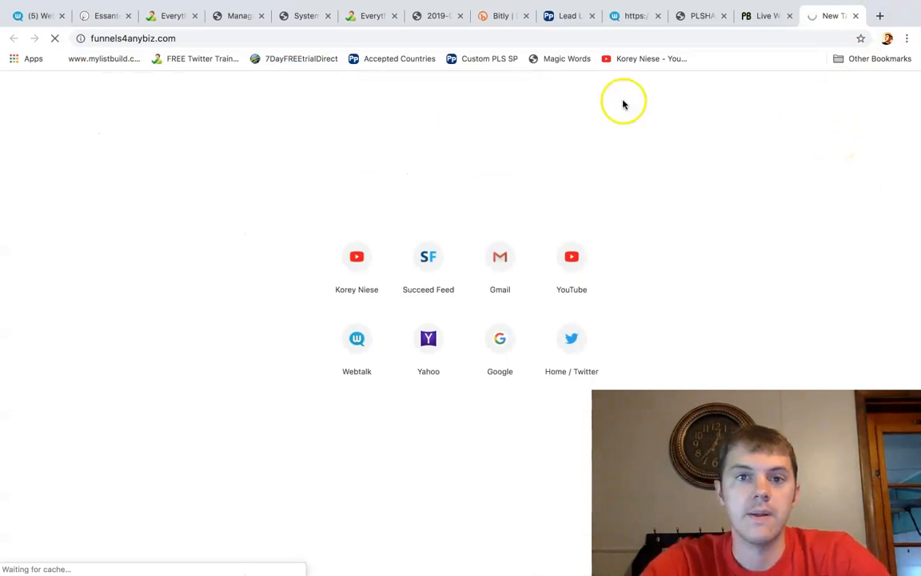
pyautogui.click(54, 39)
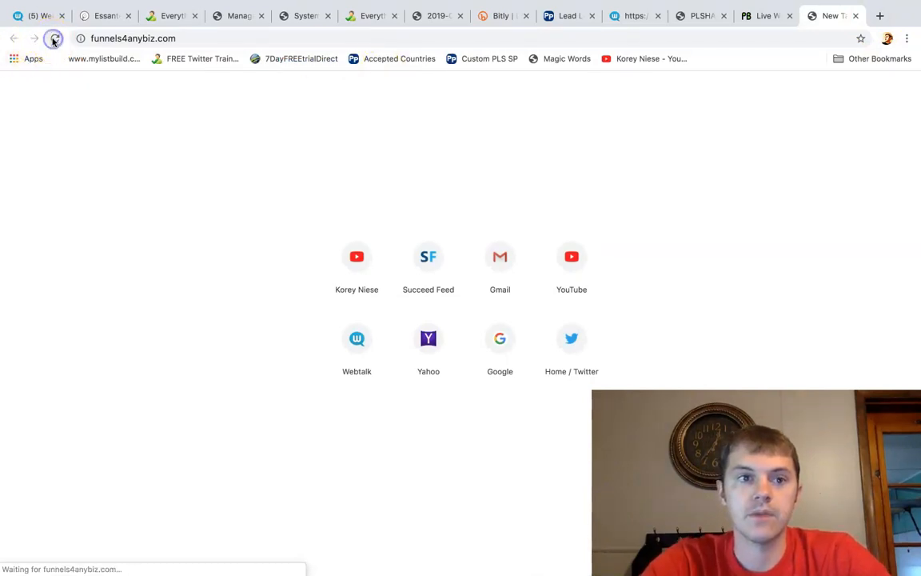
pyautogui.click(54, 38)
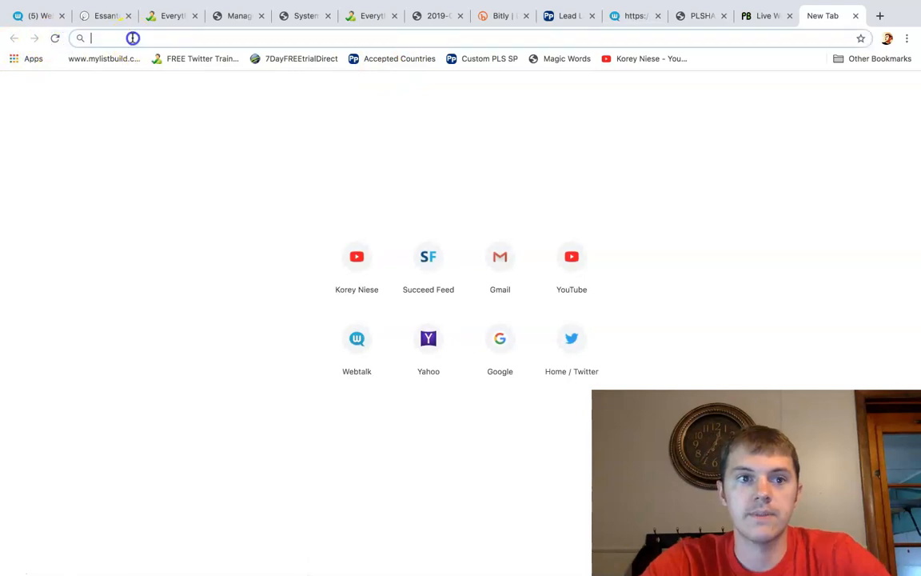
pyautogui.write('funnels4anybiz.com')
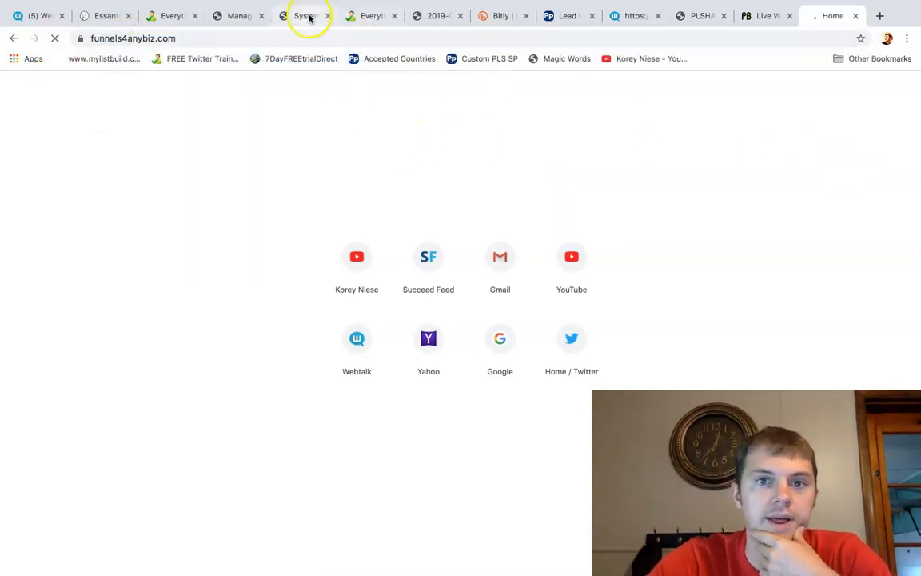
# - Review the Everything Power Lead System page and the questions-answered capture page
pyautogui.click(371, 16)
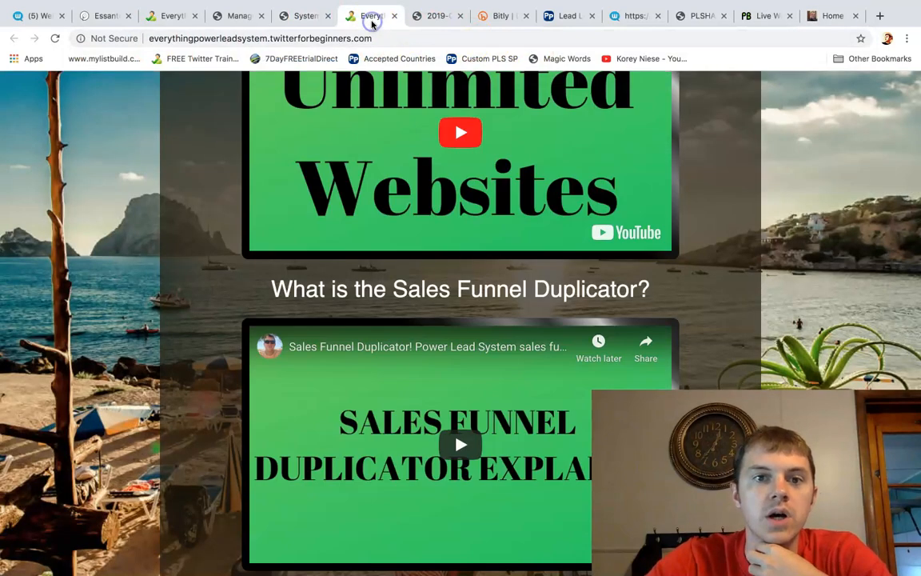
pyautogui.click(169, 16)
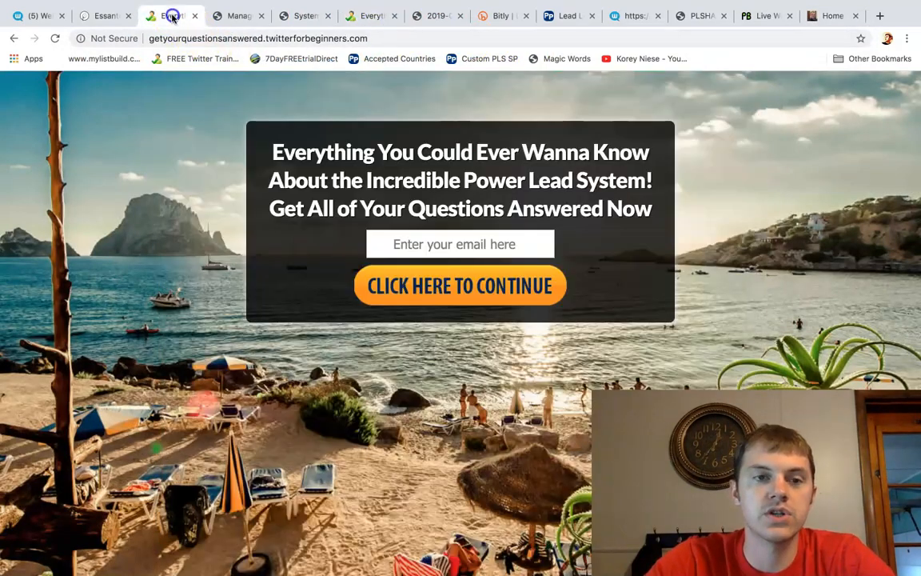
pyautogui.moveTo(272, 152); pyautogui.dragTo(652, 208)
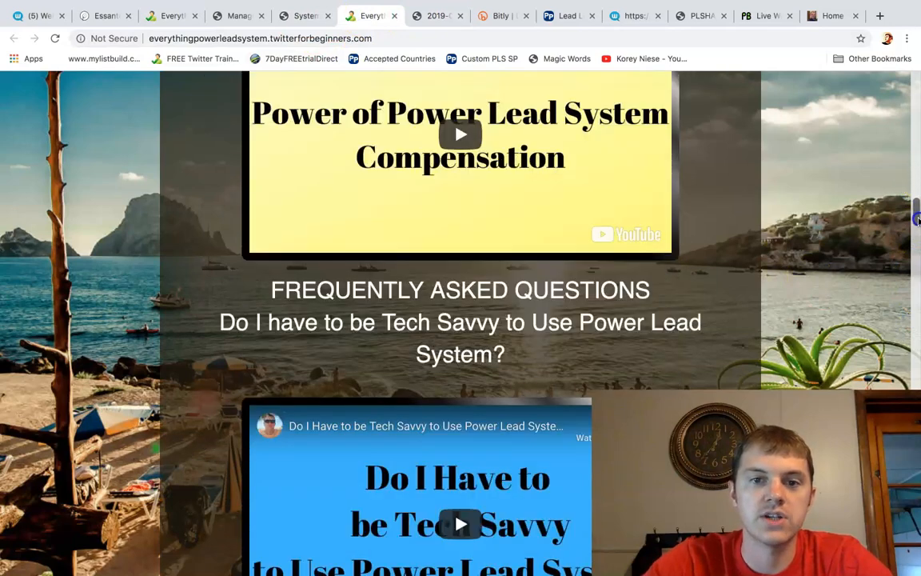
# - Show the funnels4anybiz FUNNELS home page and look through its blog posts
pyautogui.click(832, 16)
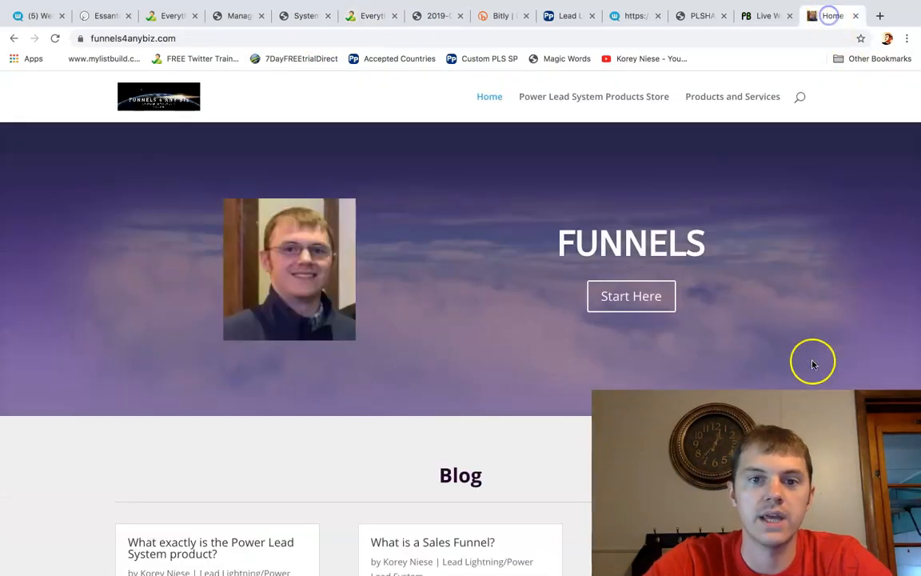
pyautogui.scroll(-3)
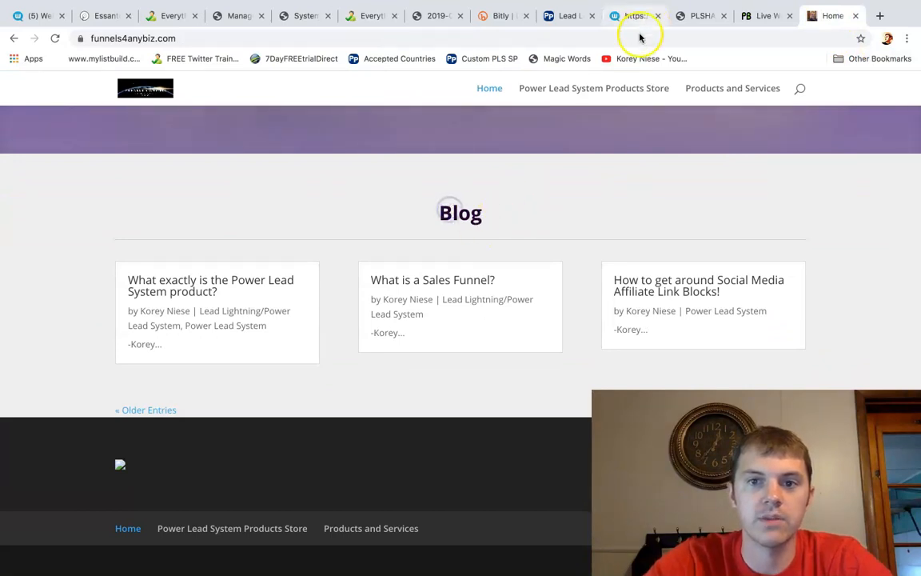
pyautogui.scroll(3)
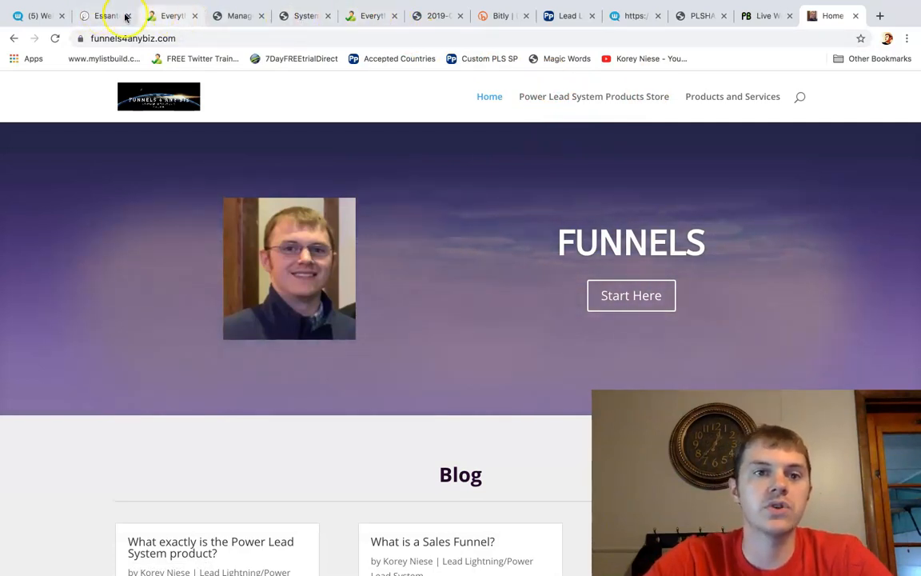
# - Browse the Essante Organics shop page and advance the banner carousel to the next slide
pyautogui.click(104, 16)
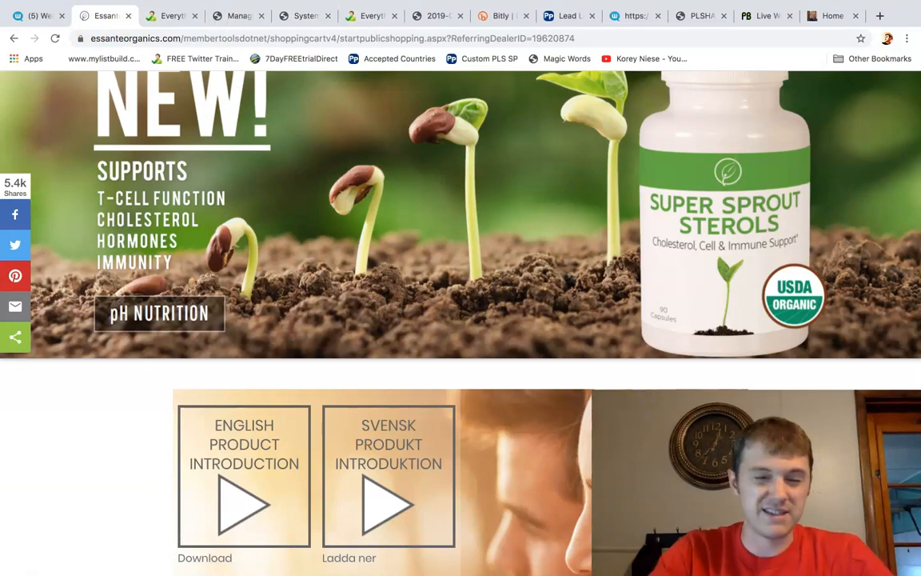
pyautogui.scroll(-3)
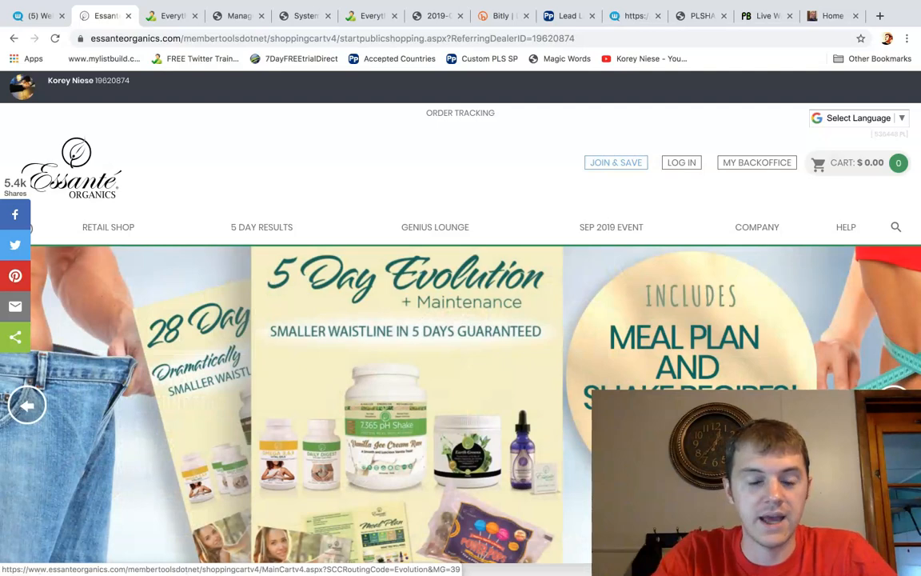
pyautogui.scroll(-3)
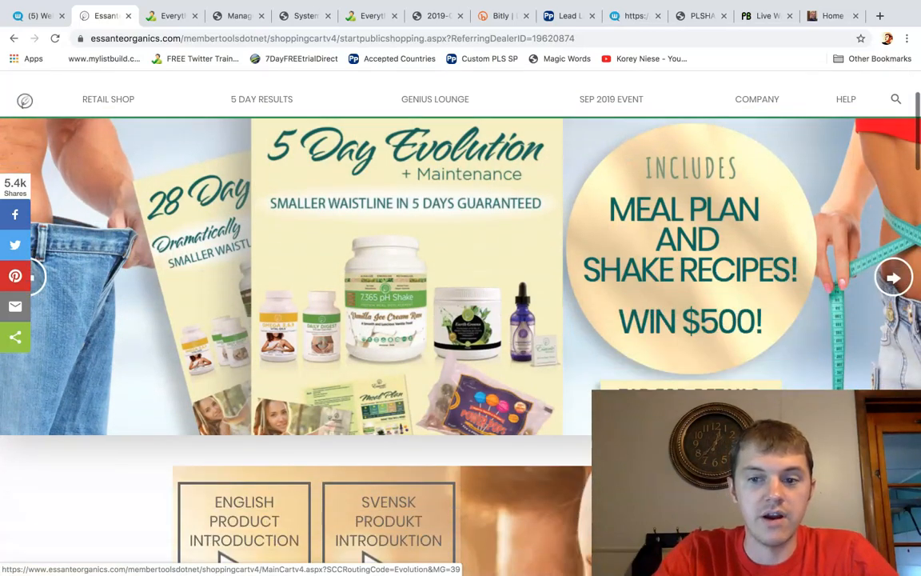
pyautogui.scroll(-3)
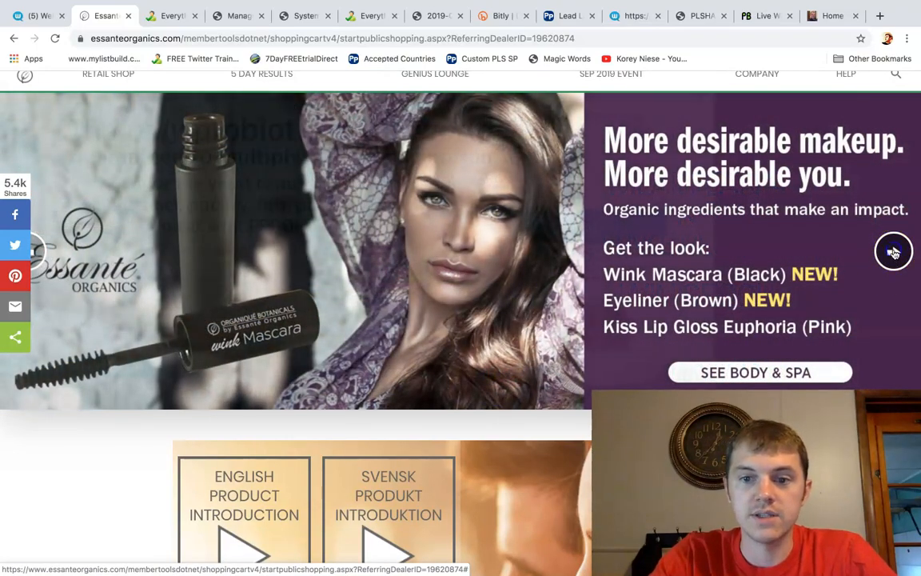
pyautogui.click(892, 240)
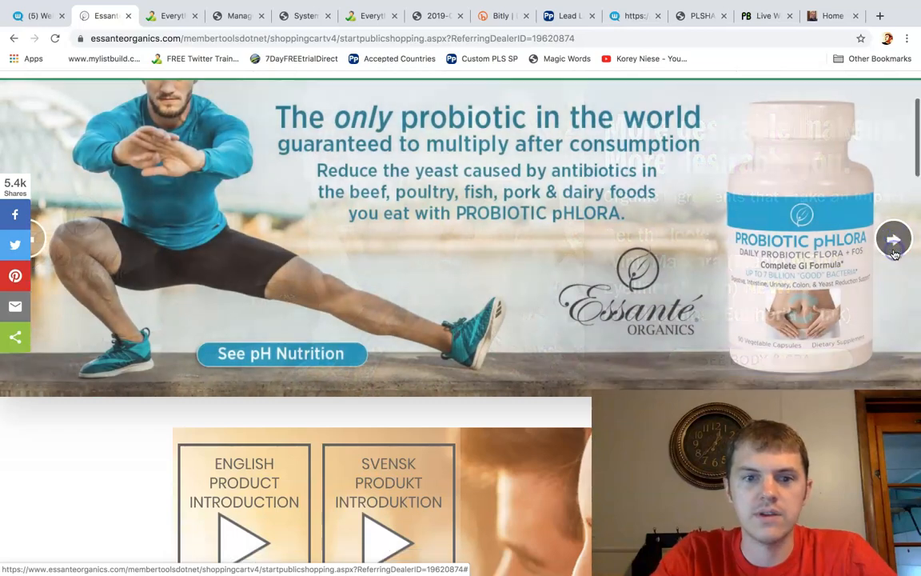
# - Look through the shop's product intro section, then return to the questions-answered capture page
pyautogui.scroll(-3)
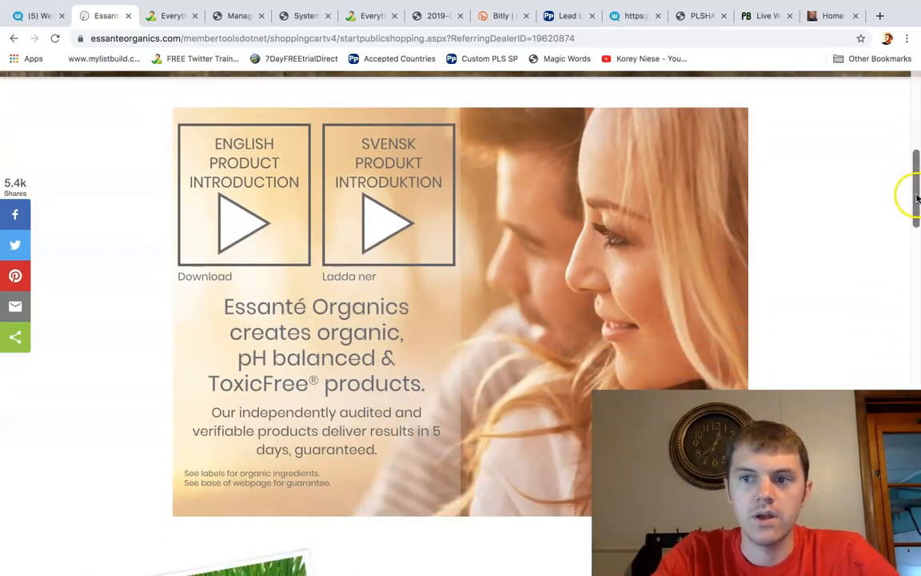
pyautogui.scroll(-3)
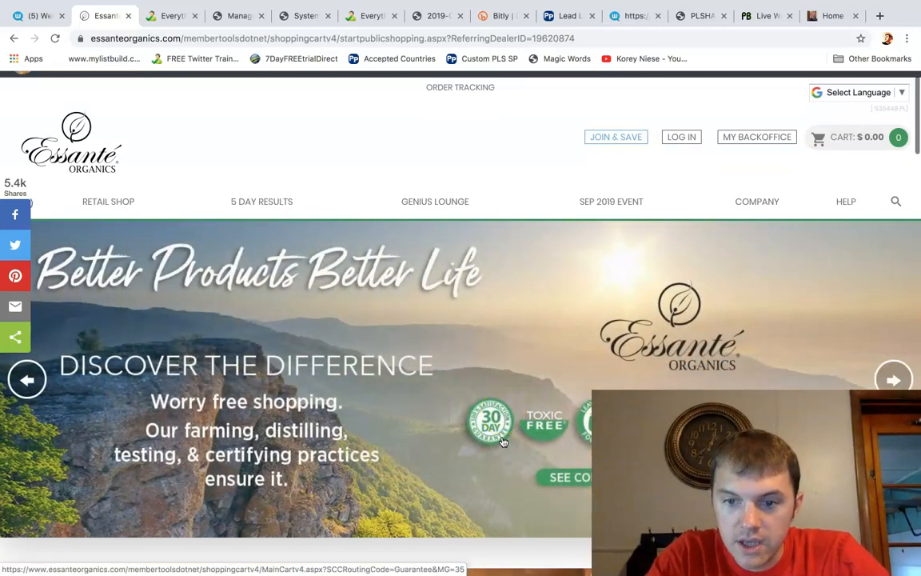
pyautogui.scroll(-3)
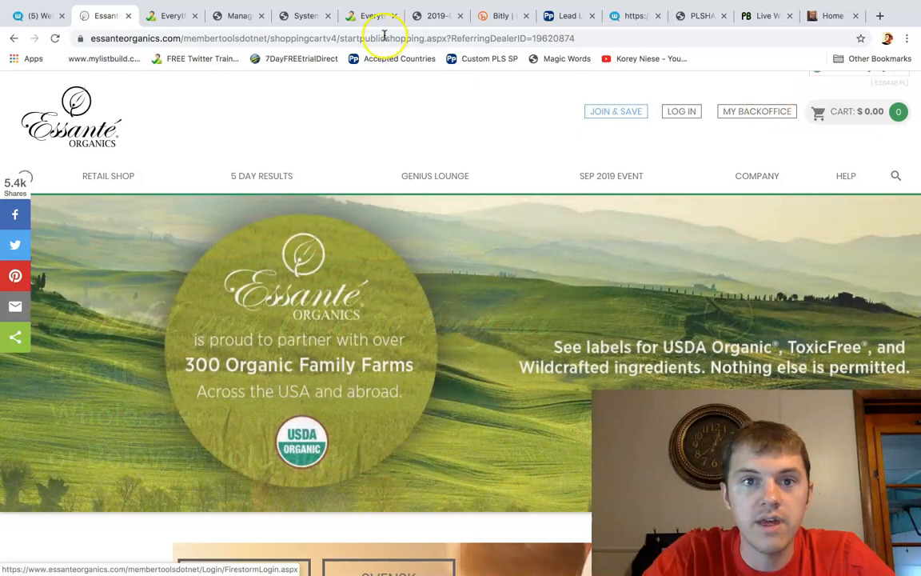
pyautogui.click(168, 16)
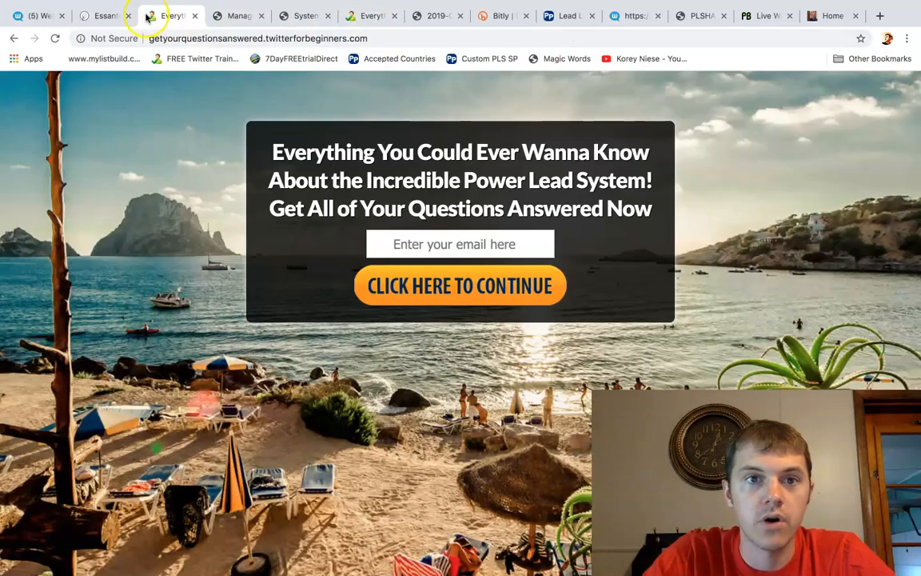
# - Sign into the Essante back office with the saved member ID and reach the dashboard
pyautogui.click(104, 16)
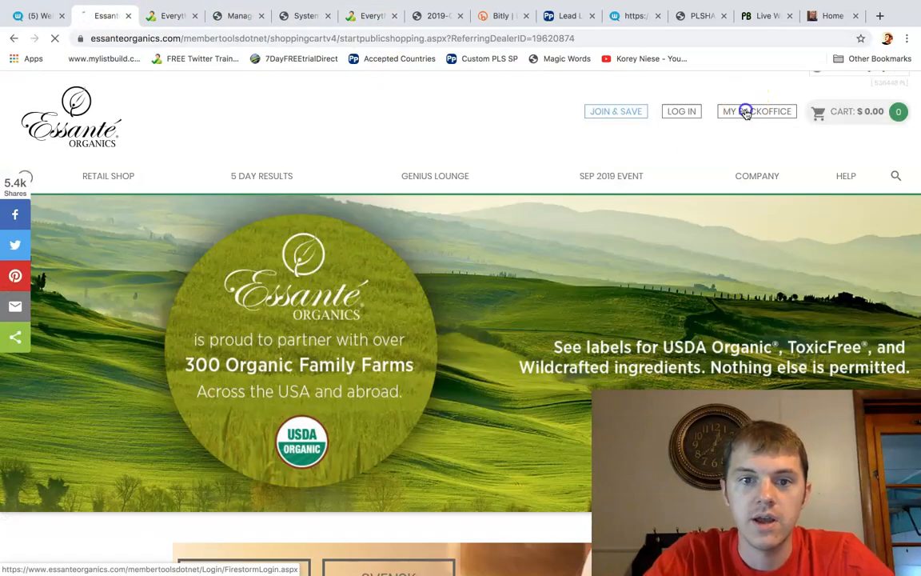
pyautogui.click(757, 112)
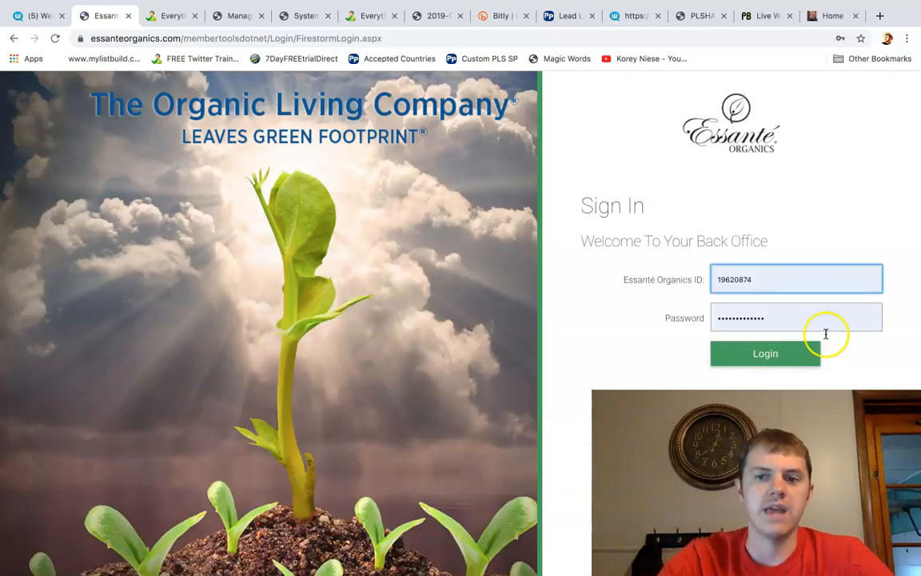
pyautogui.click(764, 354)
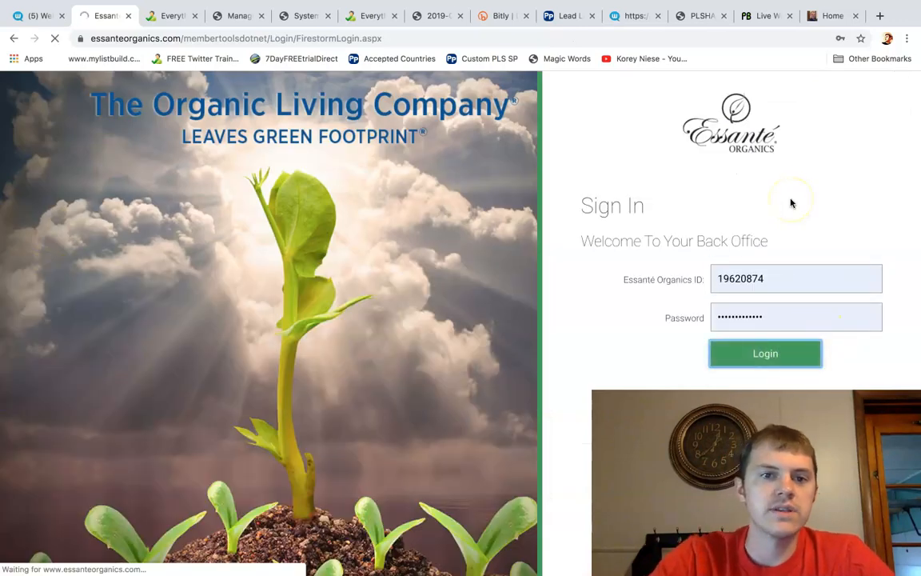
pyautogui.click(765, 354)
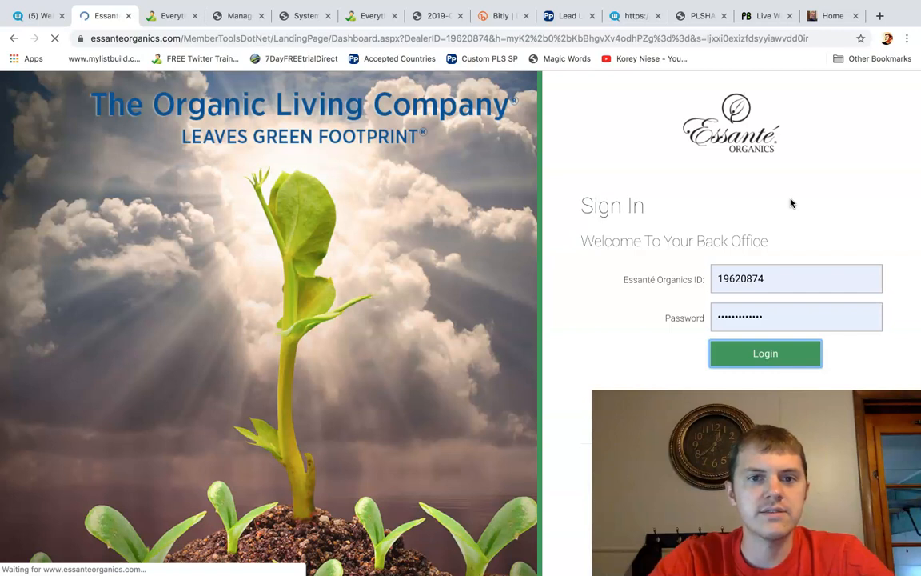
pyautogui.click(764, 353)
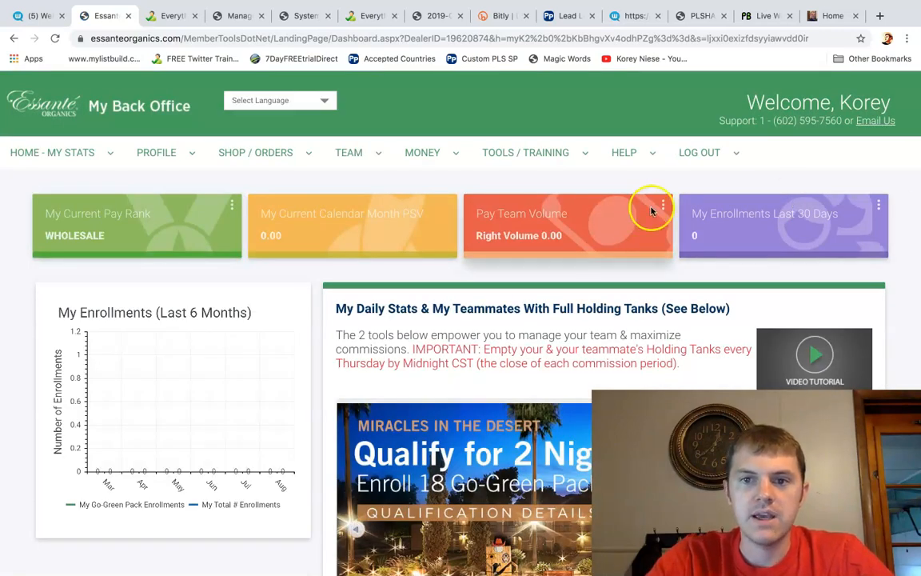
# - Flip the My Power Team Volume card to show the 7,550.54 left team volume and hover the back-office menus
pyautogui.click(664, 206)
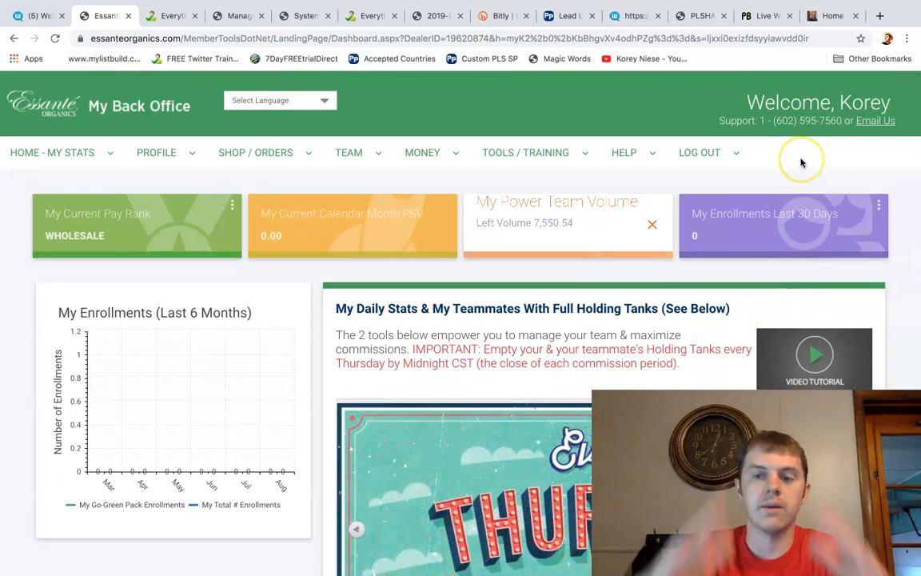
pyautogui.moveTo(802, 160)
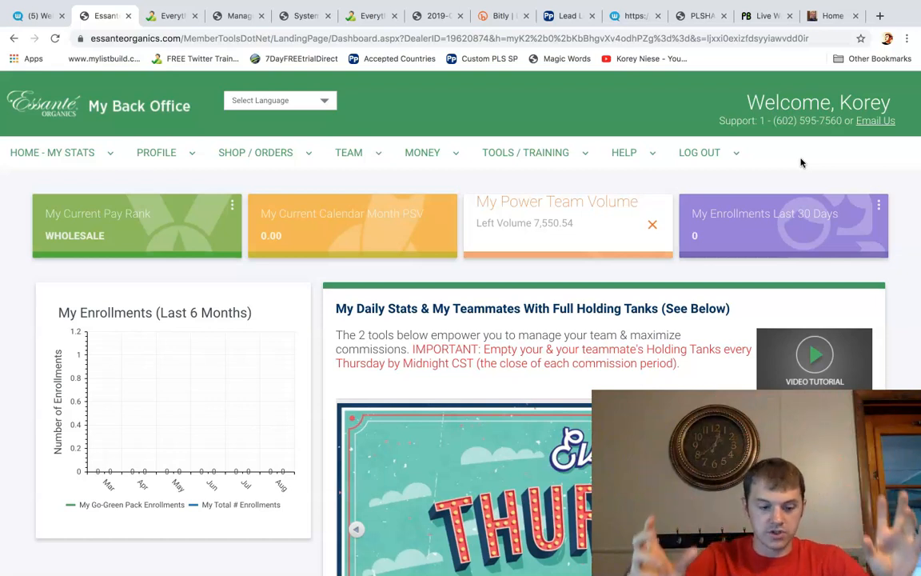
pyautogui.click(699, 152)
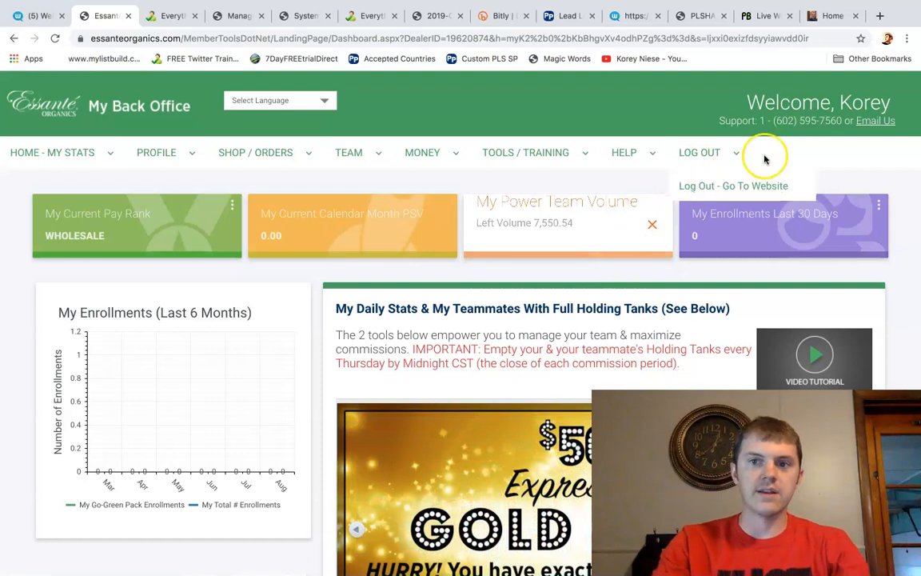
pyautogui.moveTo(764, 157)
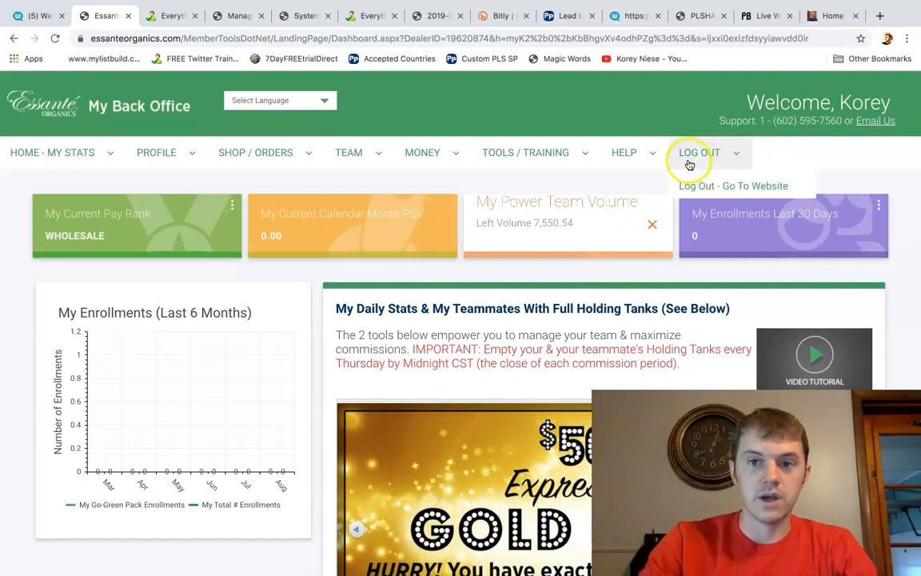
pyautogui.click(524, 152)
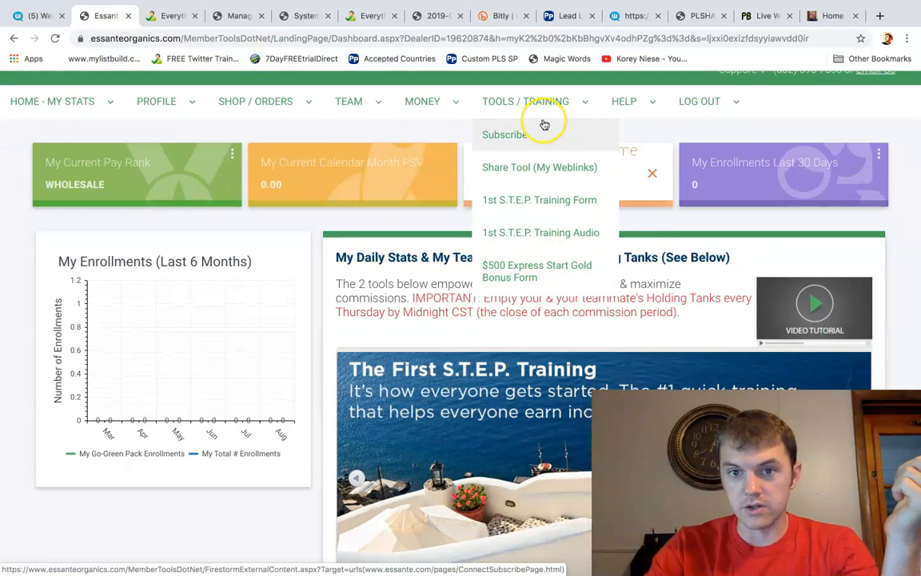
# - Browse the dashboard's daily stats and the TEAM report options in the back office
pyautogui.scroll(-3)
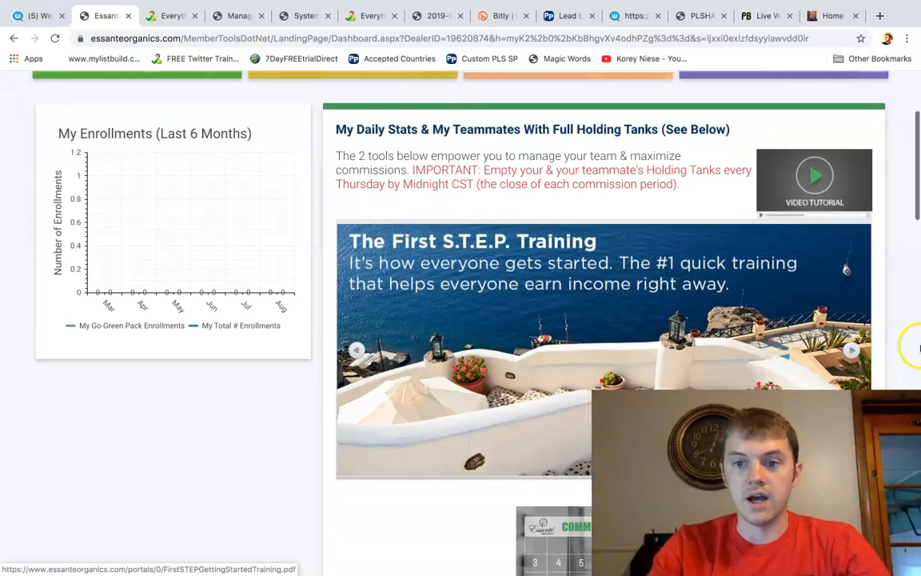
pyautogui.scroll(-3)
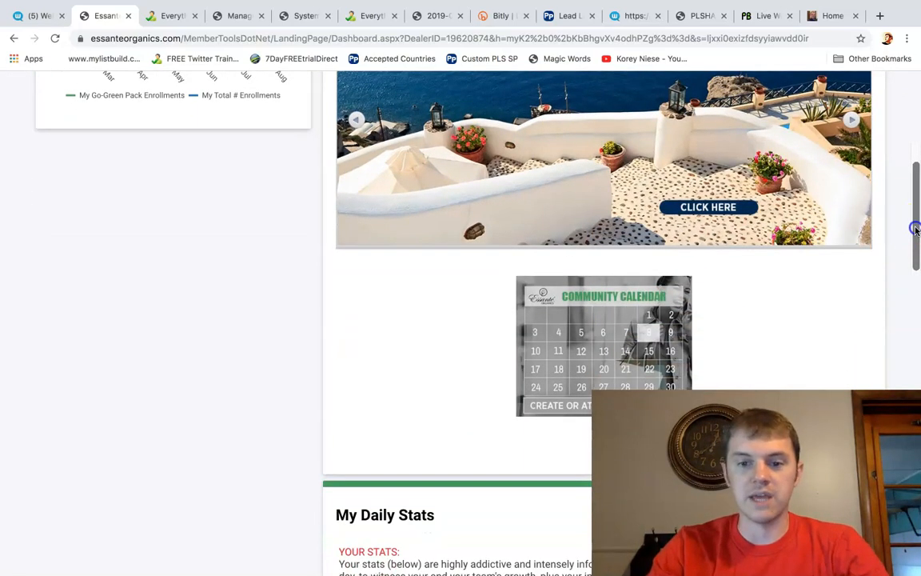
pyautogui.scroll(-3)
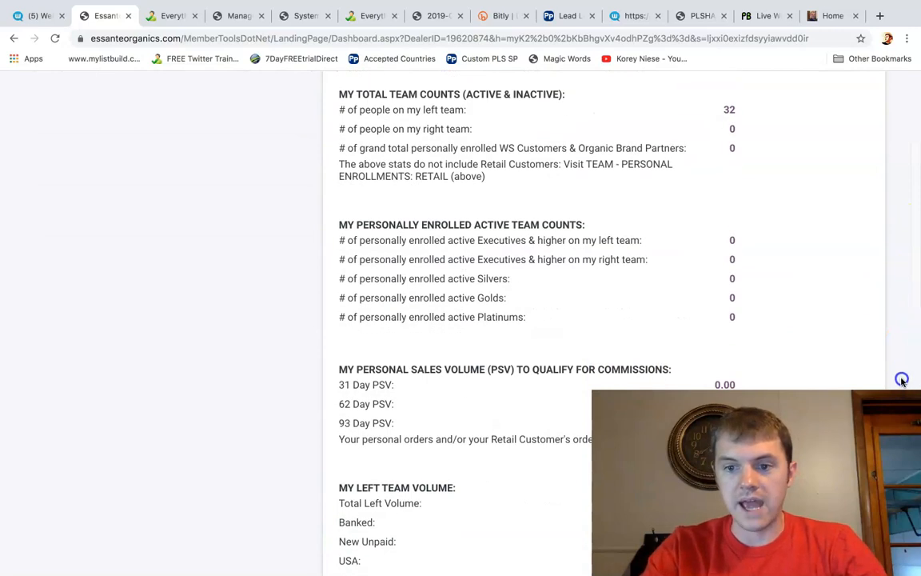
pyautogui.scroll(-3)
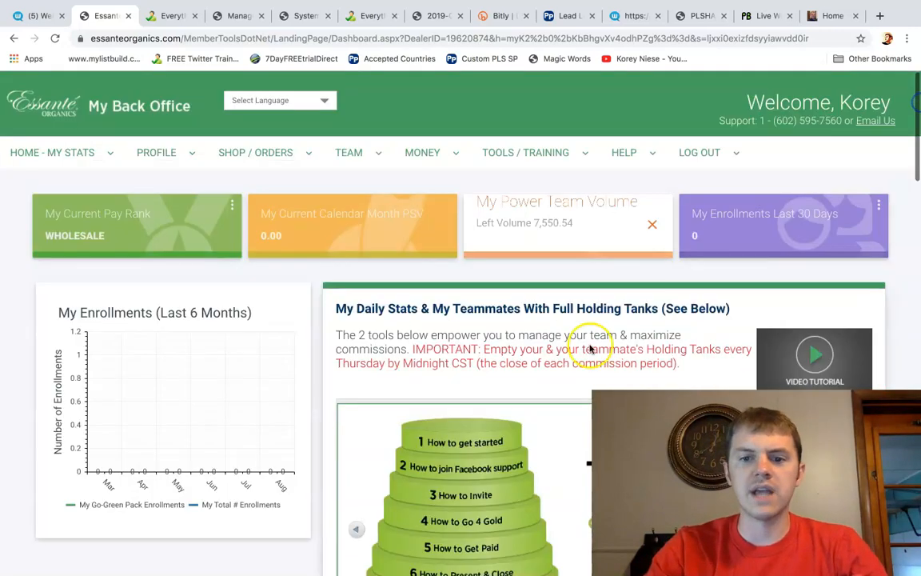
pyautogui.click(348, 152)
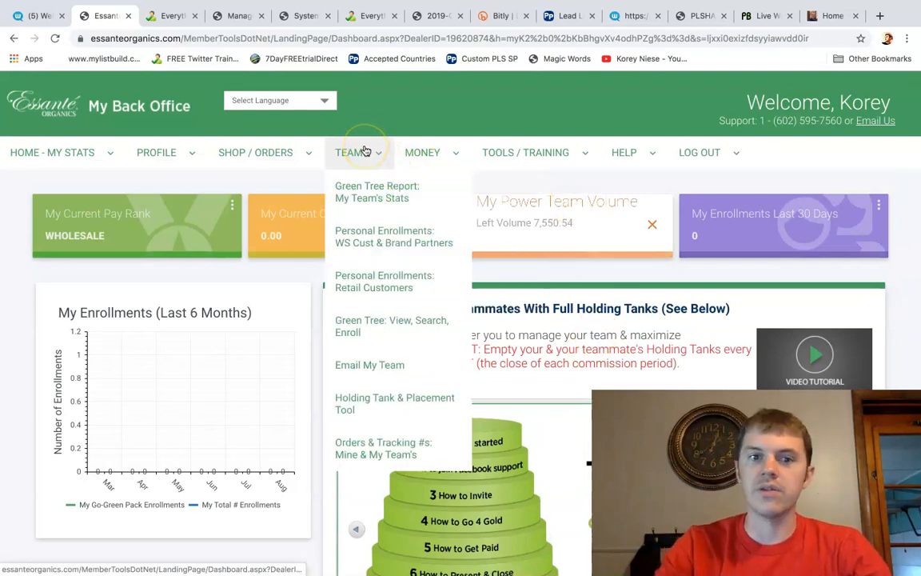
pyautogui.click(51, 152)
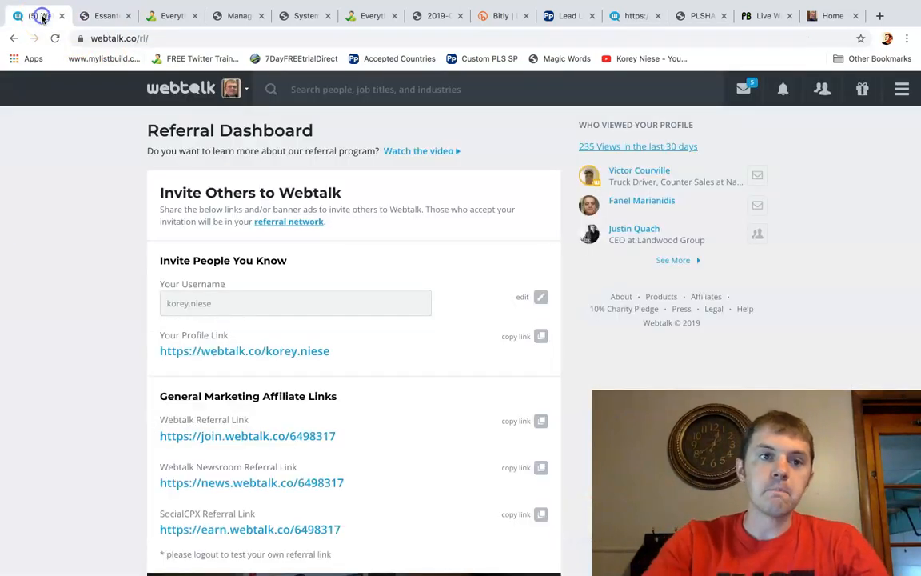
# - Visit the Webtalk news feed, then show the saved Basic/PRO/PRO Plus/PRO Platinum plan comparison image
pyautogui.click(233, 90)
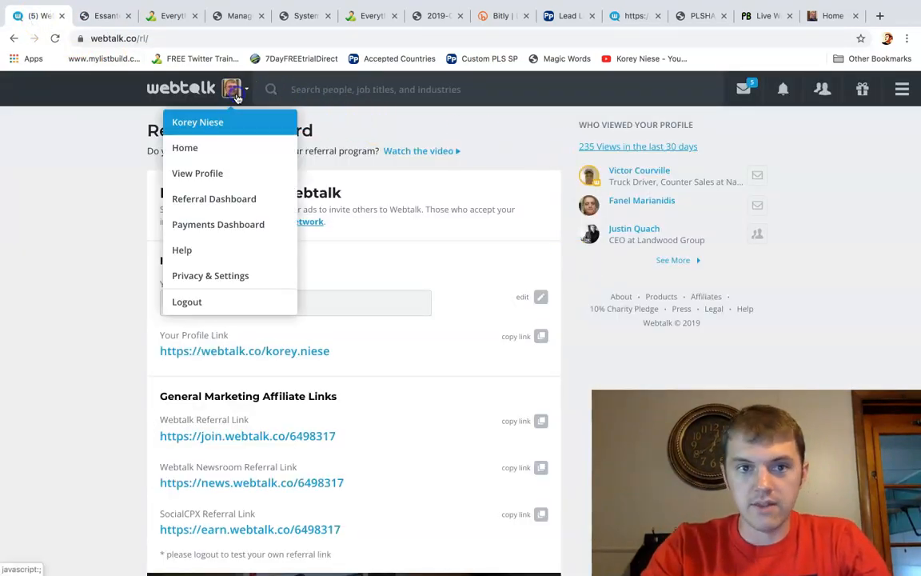
pyautogui.click(186, 148)
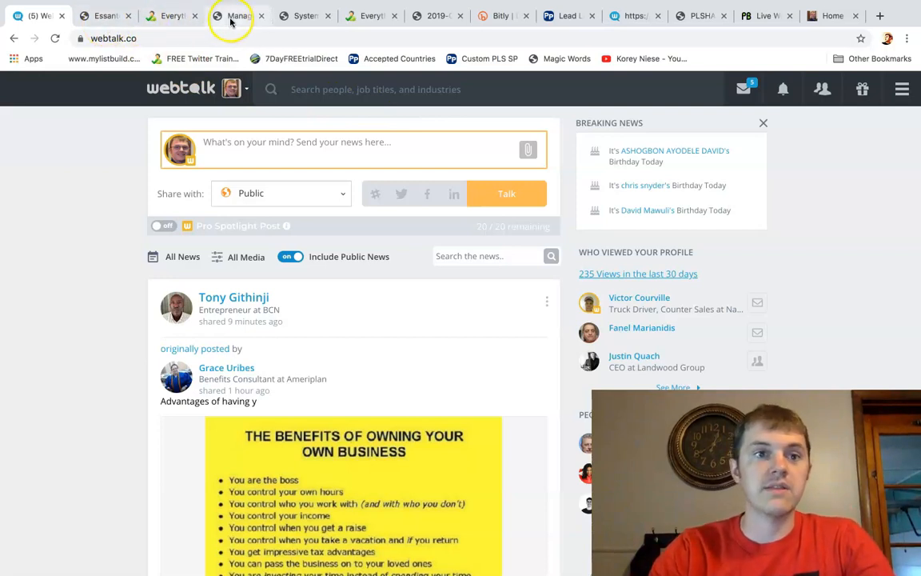
pyautogui.click(304, 16)
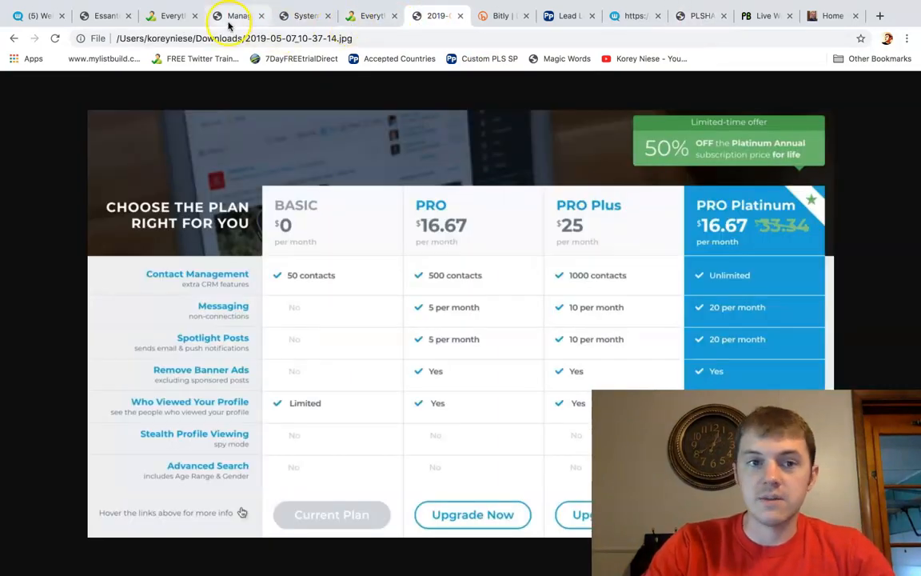
# - Visit the Social Profit Academy (Platinum) training page from the admin area and return to Getting Started
pyautogui.click(232, 16)
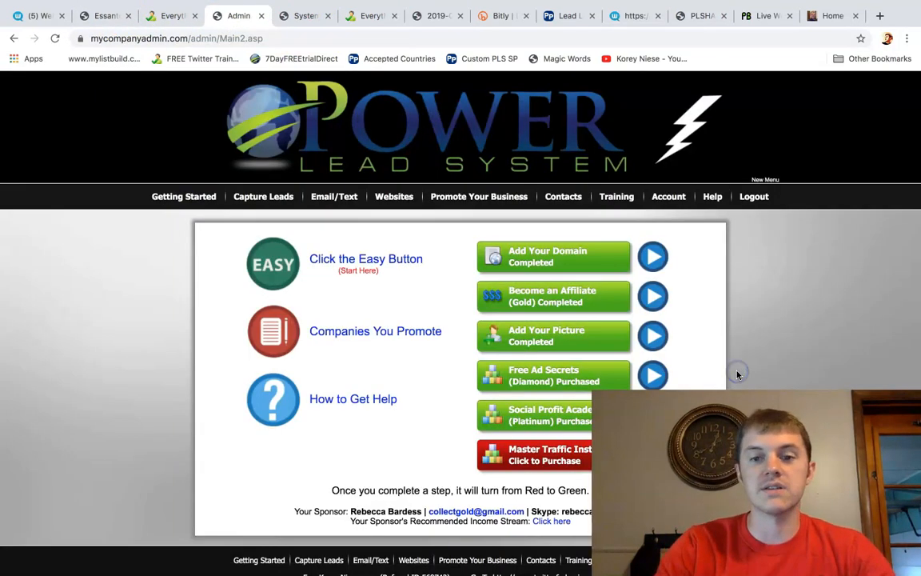
pyautogui.scroll(-3)
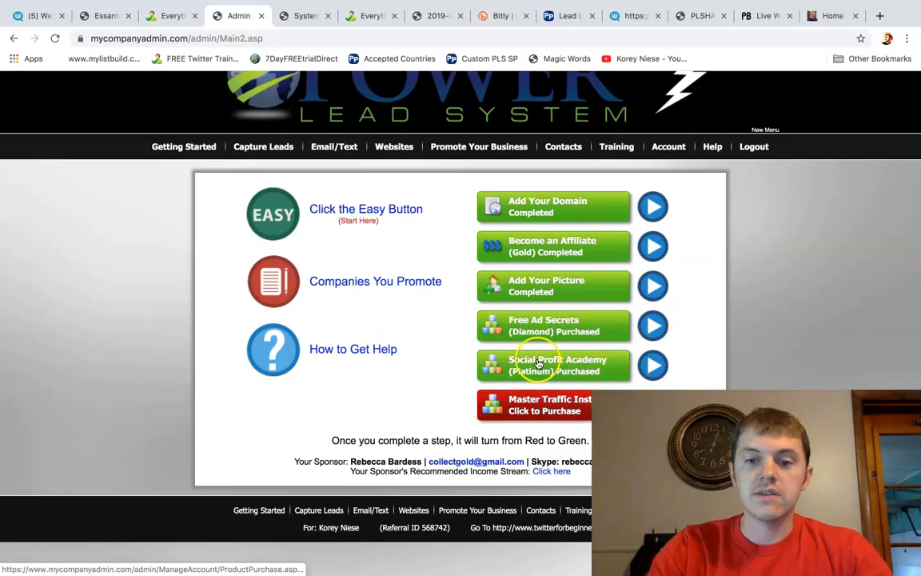
pyautogui.moveTo(787, 361)
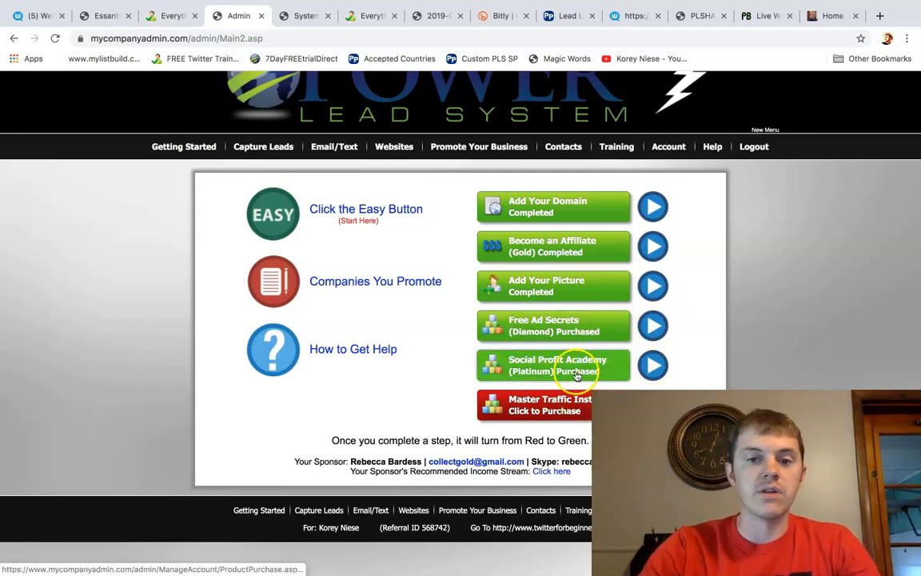
pyautogui.moveTo(573, 368)
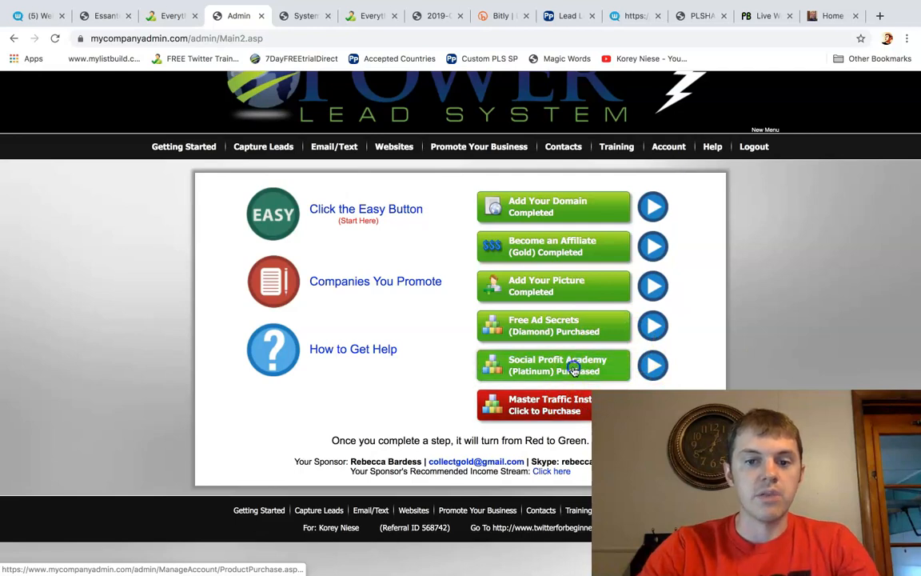
pyautogui.click(653, 364)
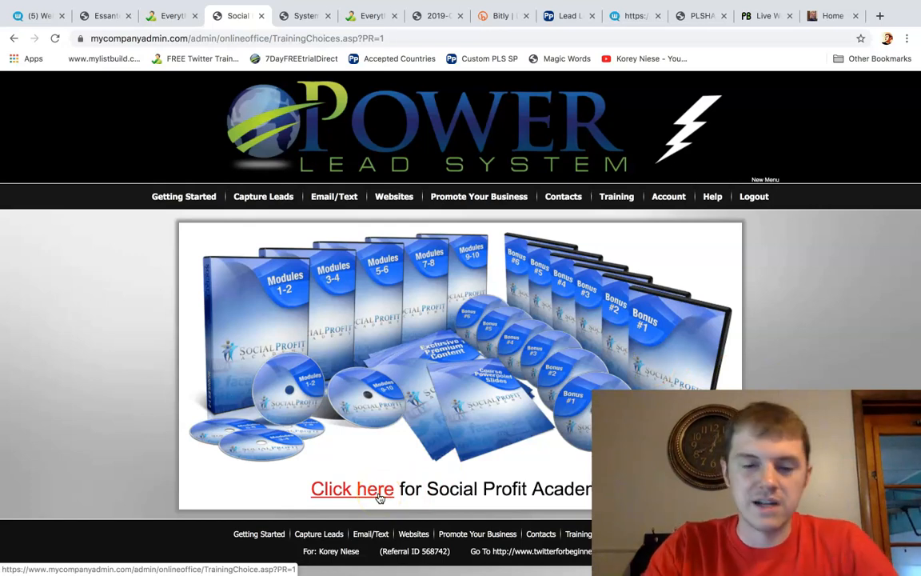
pyautogui.click(183, 195)
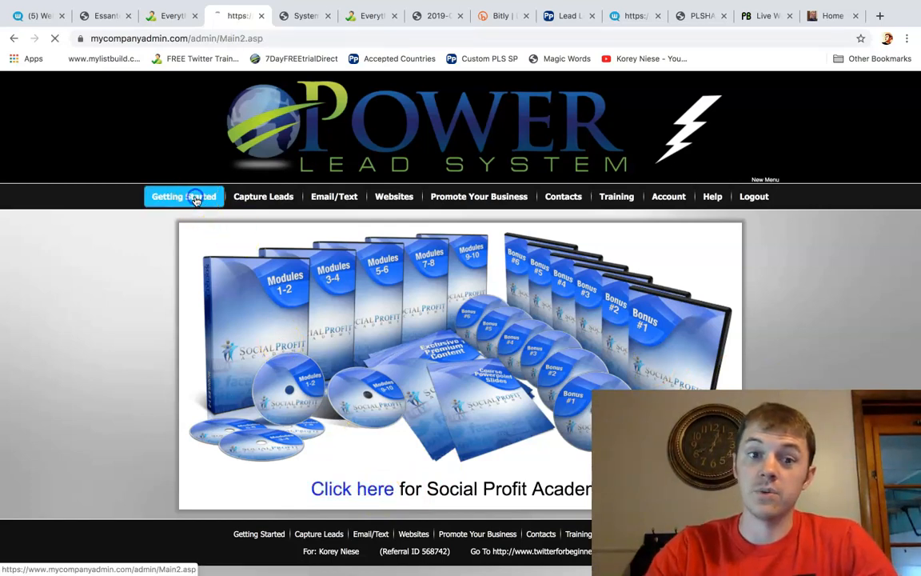
pyautogui.click(184, 196)
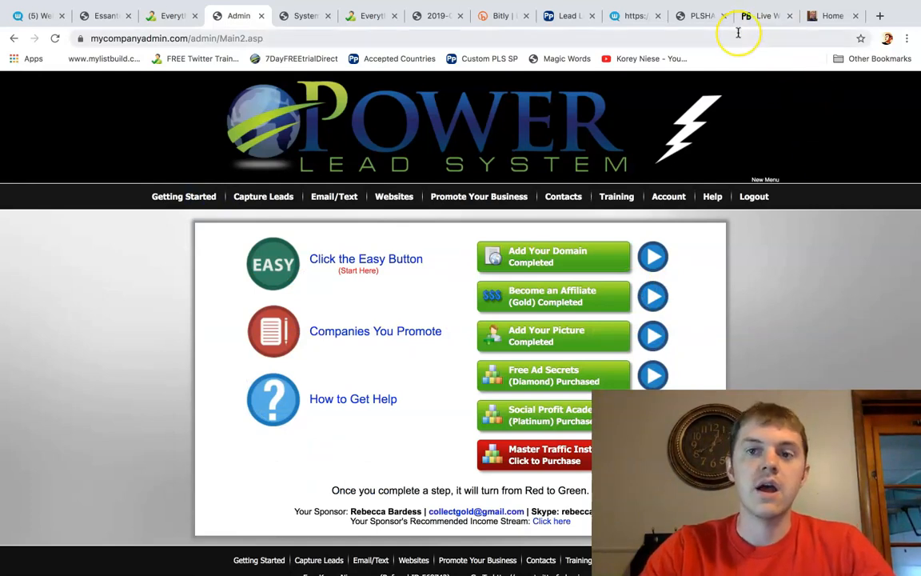
# - Show the Lead Lightning sales page down to its $7 buy-now offer
pyautogui.click(567, 16)
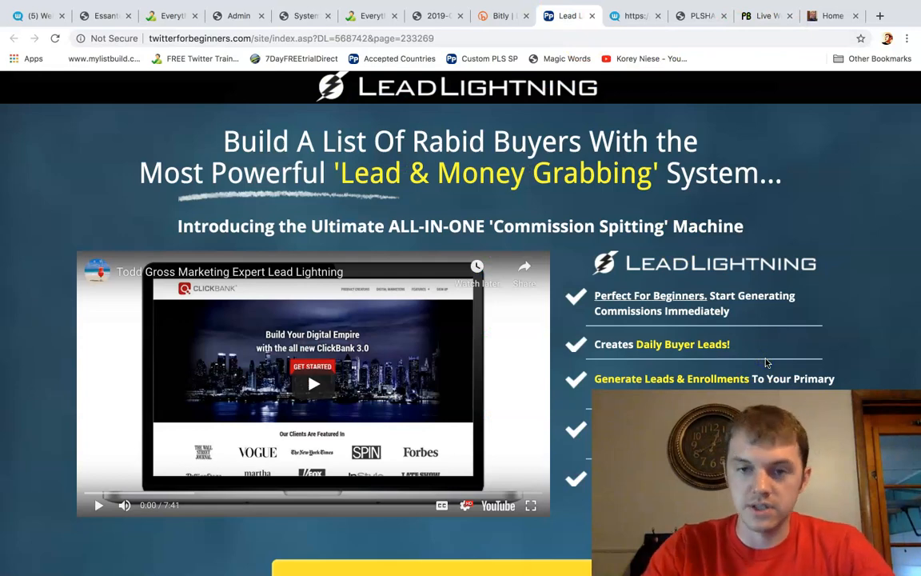
pyautogui.scroll(-3)
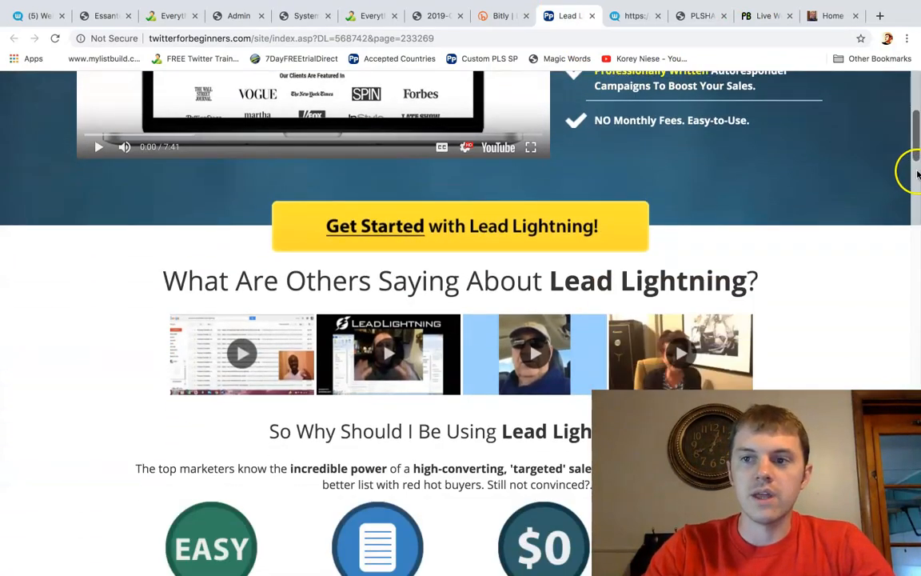
pyautogui.scroll(-3)
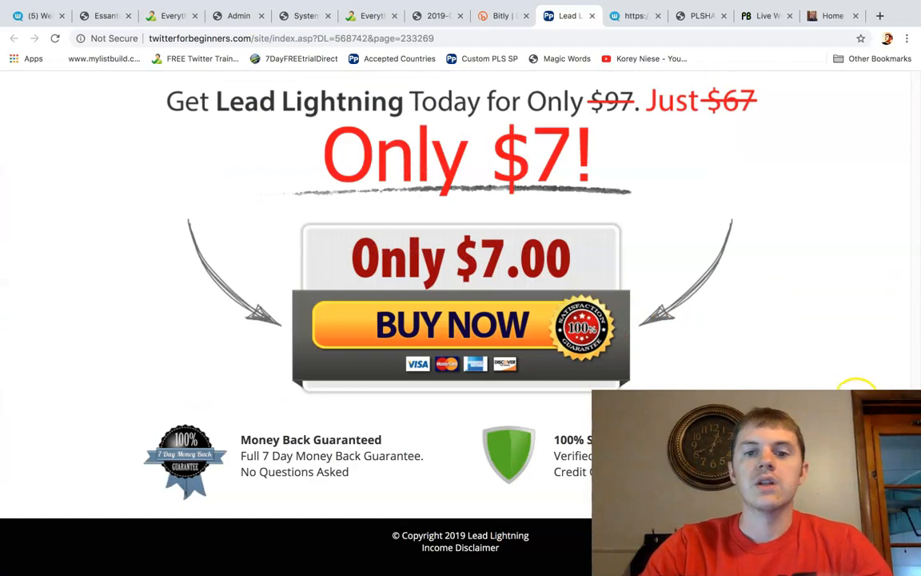